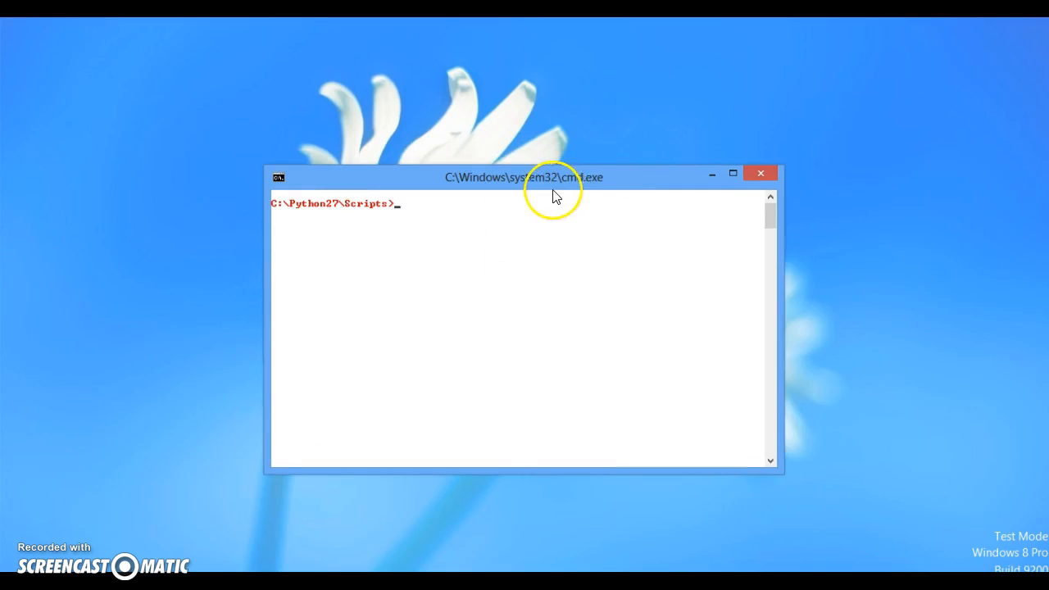
- Reposition the command window and discard an unfinished pip install django command
drag(525, 177, 541, 169)
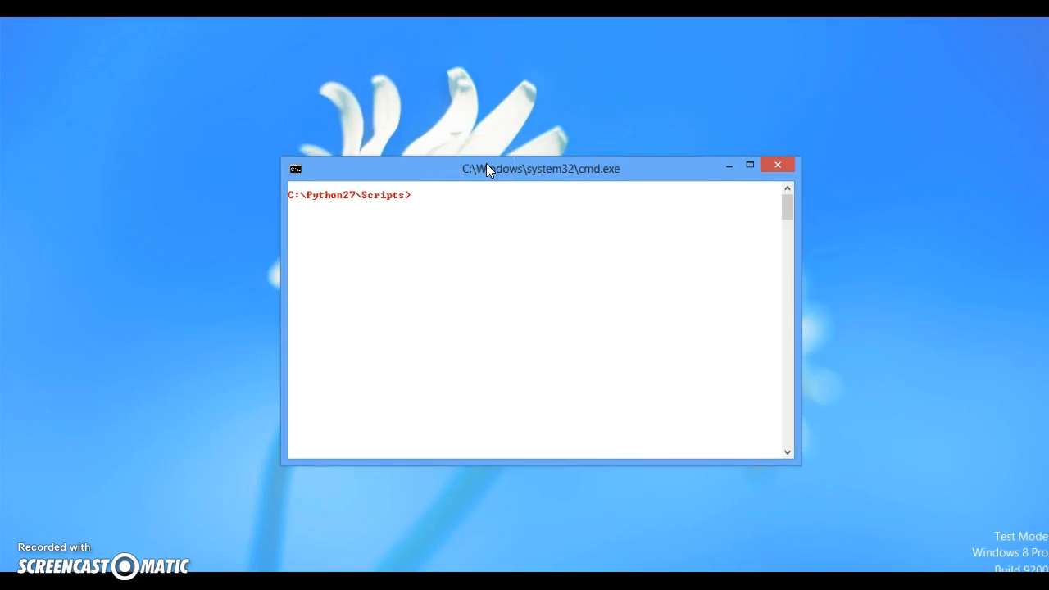
mouse_move(523, 235)
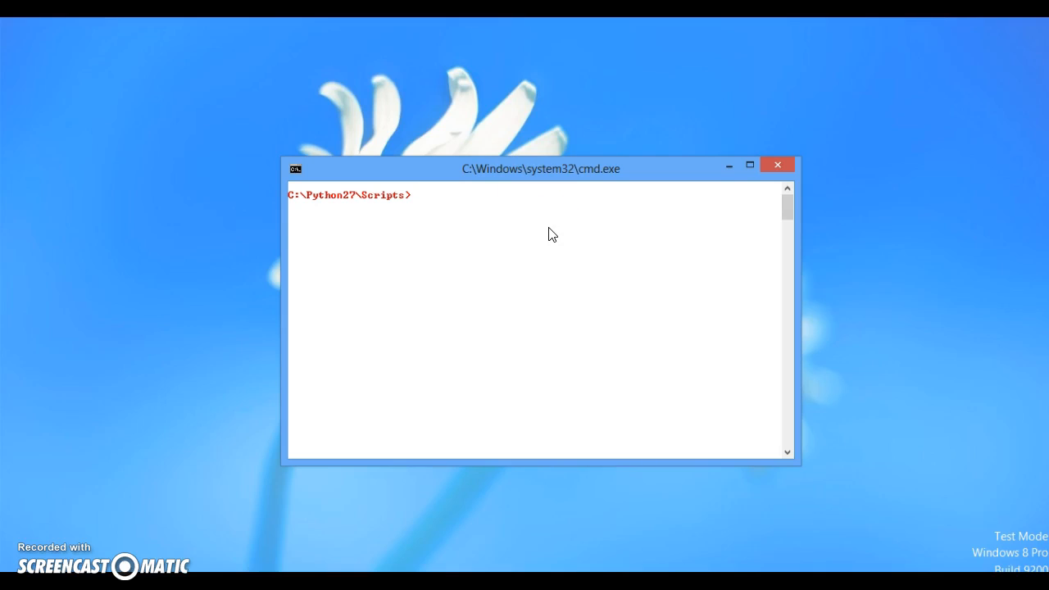
drag(540, 169, 516, 154)
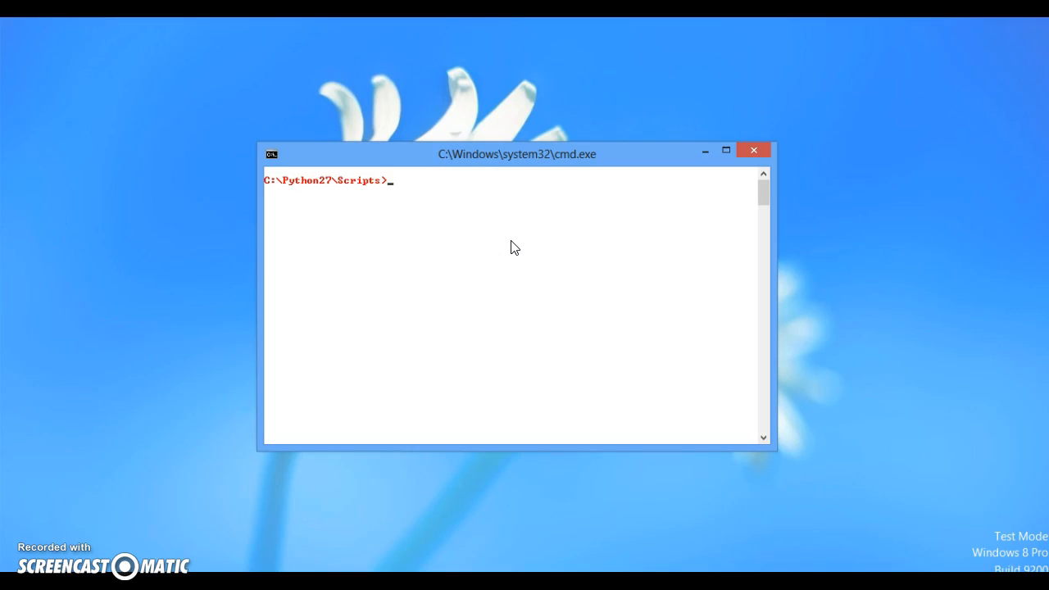
drag(517, 153, 529, 156)
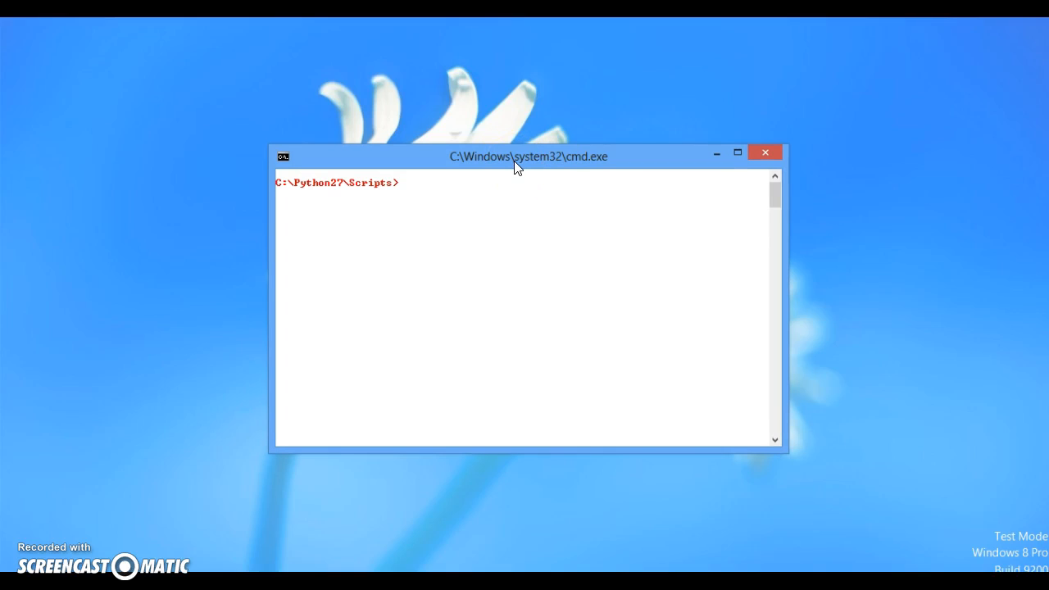
text(pip)
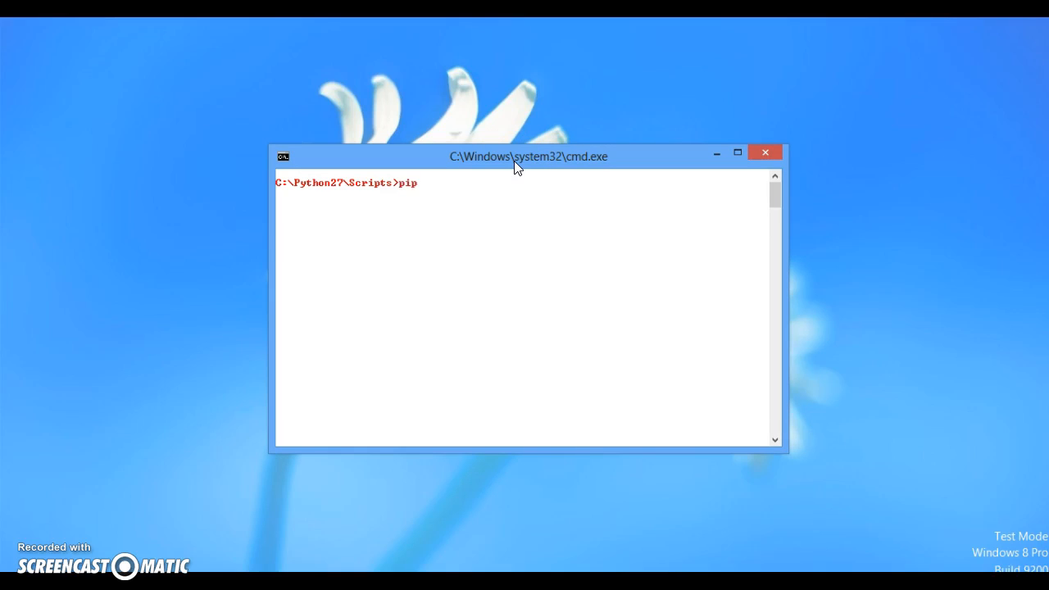
text(install)
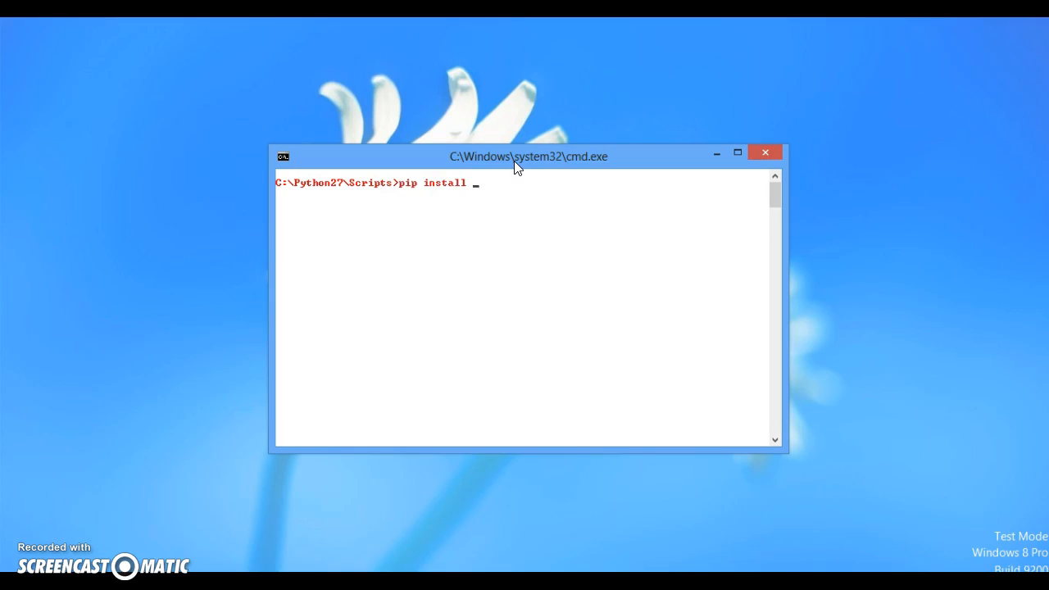
text(django)
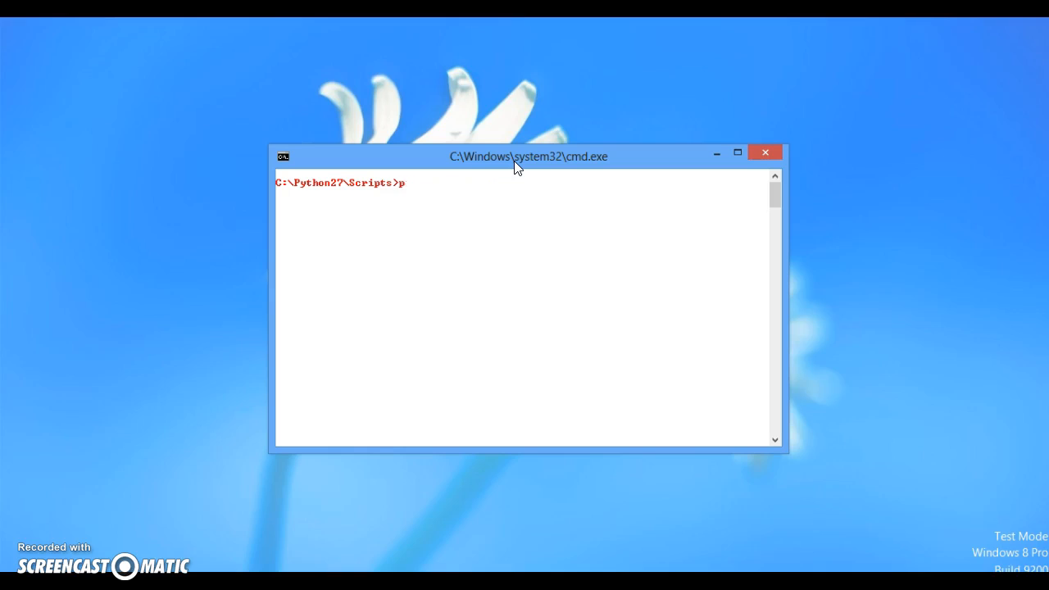
key(backspace)
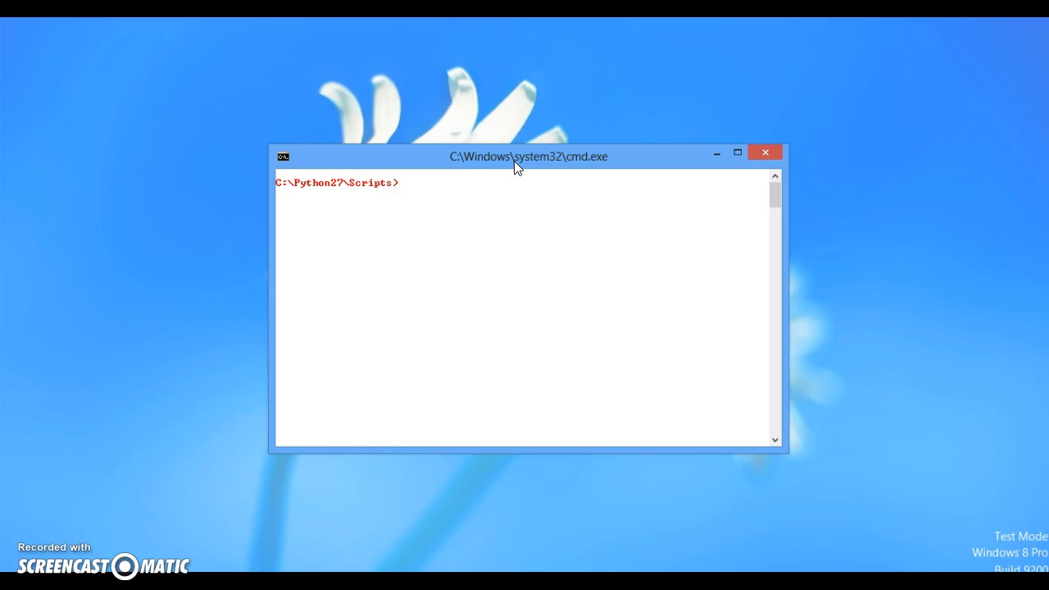
- Run django-admin startproject Blog in the Python27 Scripts folder
text(djan)
text(dir)
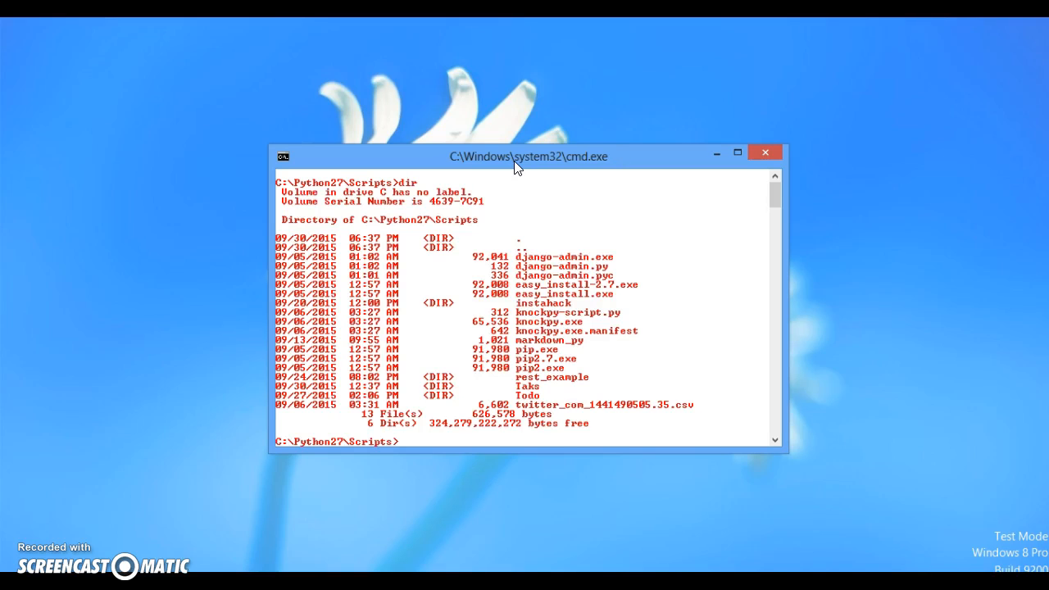
text(django)
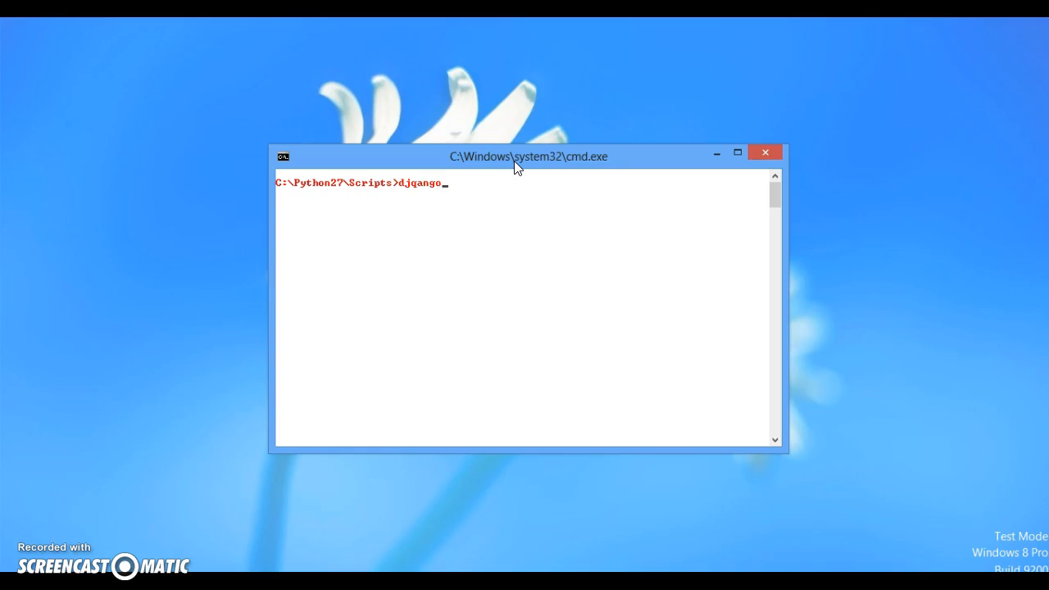
key(backspace)
text(-admin star)
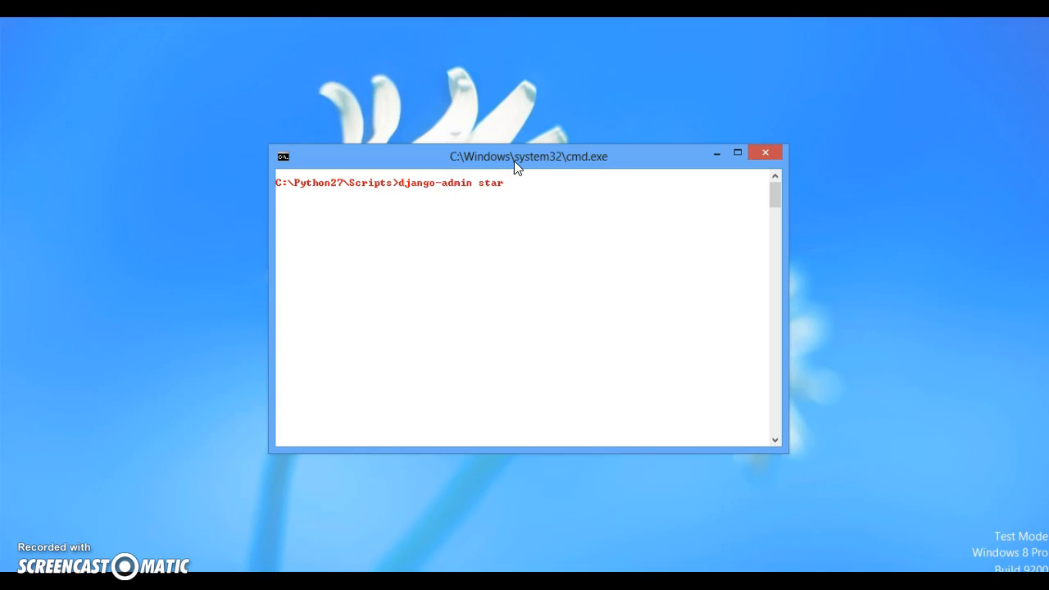
text(tproject)
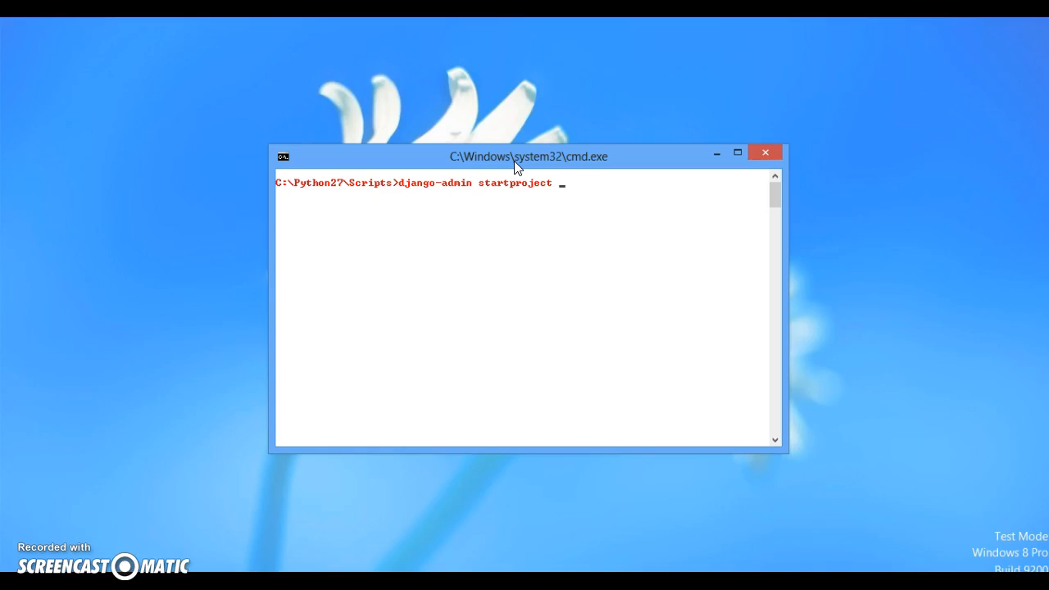
text(Blog)
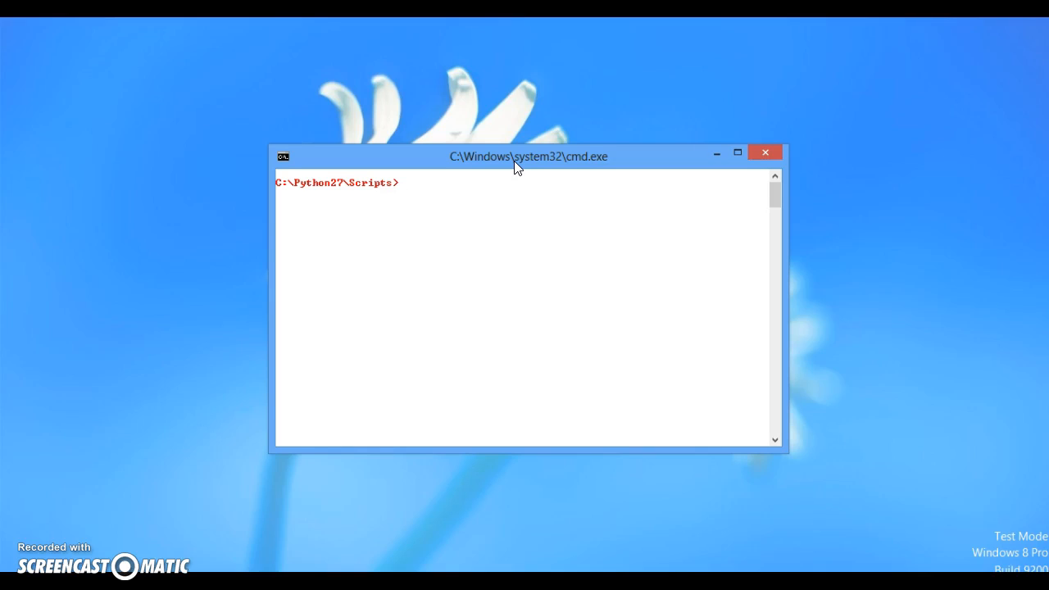
- Change into Blog, run manage.py startapp api, and inspect the Blog and api folders in the sidebar
text(cd Blog)
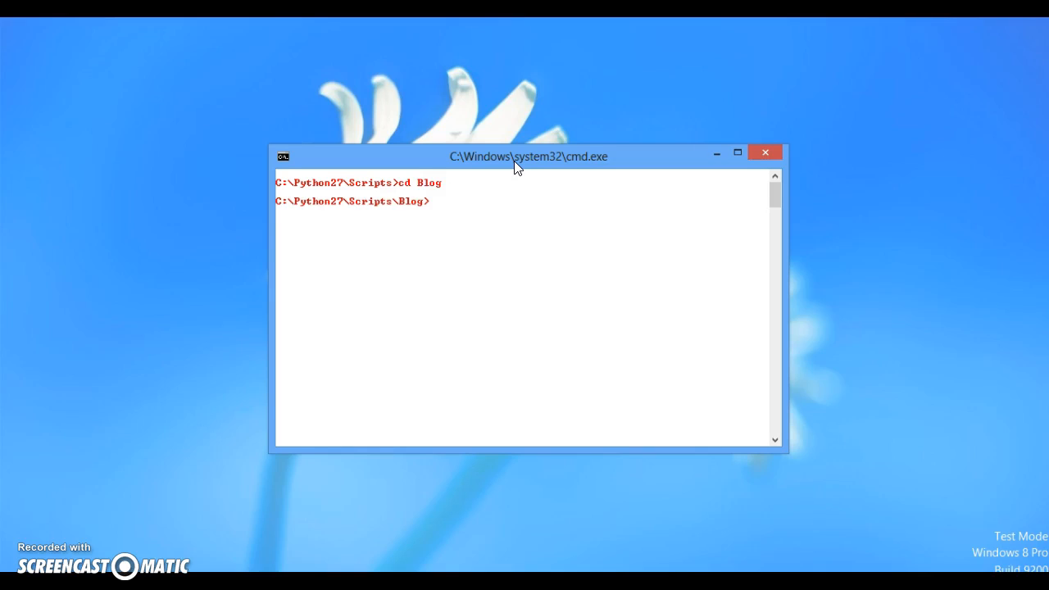
text(dir)
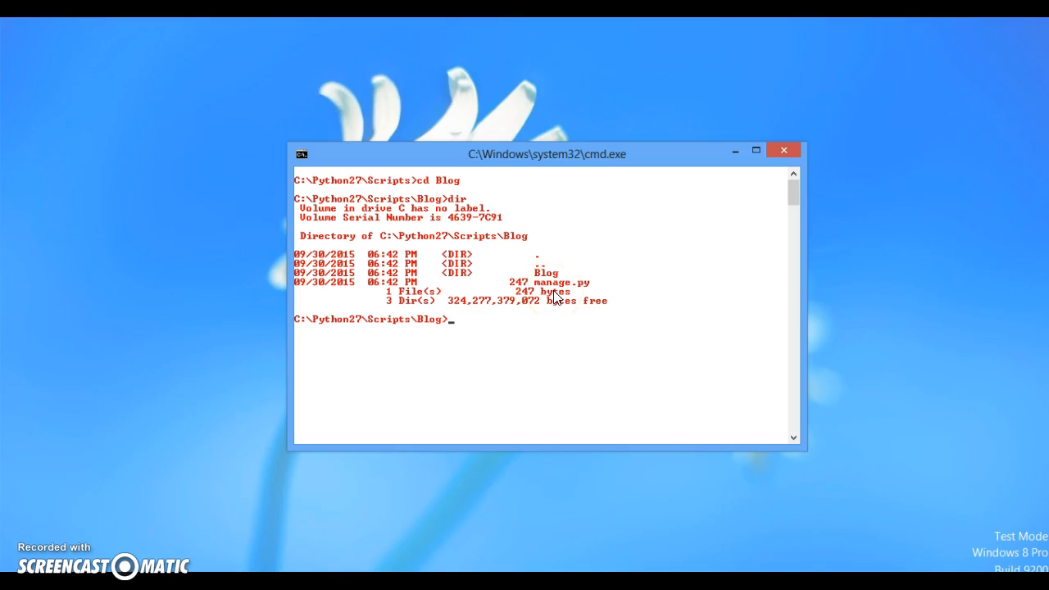
text(manage.py)
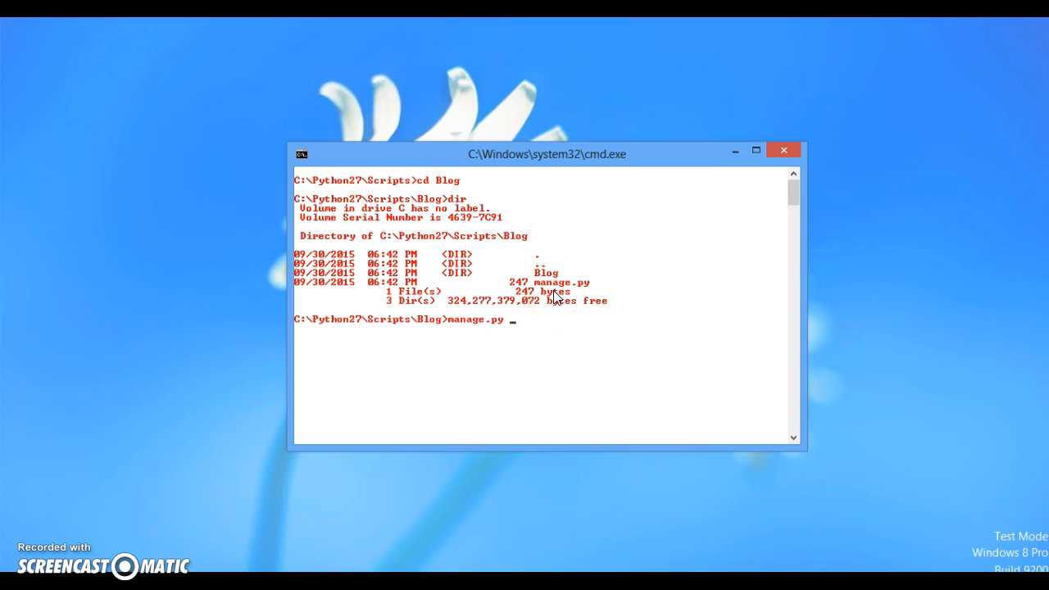
text(startapp a)
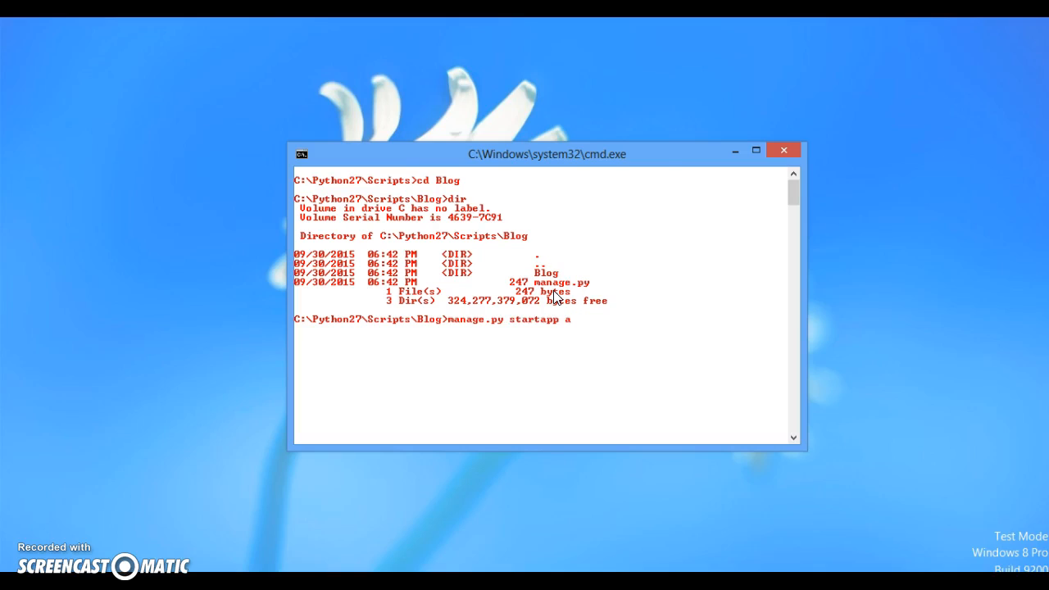
text(pi)
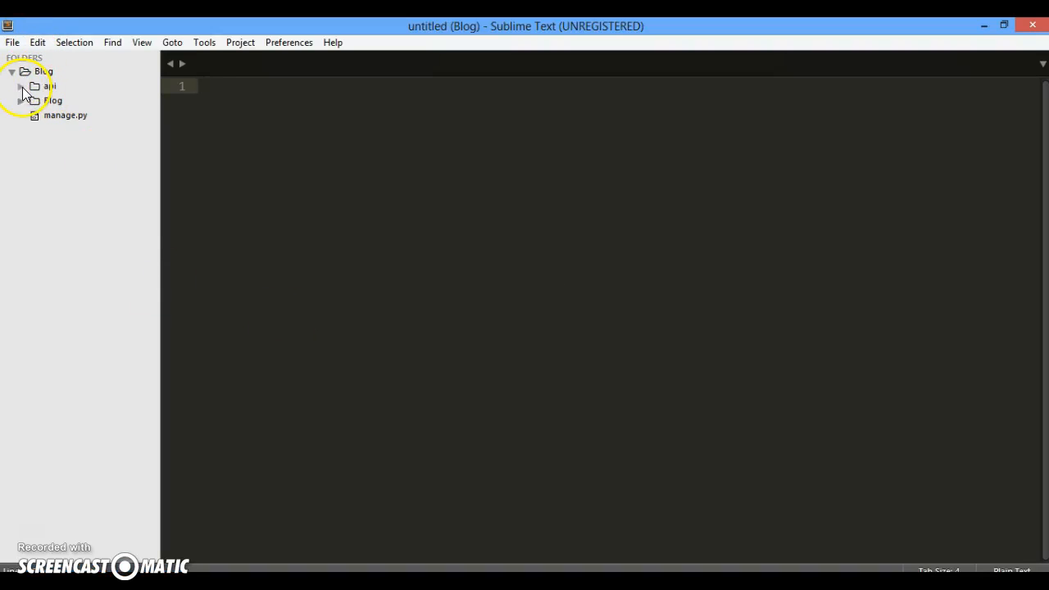
click(52, 100)
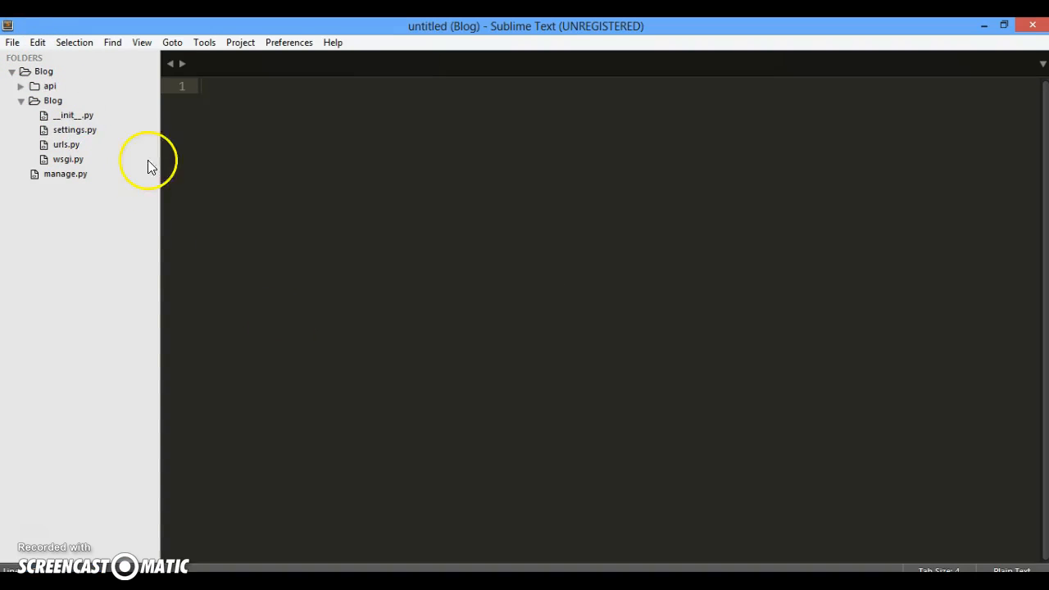
click(50, 85)
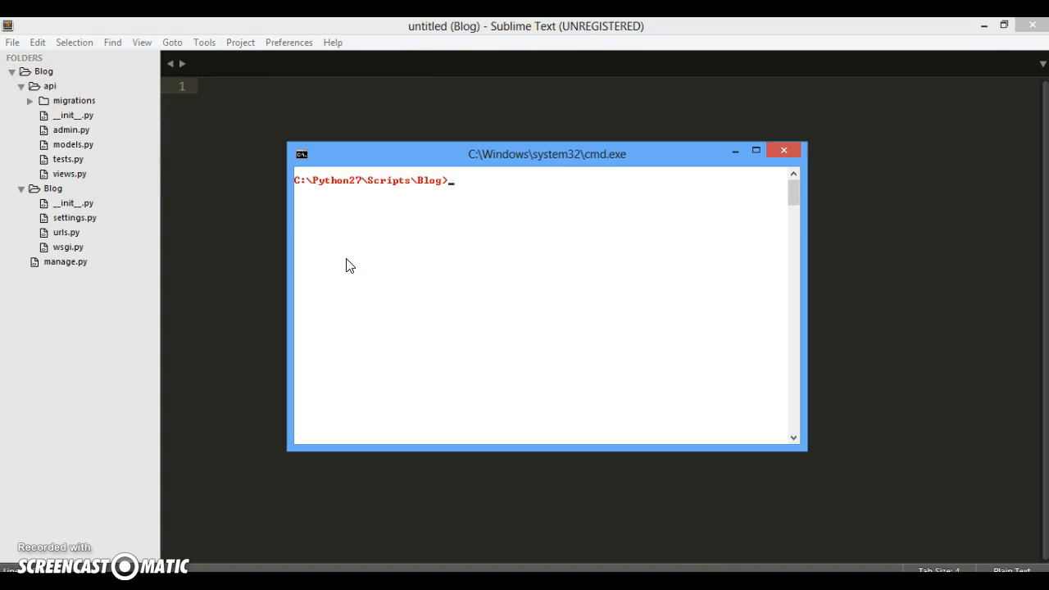
- Run manage.py migrate to create db.sqlite3, then clear the screen
text(manage.py startapp a)
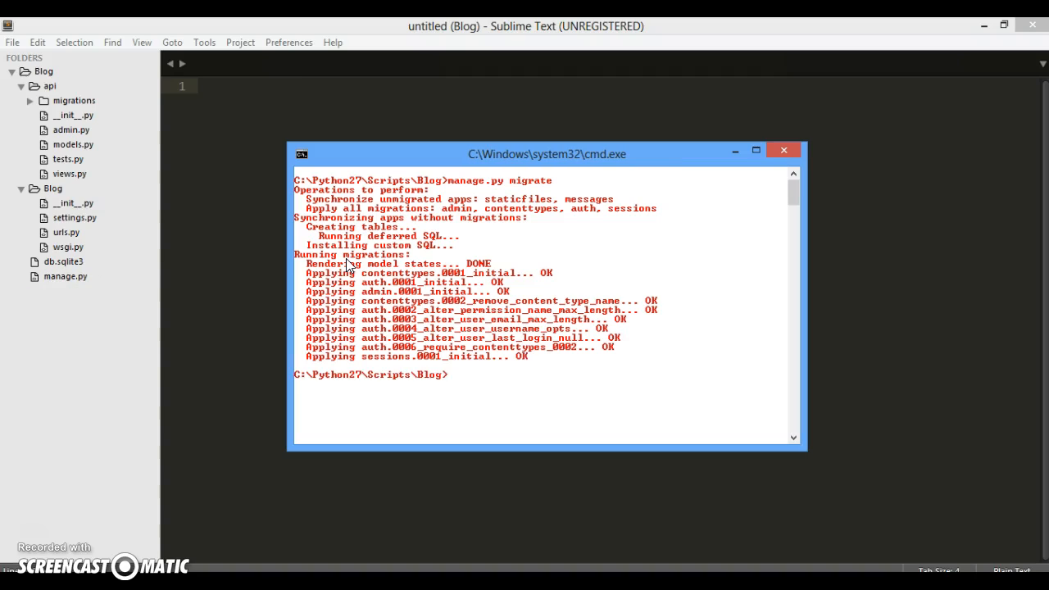
text(c)
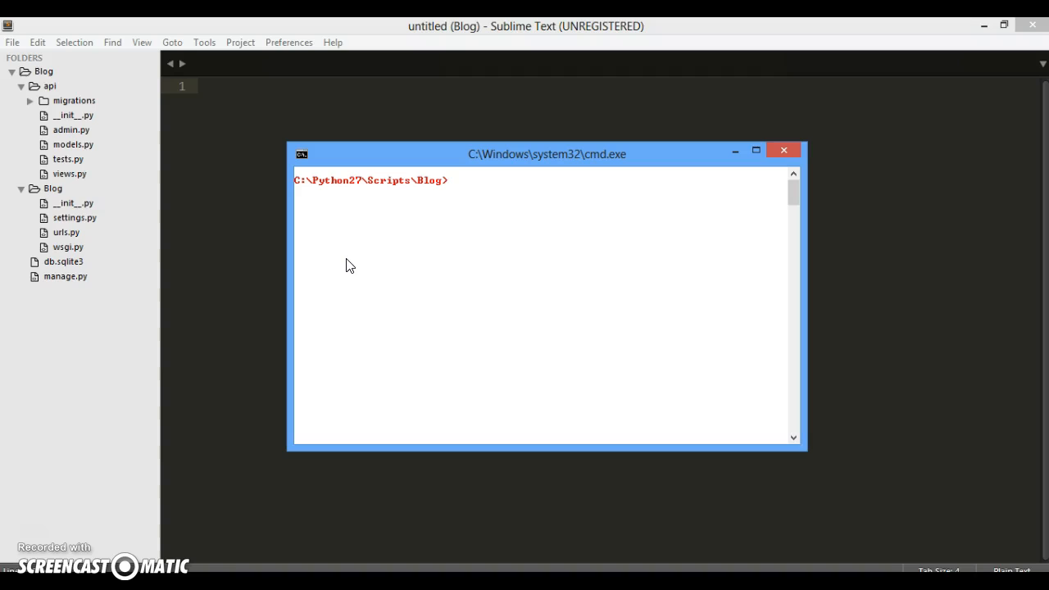
- Run manage.py createsuperuser with username admin and a gmail email address
text(manage.py migrat)
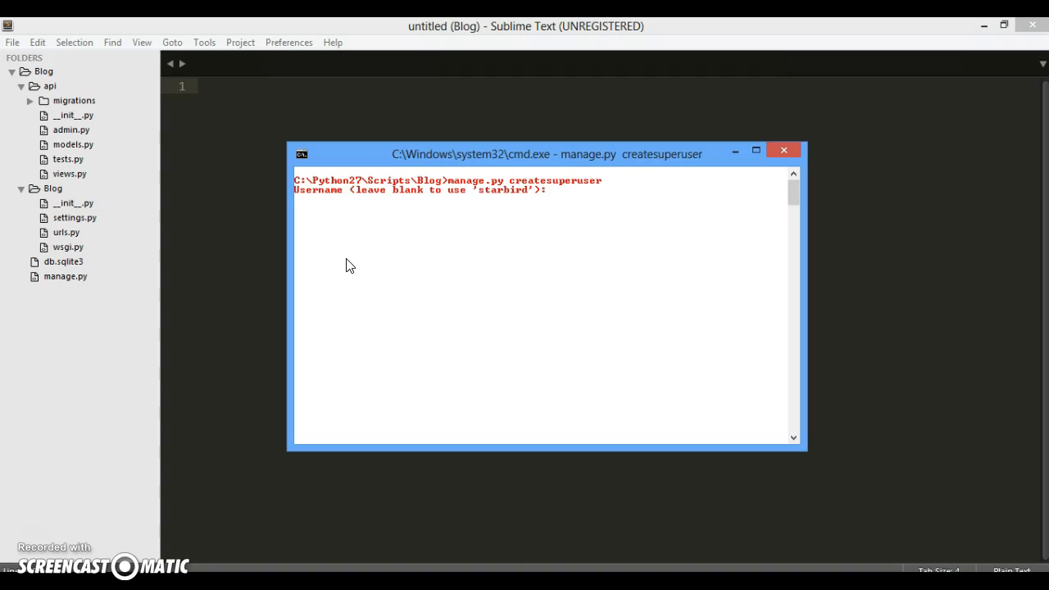
text(admin)
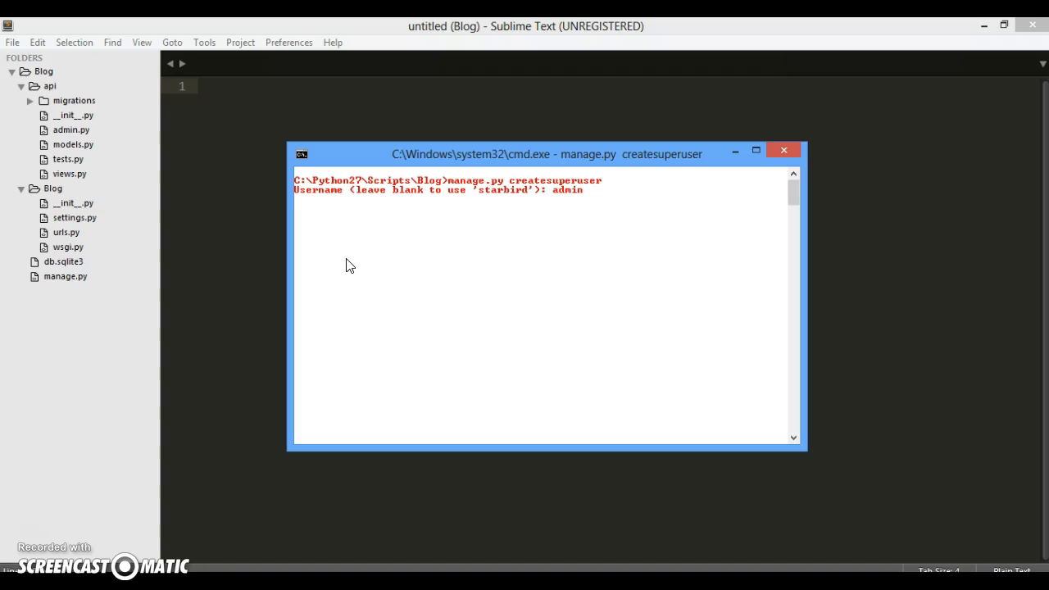
text(vb@)
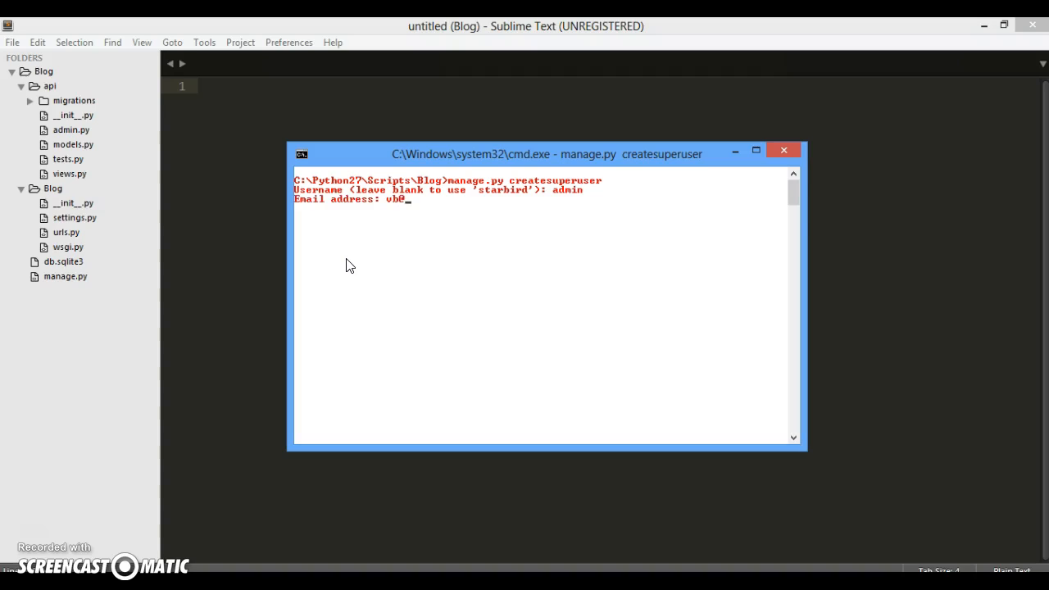
text(@gmail.c)
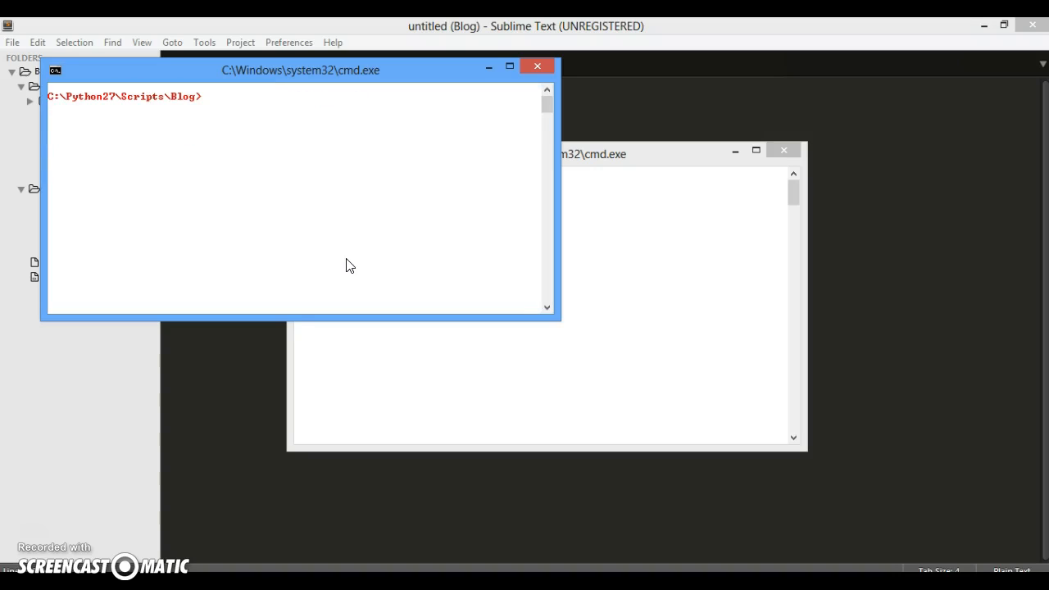
- Run manage.py runserver from the Blog folder
text(manage)
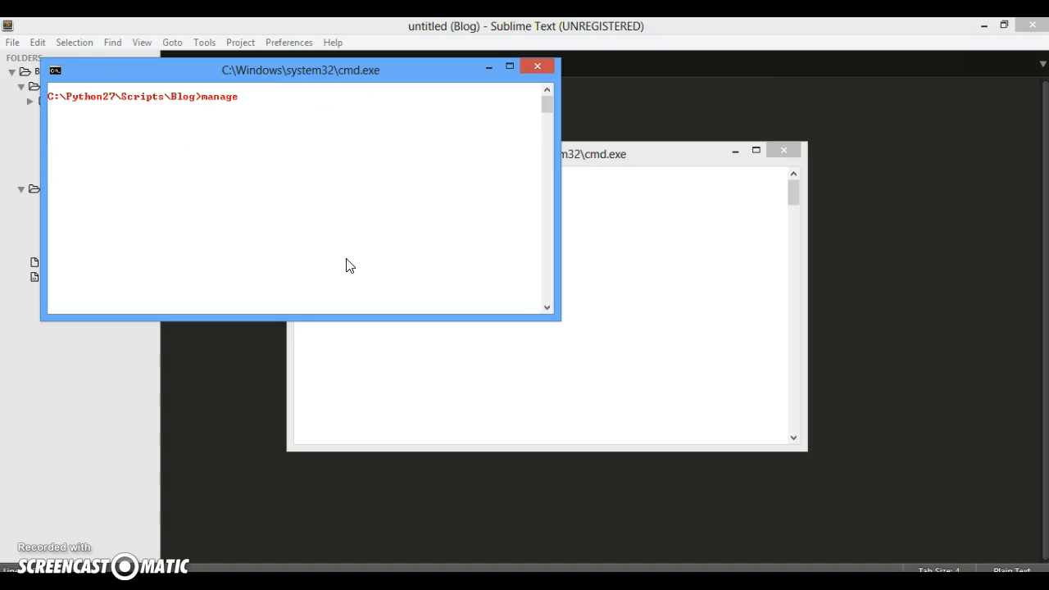
text(.py)
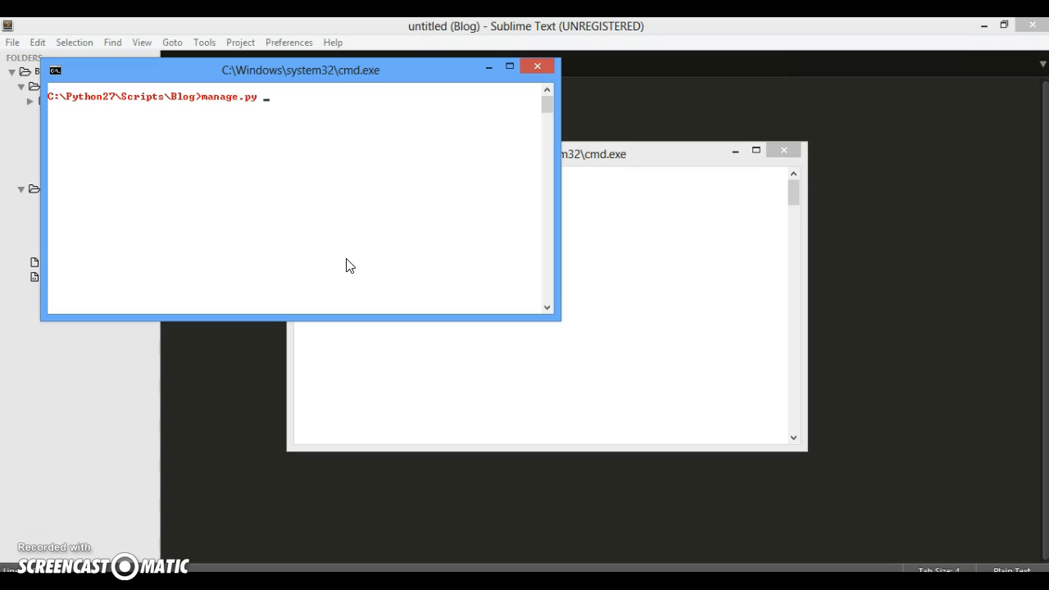
text(runser)
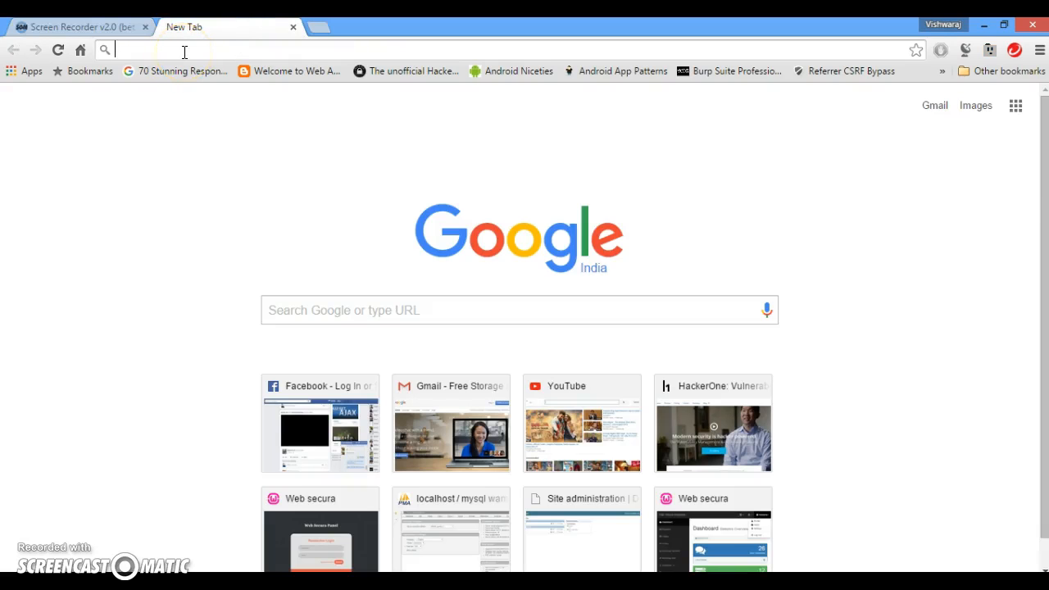
- Log in as admin at localhost:8000/admin
text(localhost/)
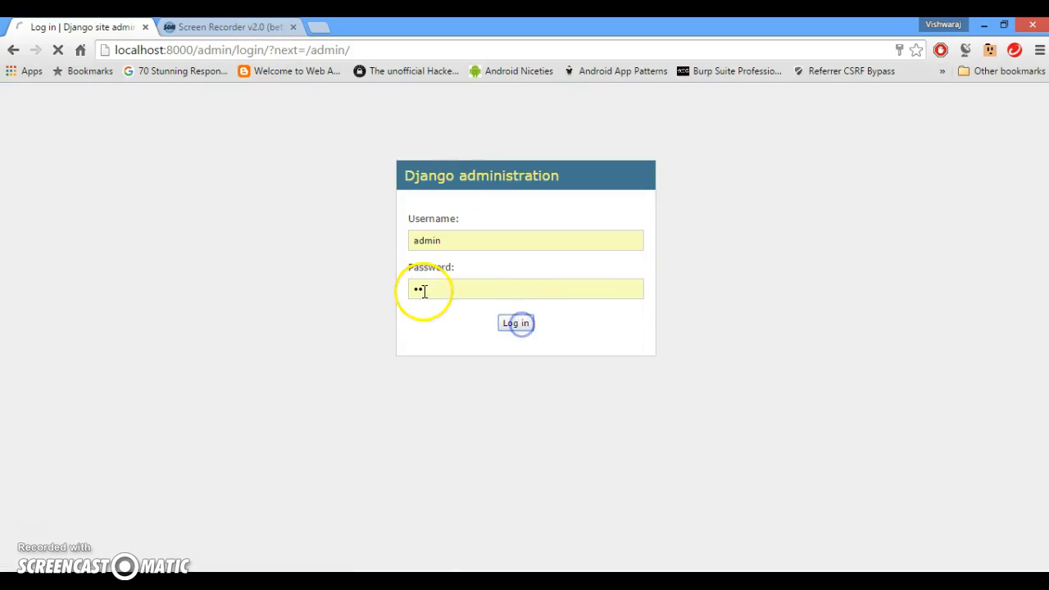
click(516, 323)
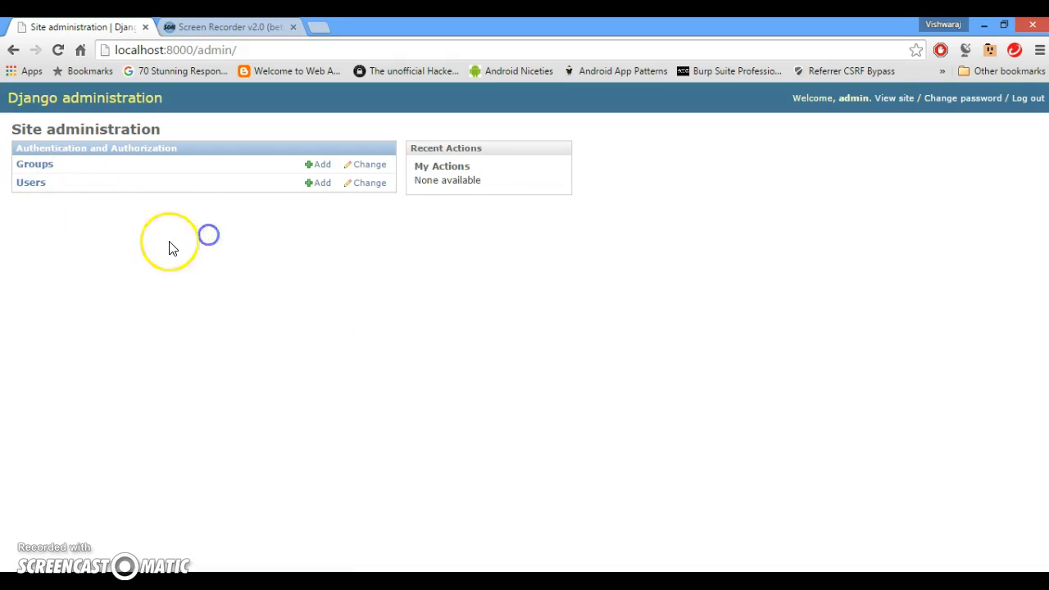
mouse_move(549, 300)
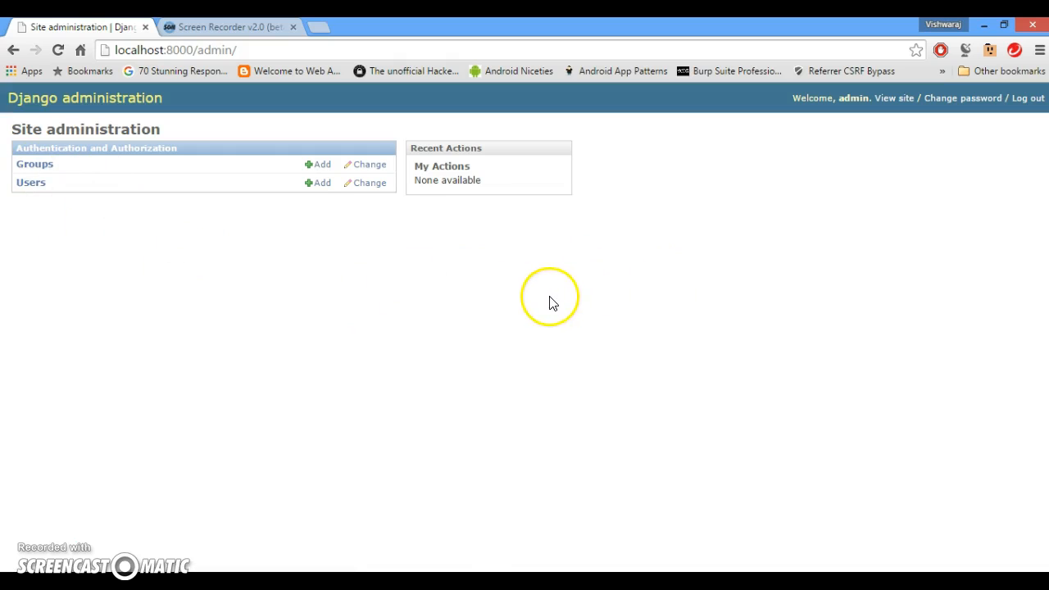
mouse_move(310, 295)
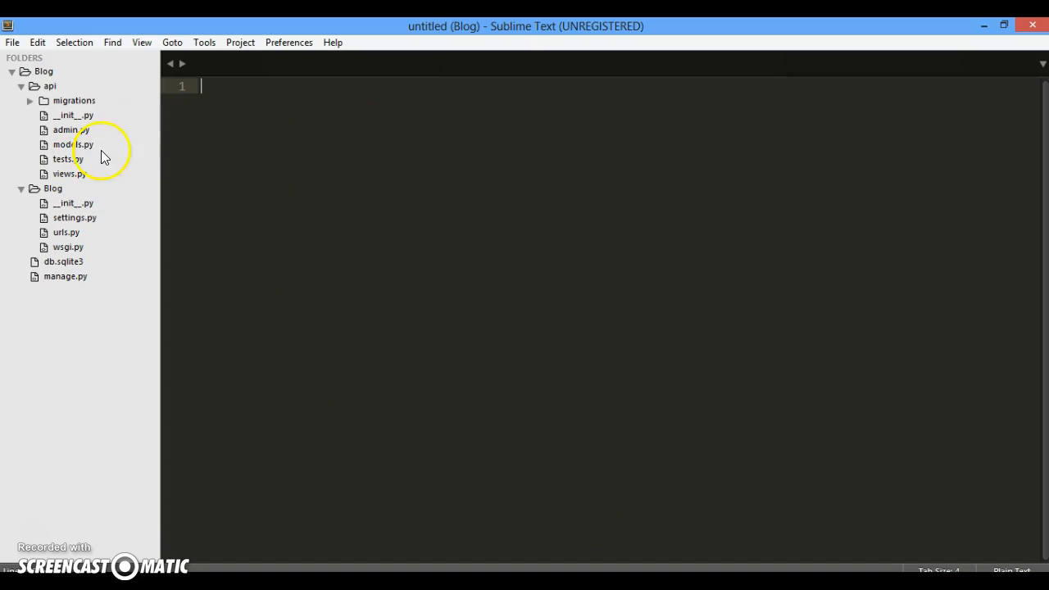
- Open api's models.py and start a class Blog(models.Model) definition
double_click(73, 144)
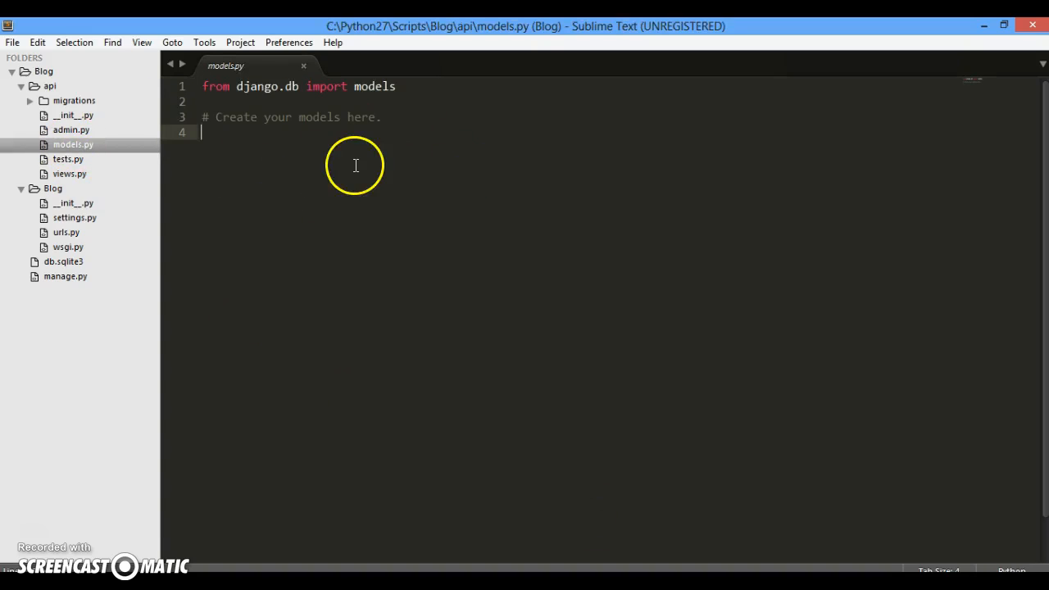
key(enter)
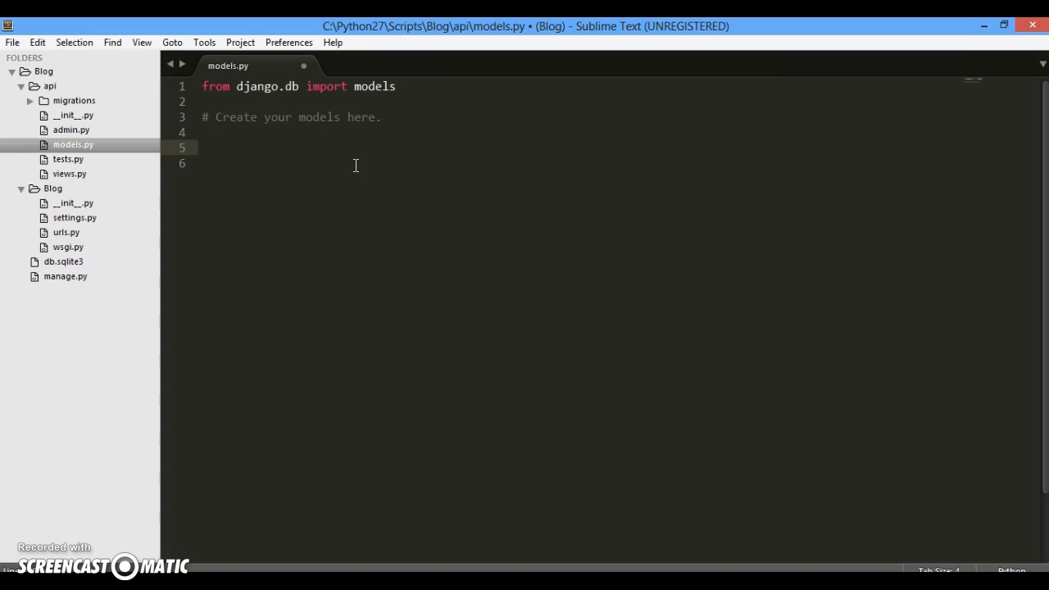
click(202, 147)
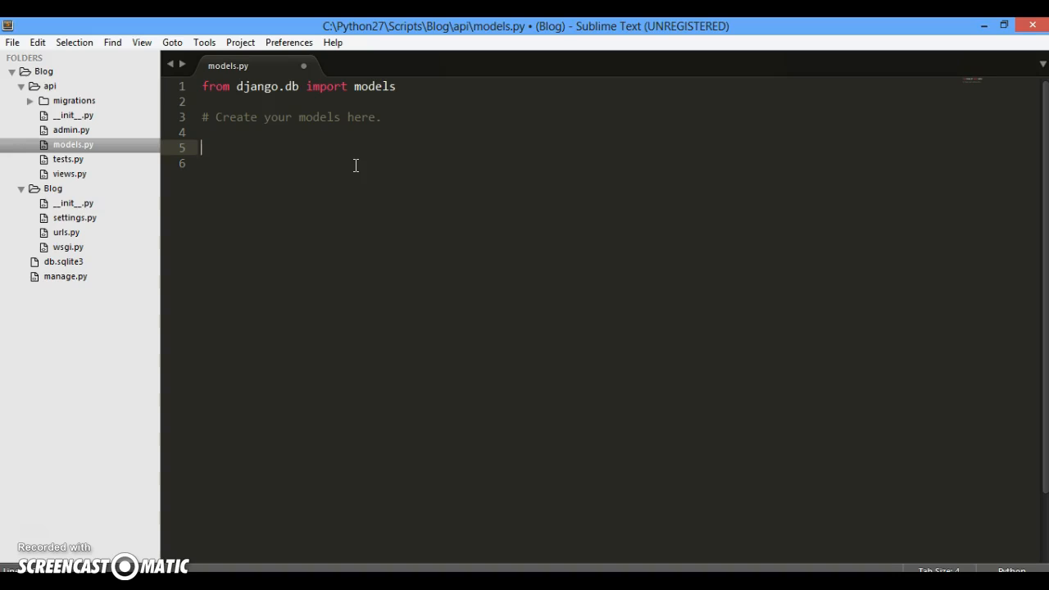
text(class)
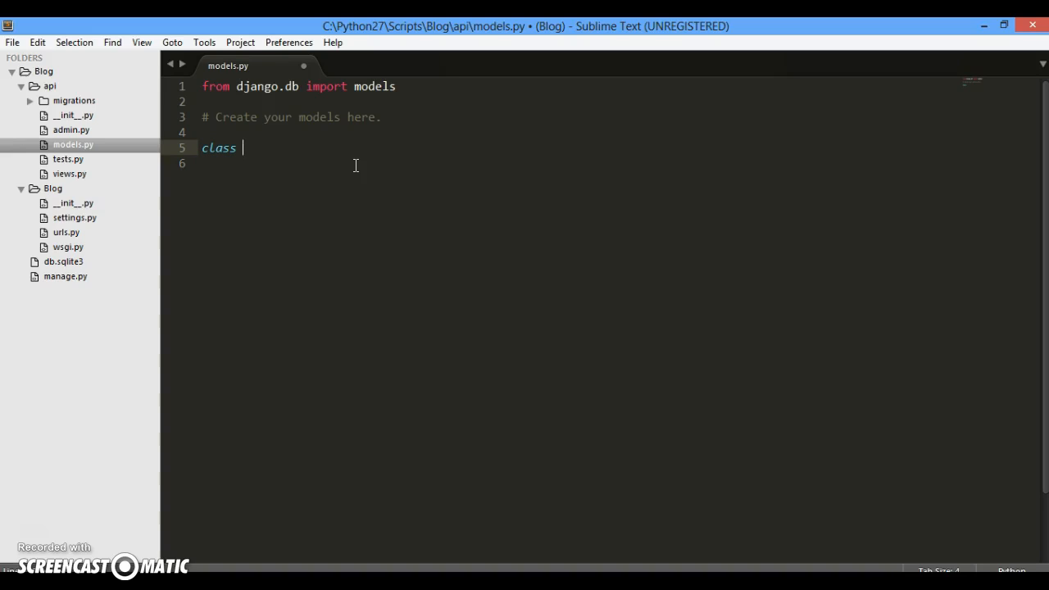
text(Blog())
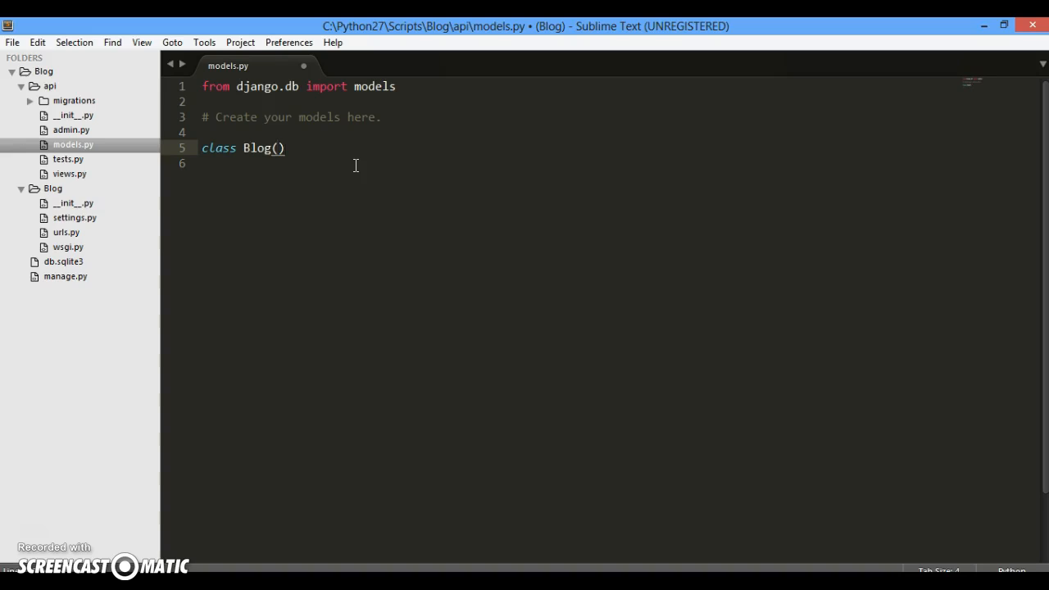
text(model.)
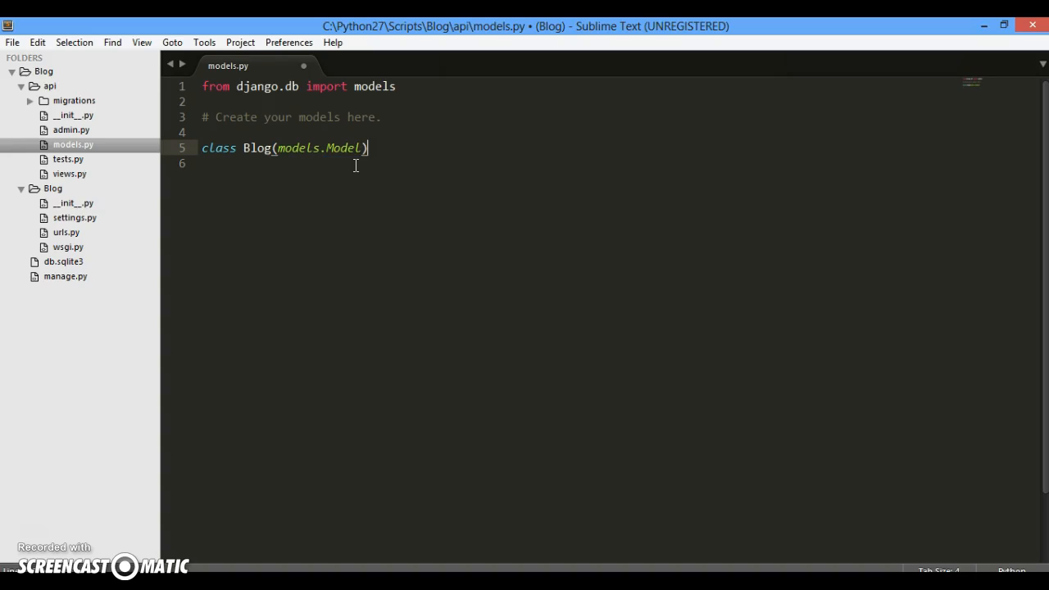
text(:)
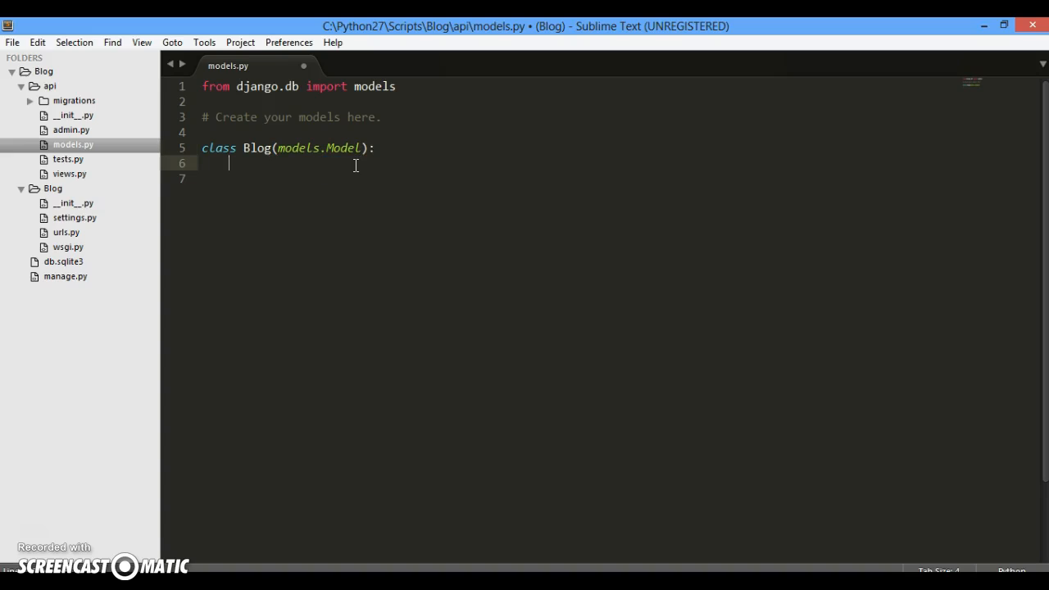
- Add a title CharField and a body TextField with max_length 200
text(title)
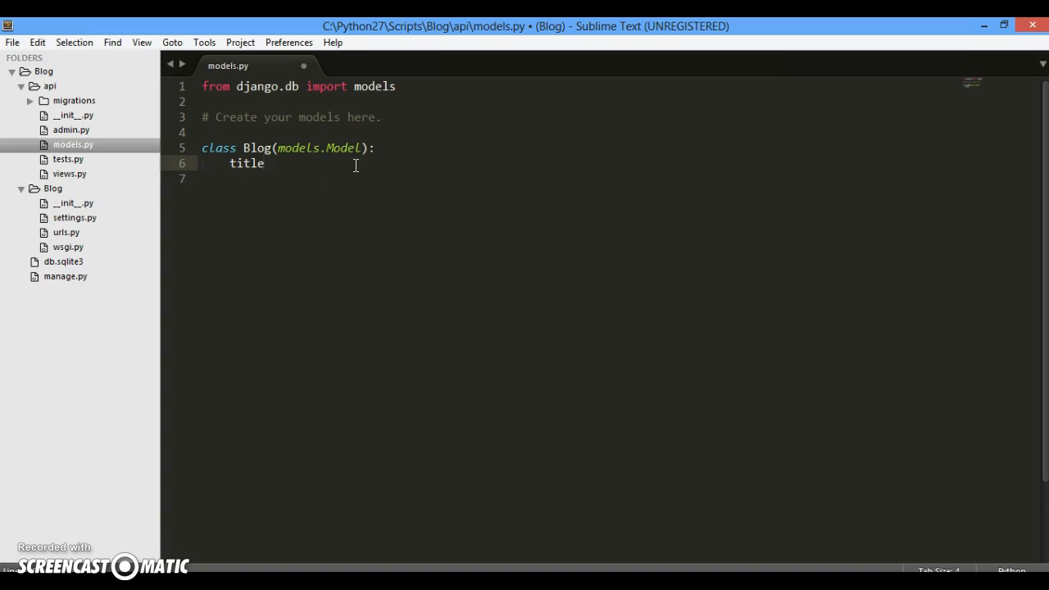
text(=models)
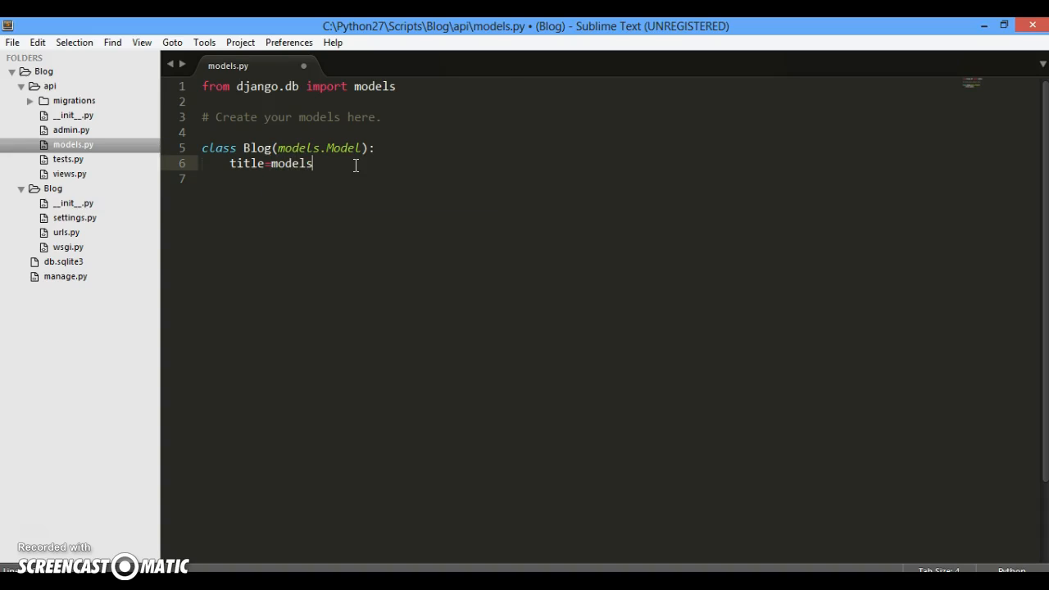
text(.Char)
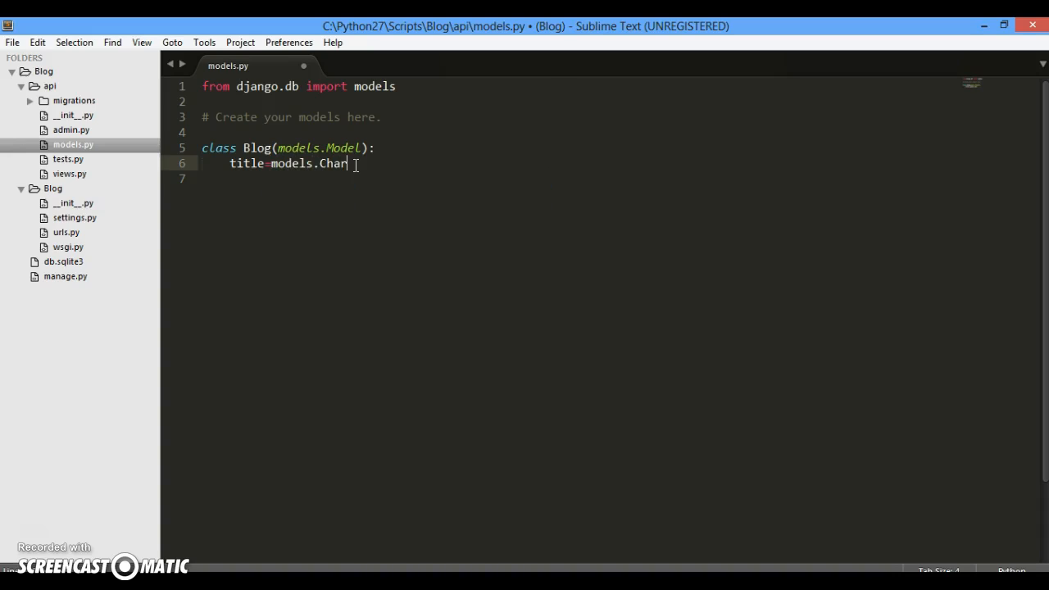
text(Field())
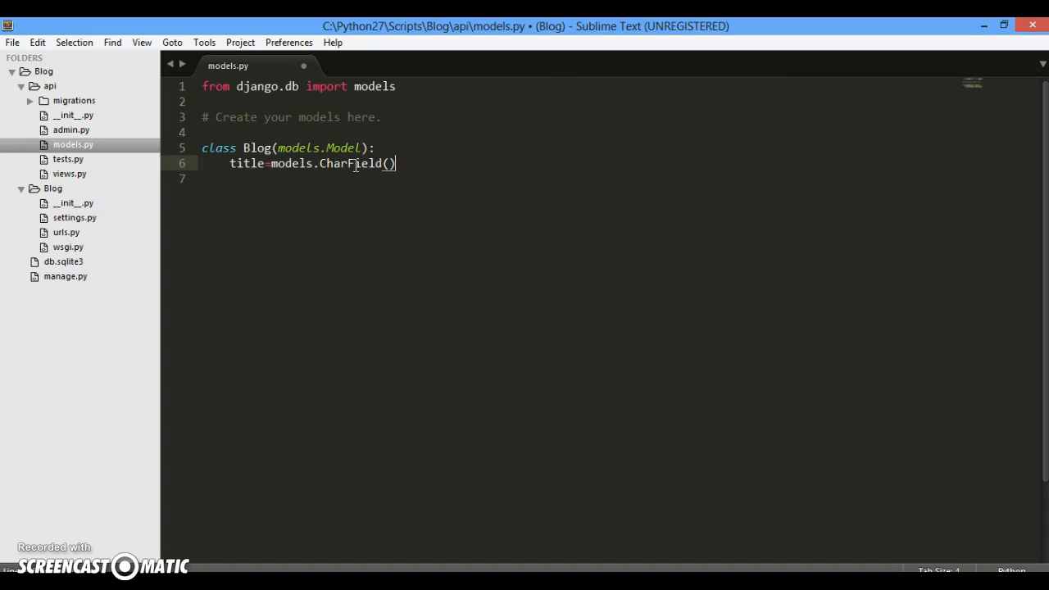
text(max_len)
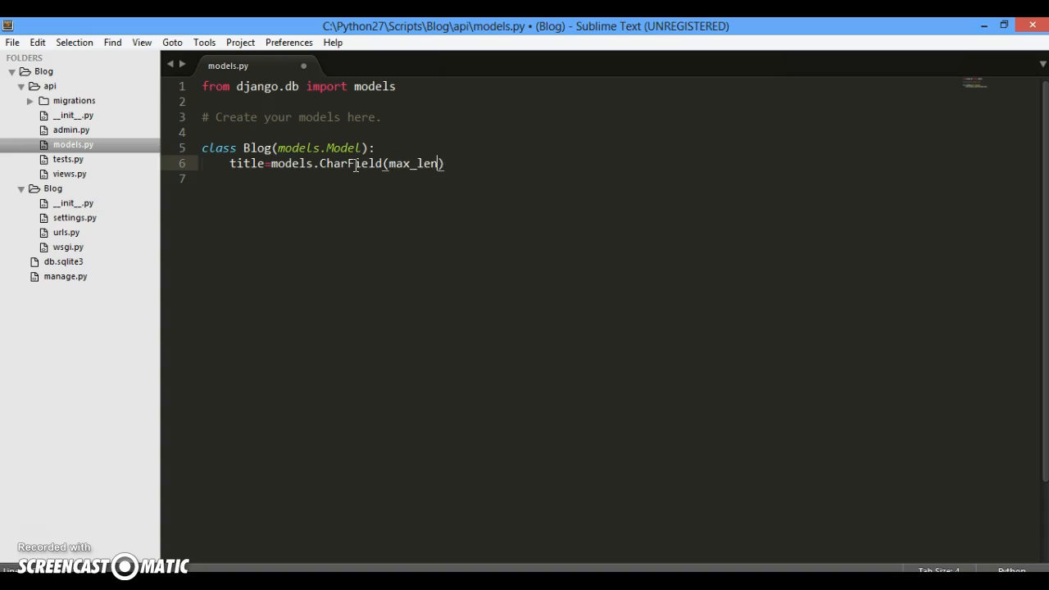
text(gth=200)
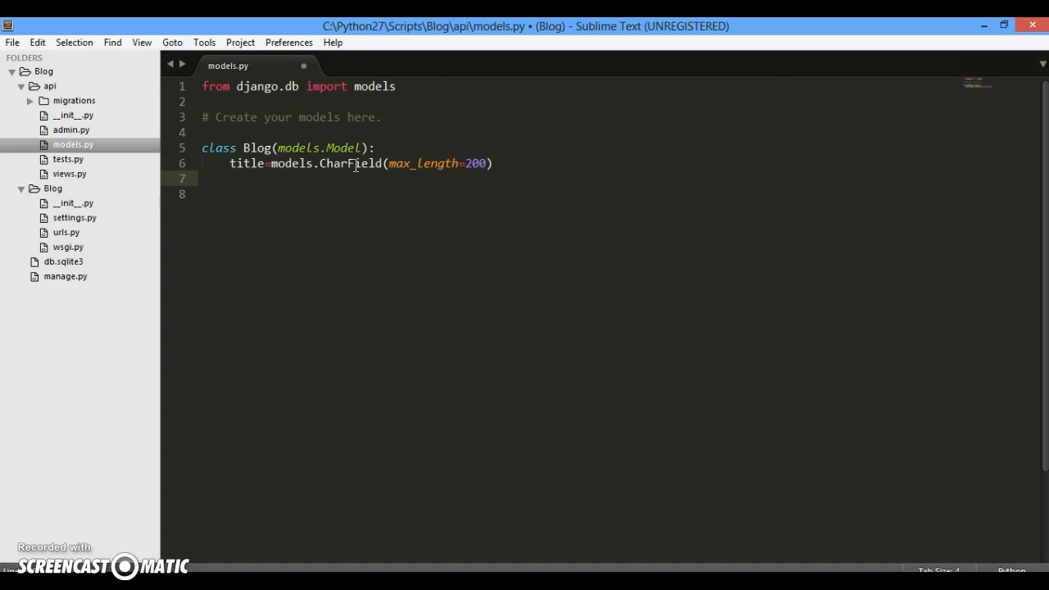
text(body)
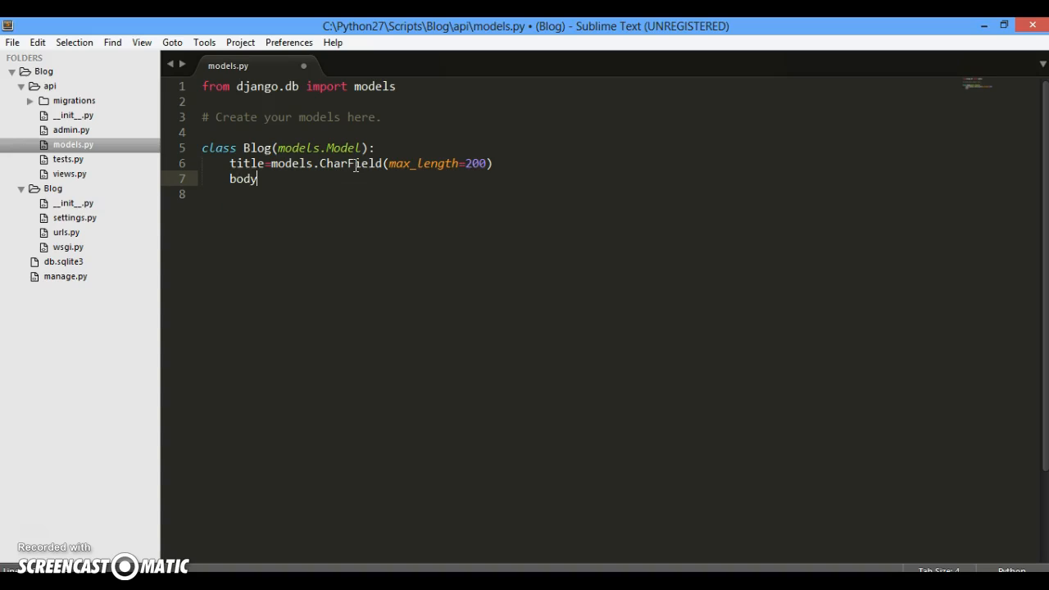
text(=models)
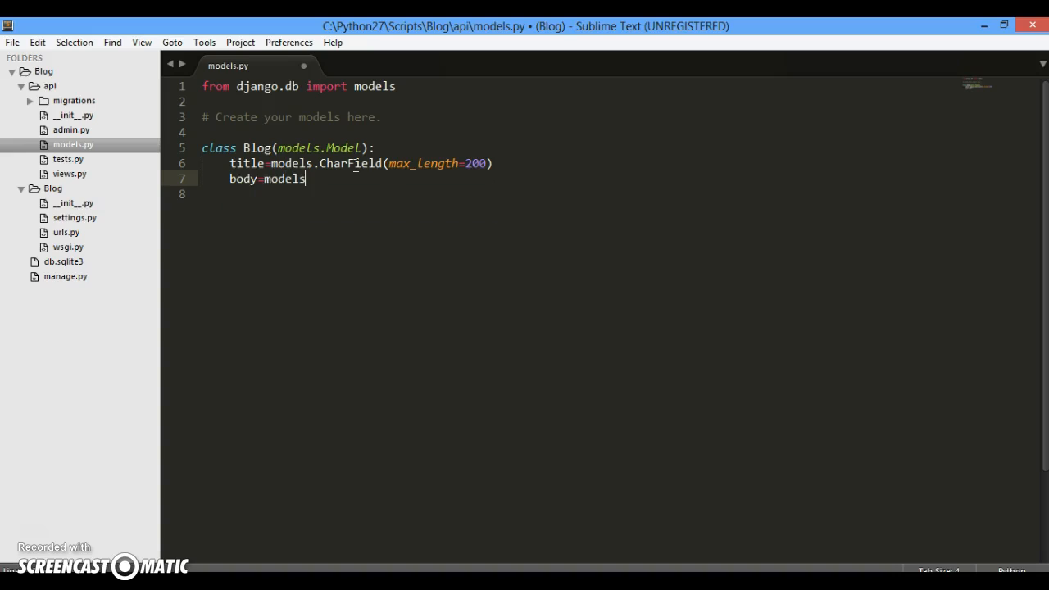
text(.T)
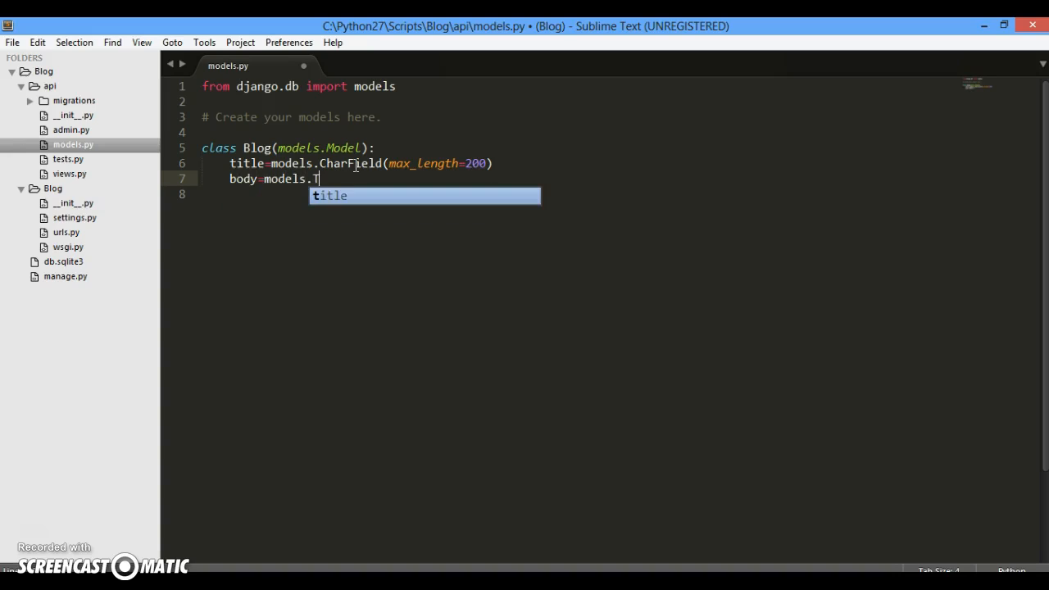
text(extField)
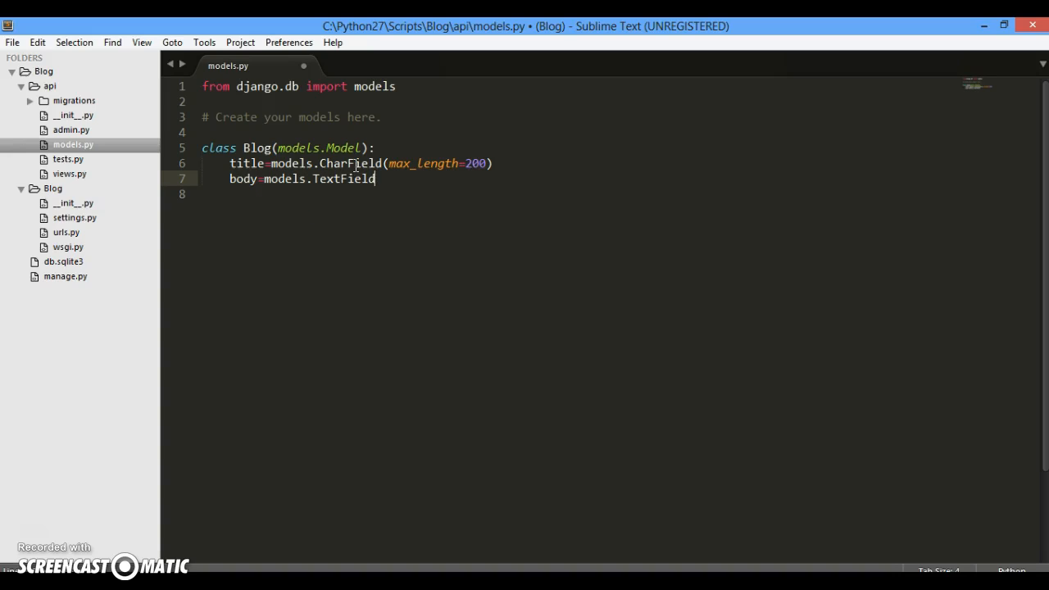
text((max_length))
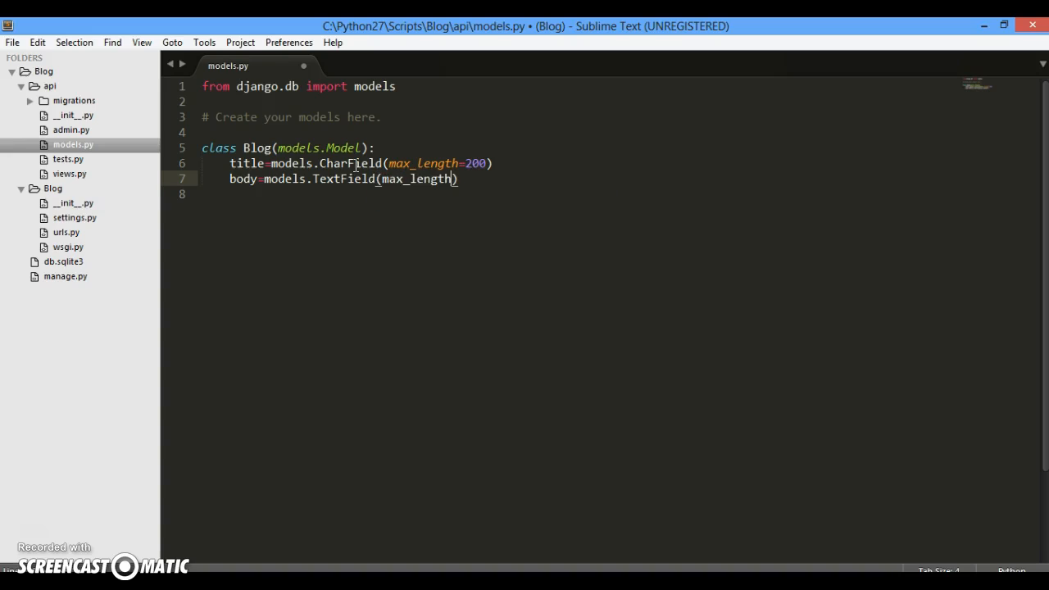
text(=200)
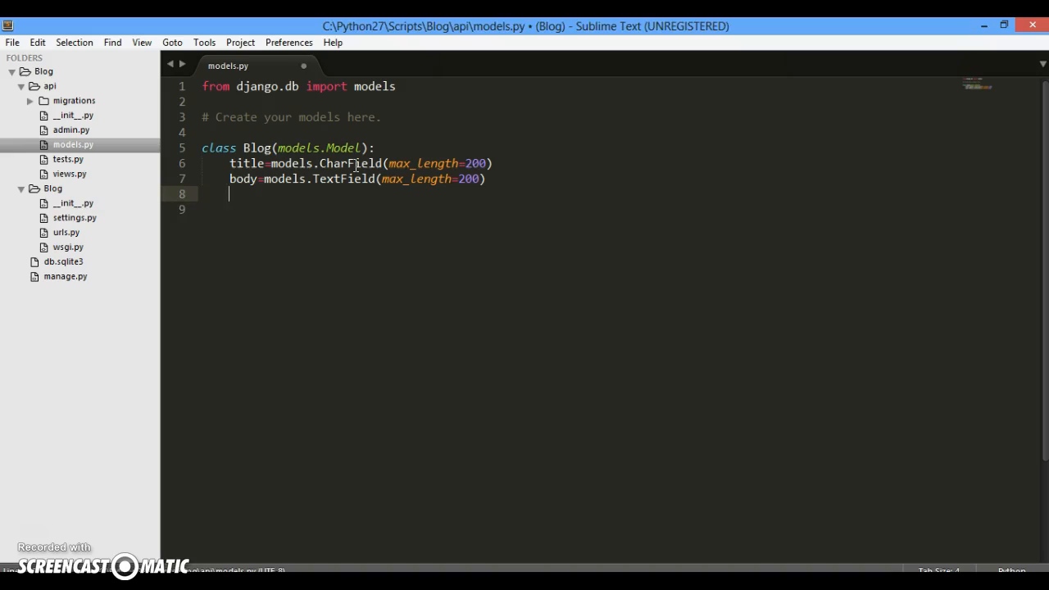
- Add a __unicode__(self) method returning self.title
text(def)
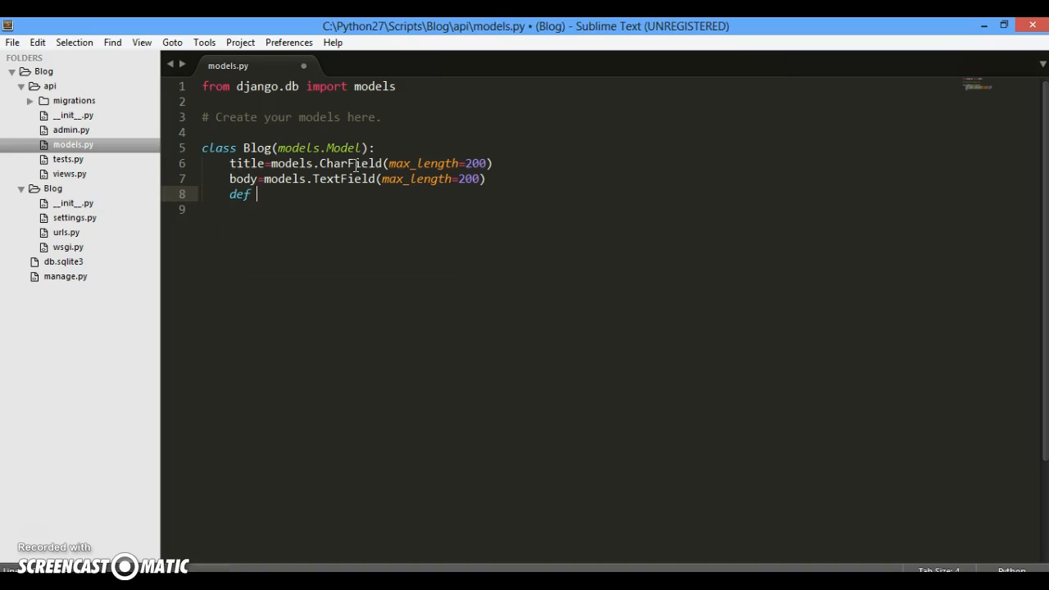
text(__unico)
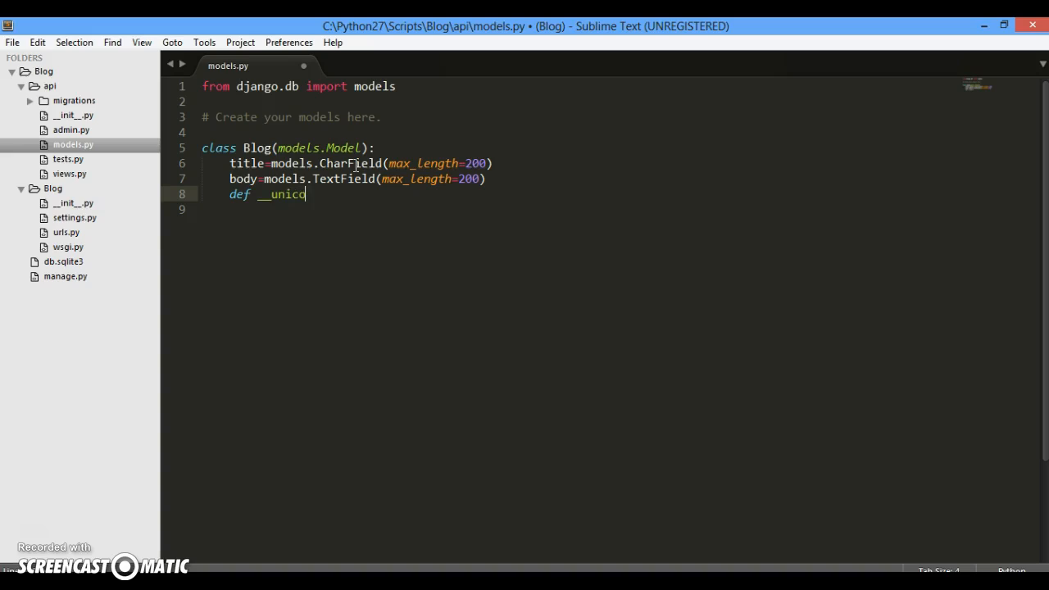
text(de__(self):)
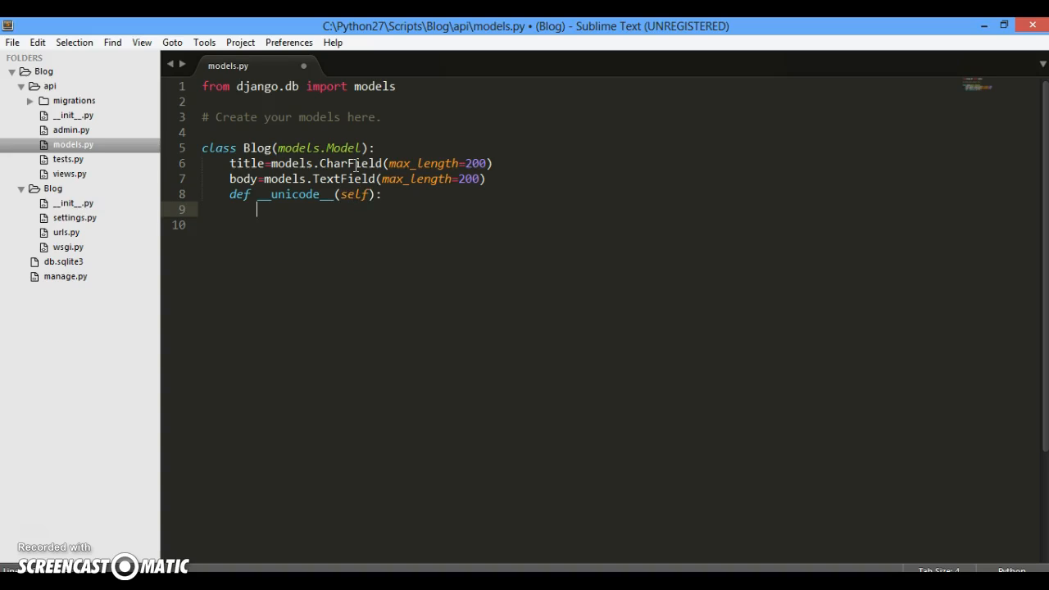
text(return self)
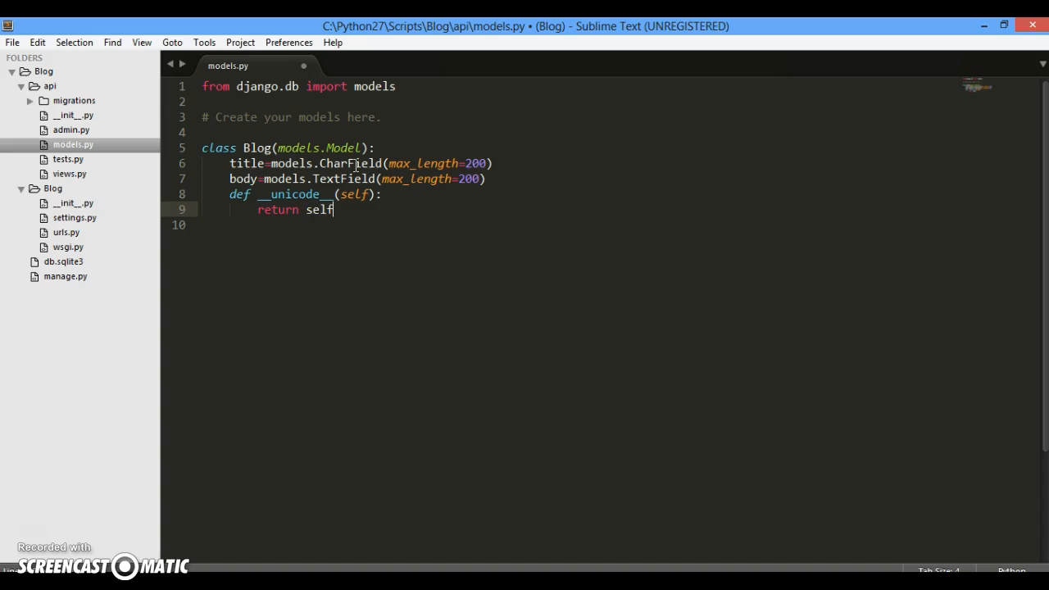
text(.title)
text(start)
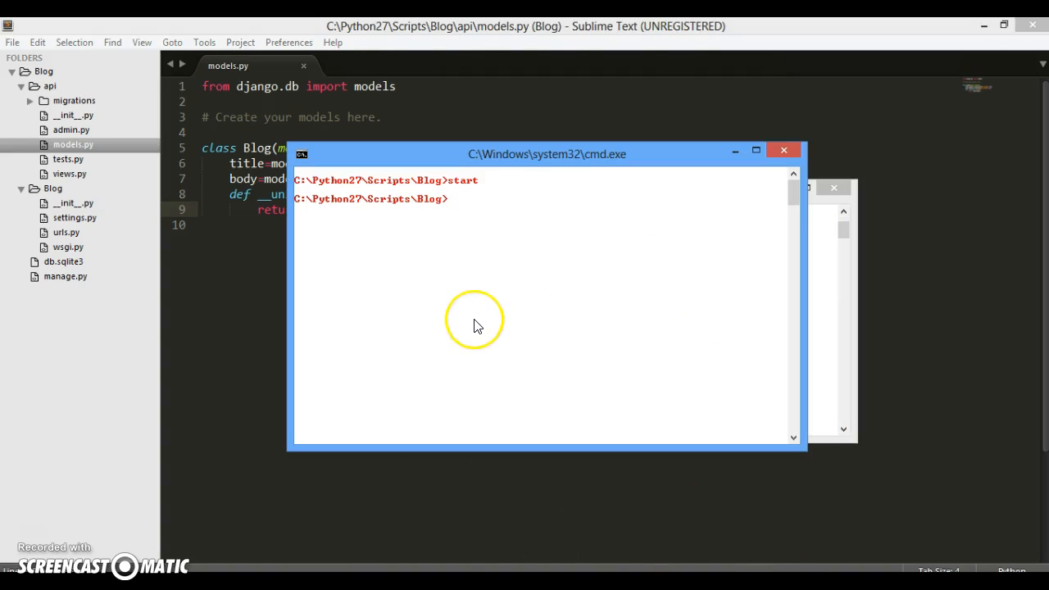
mouse_move(478, 326)
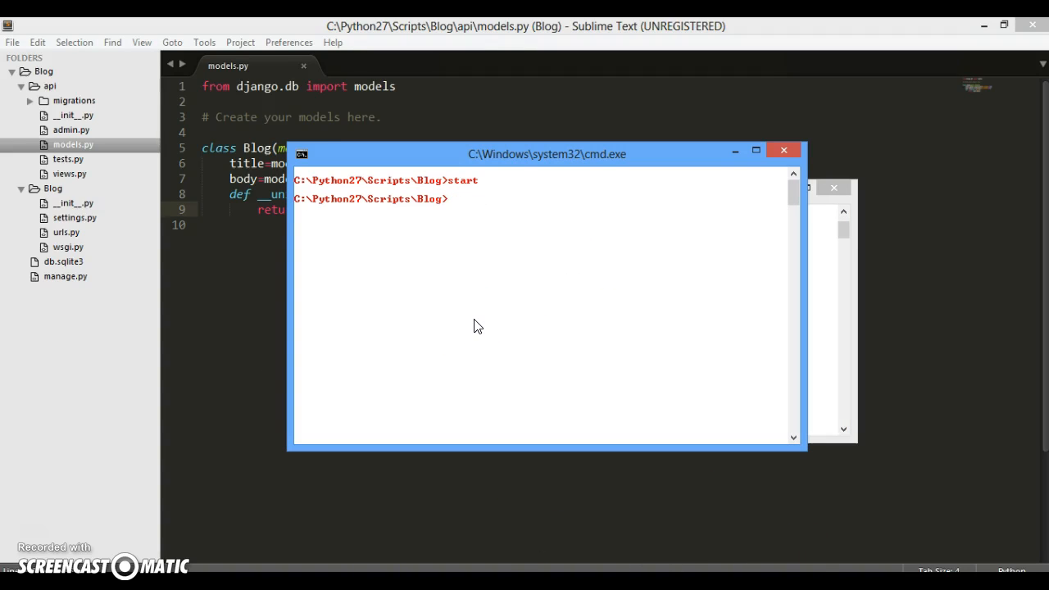
- Type manage.py makemigrations for the Blog project
text(manage.py)
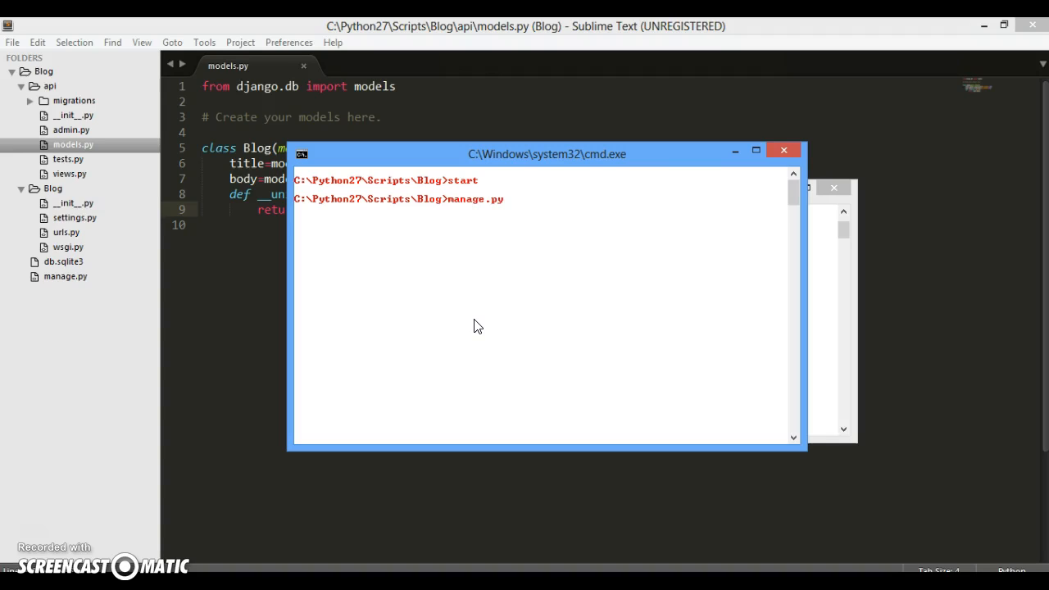
text(makemi)
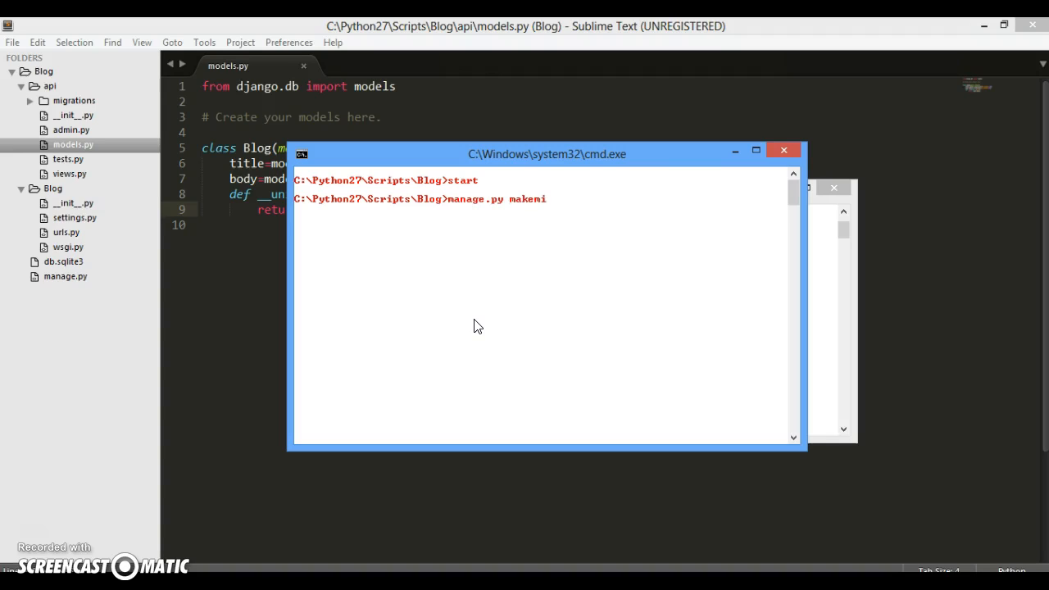
text(grations)
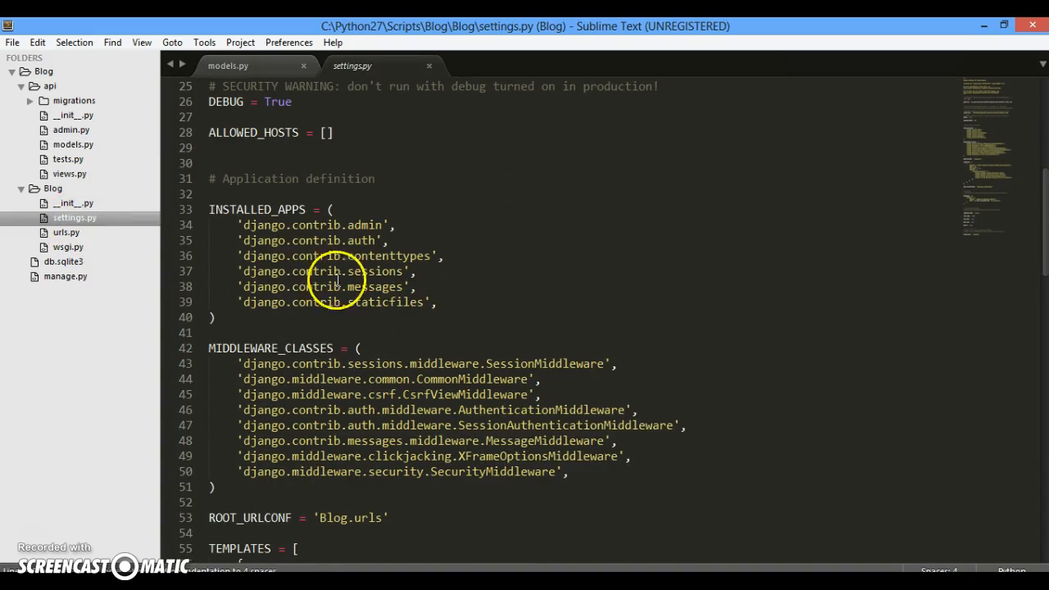
- Append 'api' to the INSTALLED_APPS tuple in settings.py
text(,'')
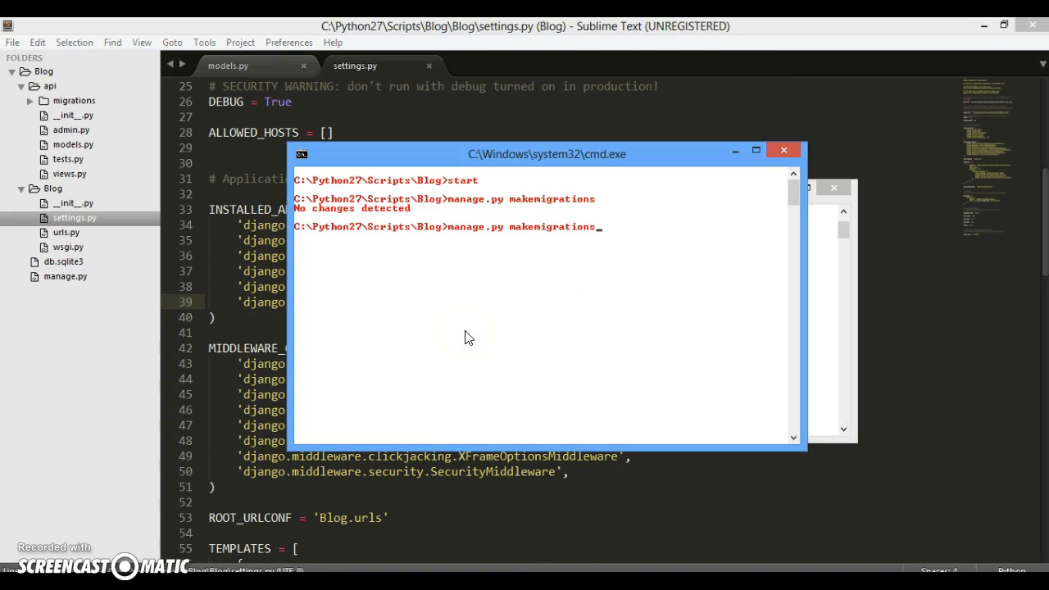
- Rerun makemigrations to create api's 0001_initial migration, then begin manage.py migrate
key(enter)
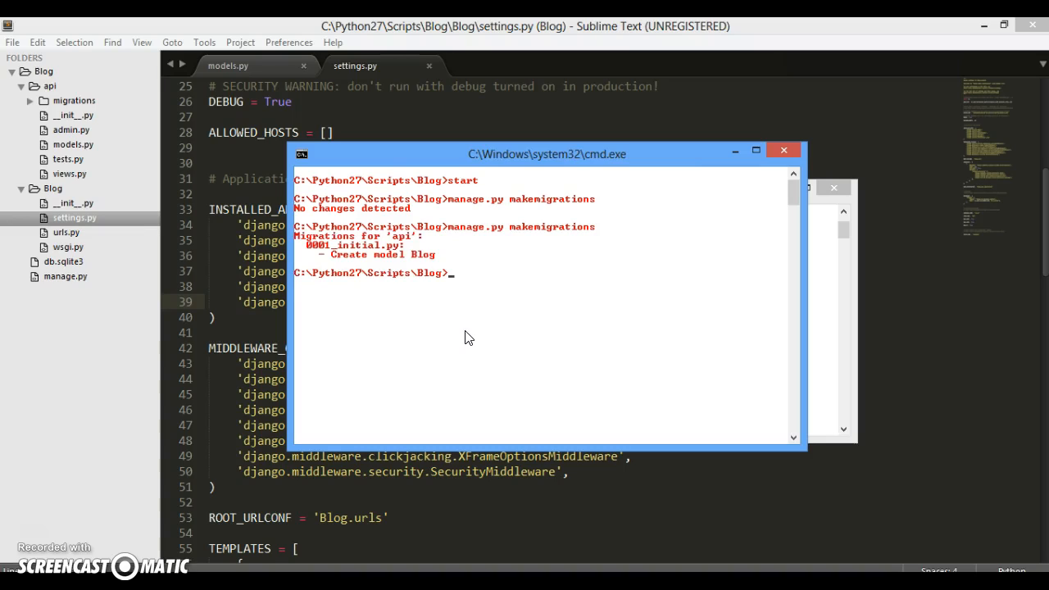
text(manage.py makemigration)
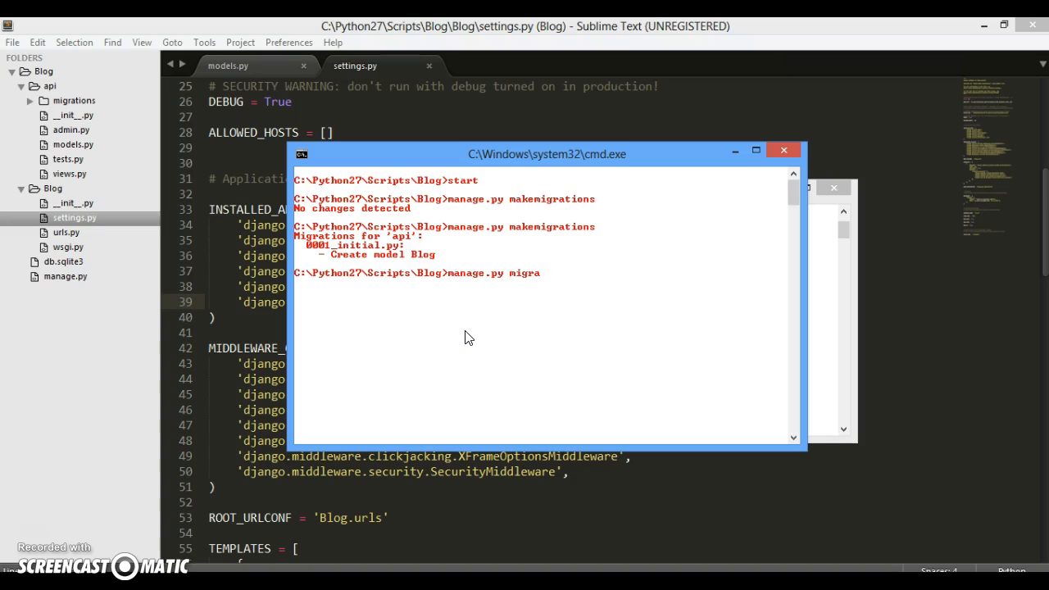
text(te)
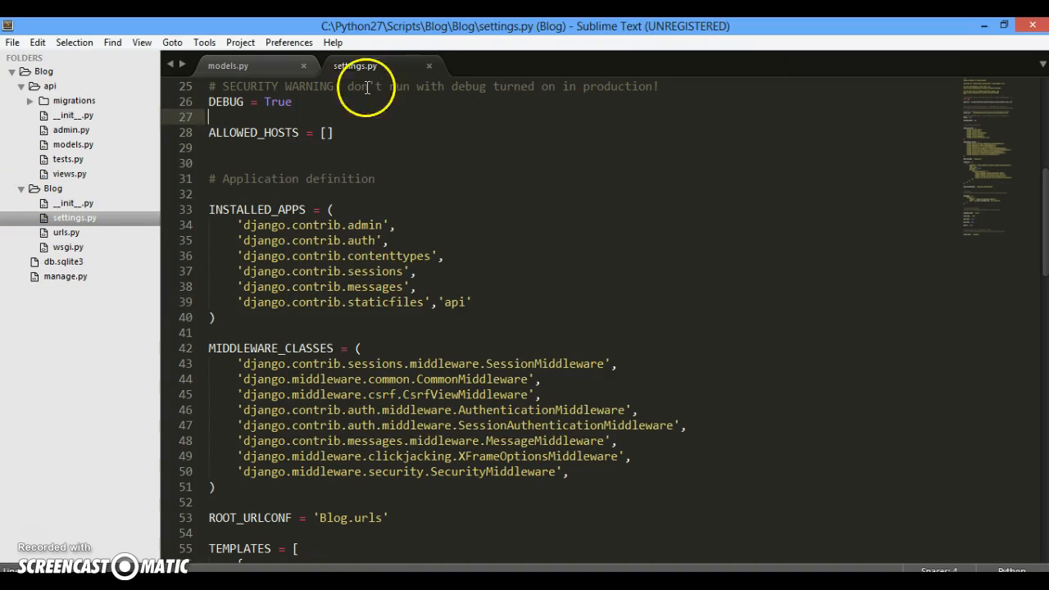
- Open api/admin.py and begin the import line 'from api.models import Blog'
click(228, 65)
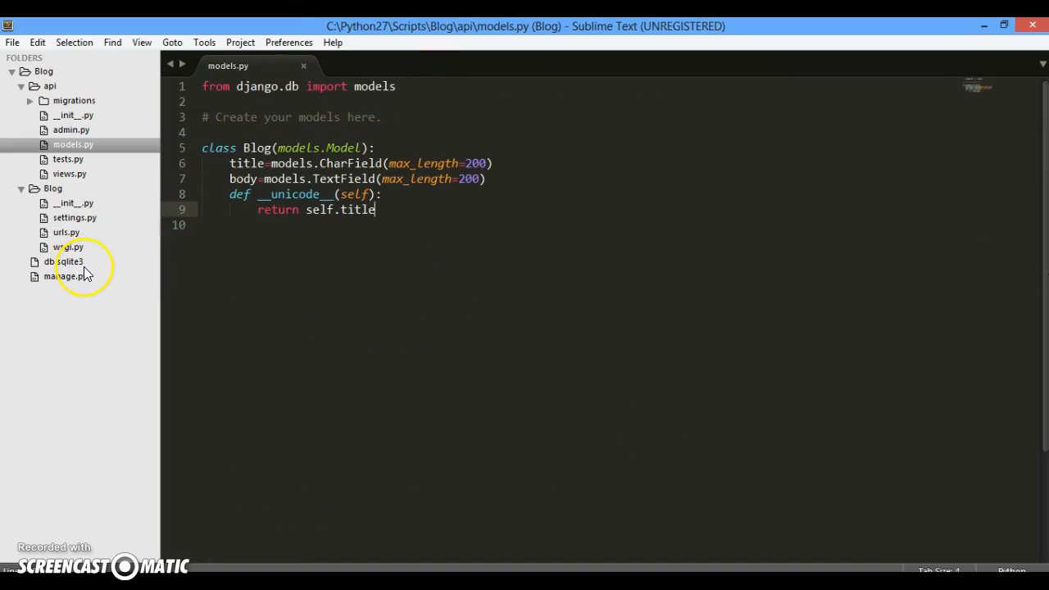
click(71, 130)
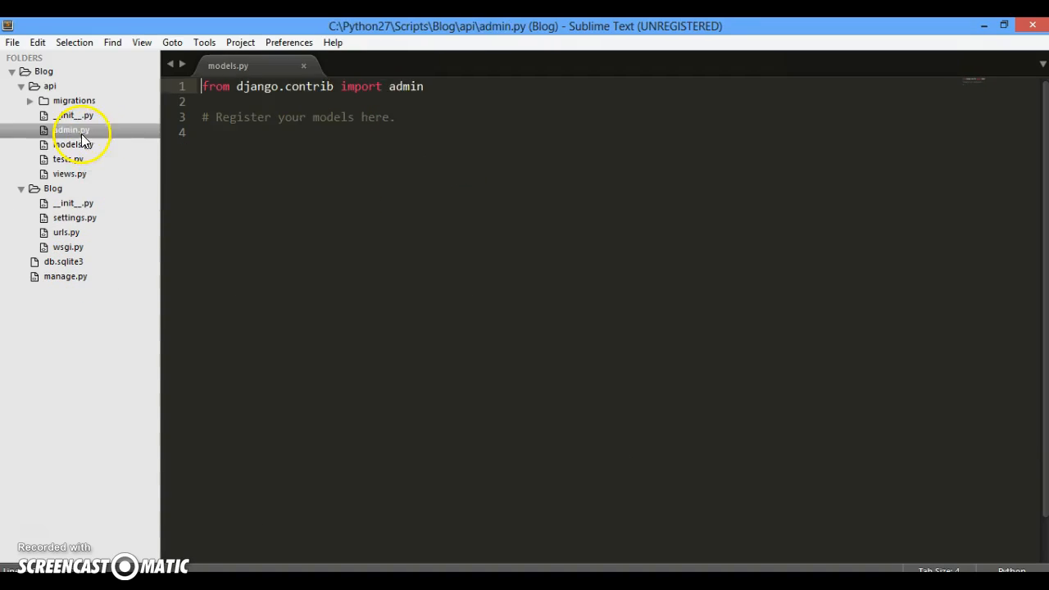
double_click(71, 129)
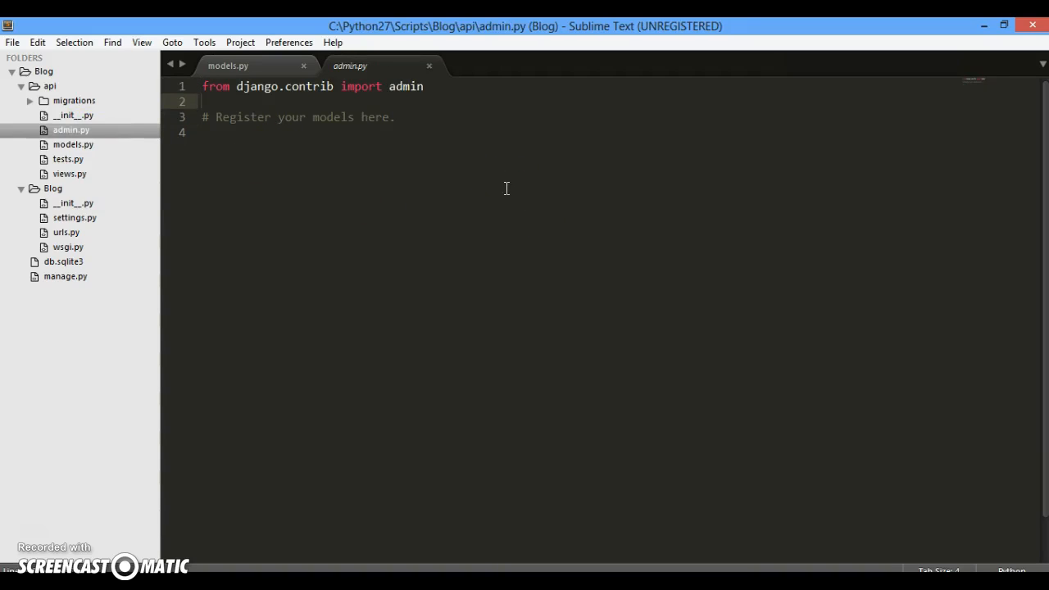
click(202, 101)
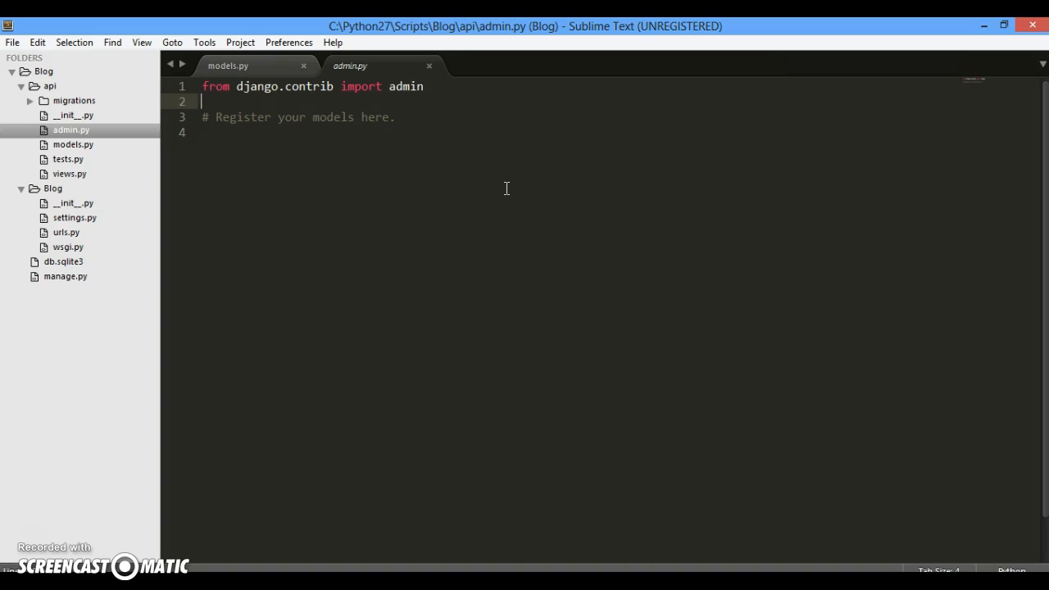
text(from)
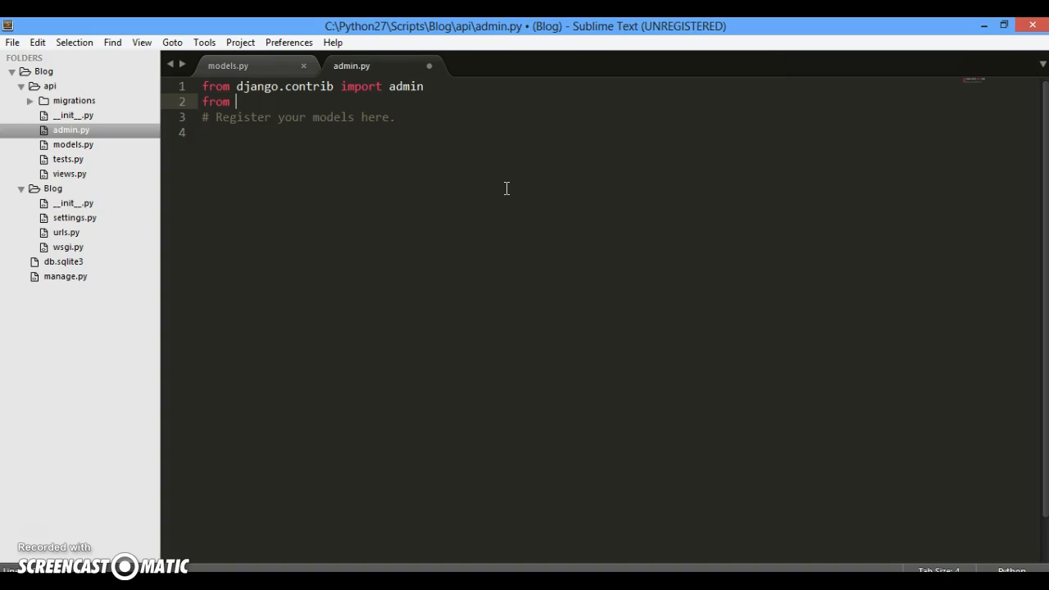
text(.models)
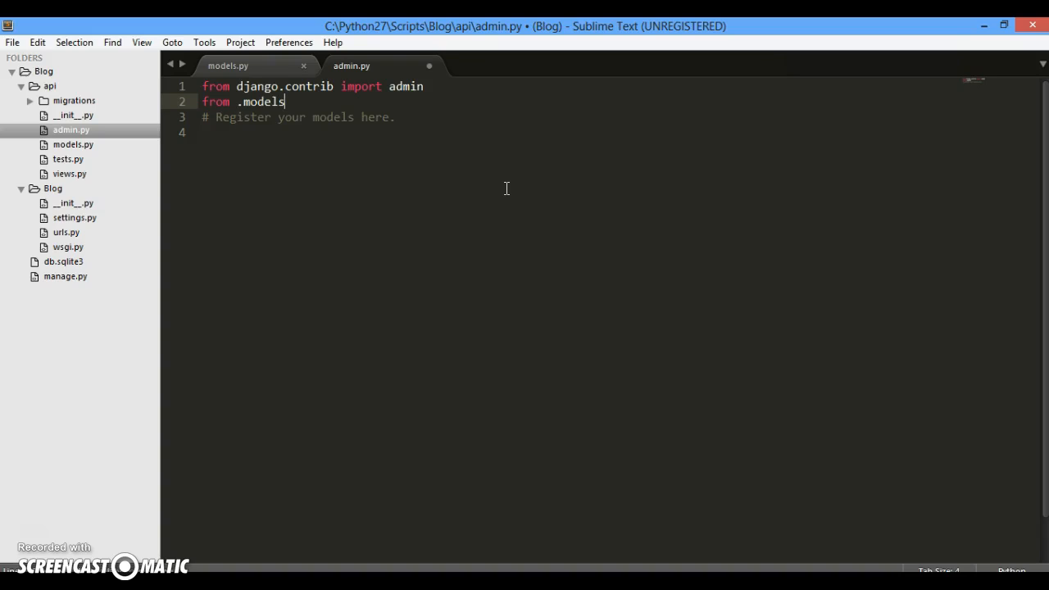
text(api)
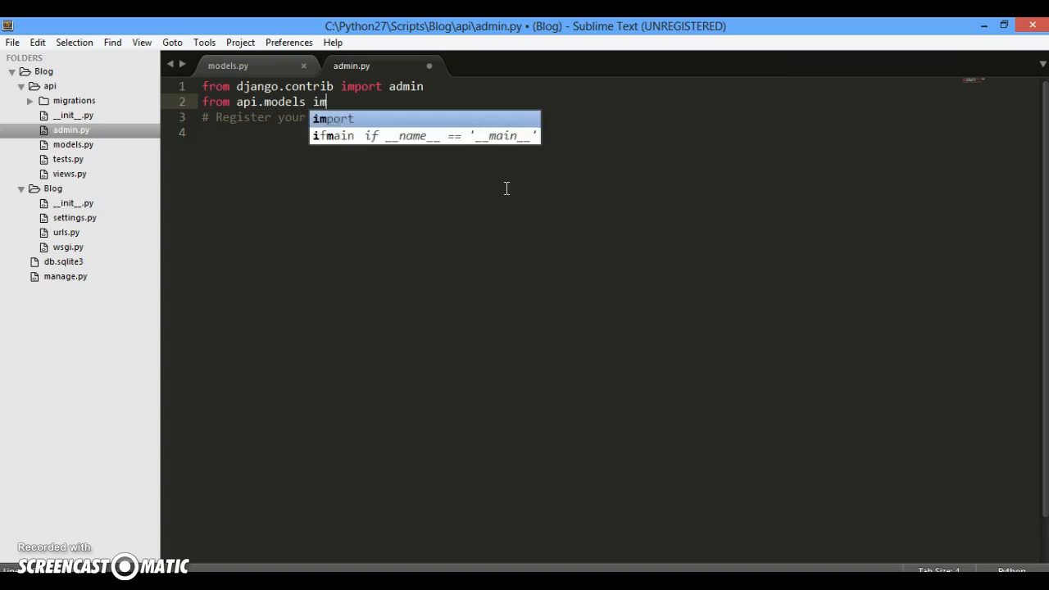
- Check the Blog model's name, finish the import, and add admin.site.regitser(Blog)
click(228, 66)
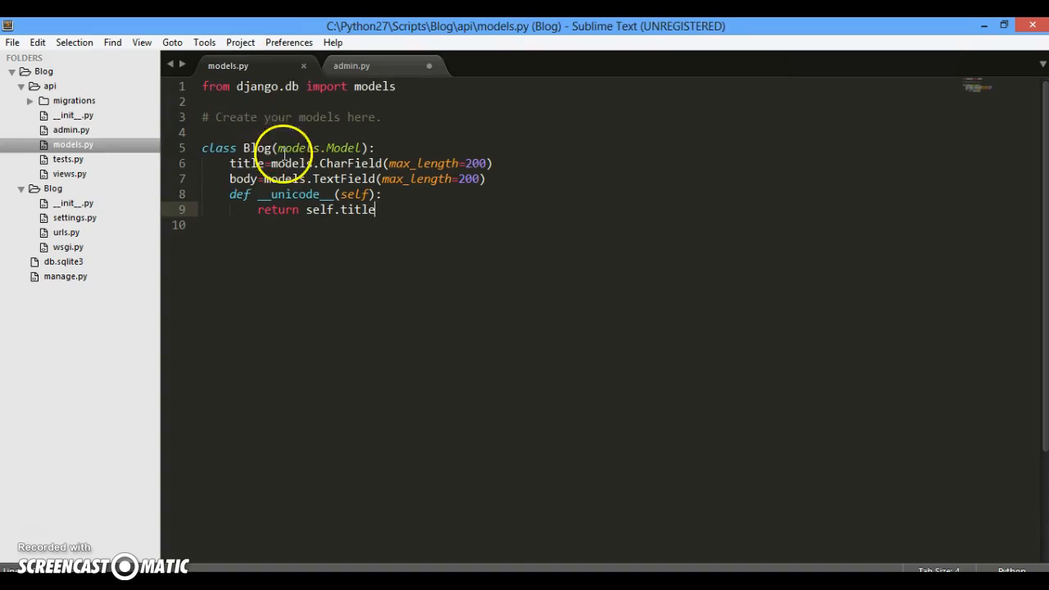
click(352, 65)
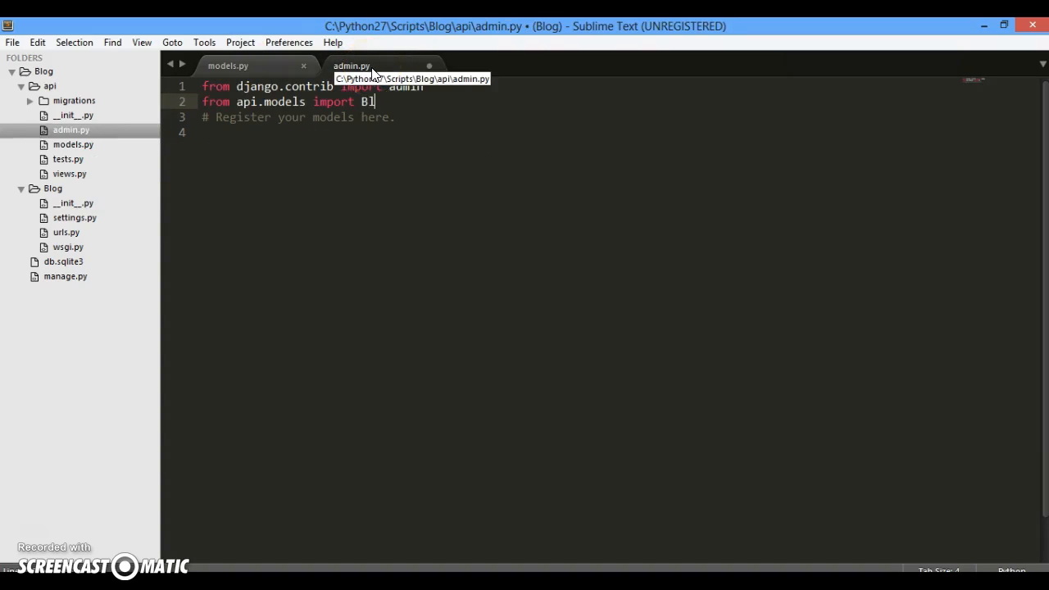
text(og)
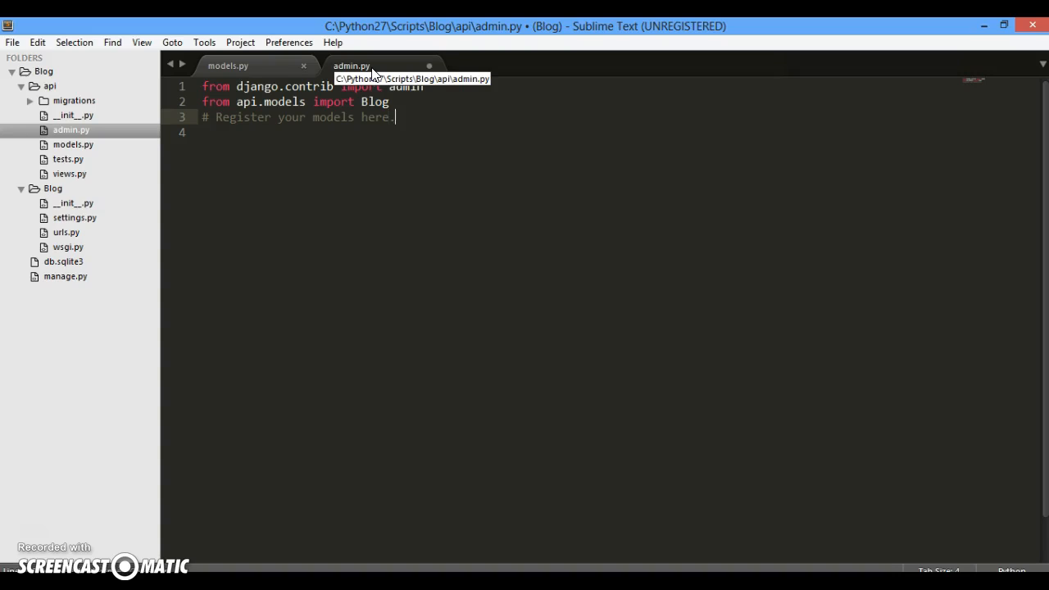
text(admin.si)
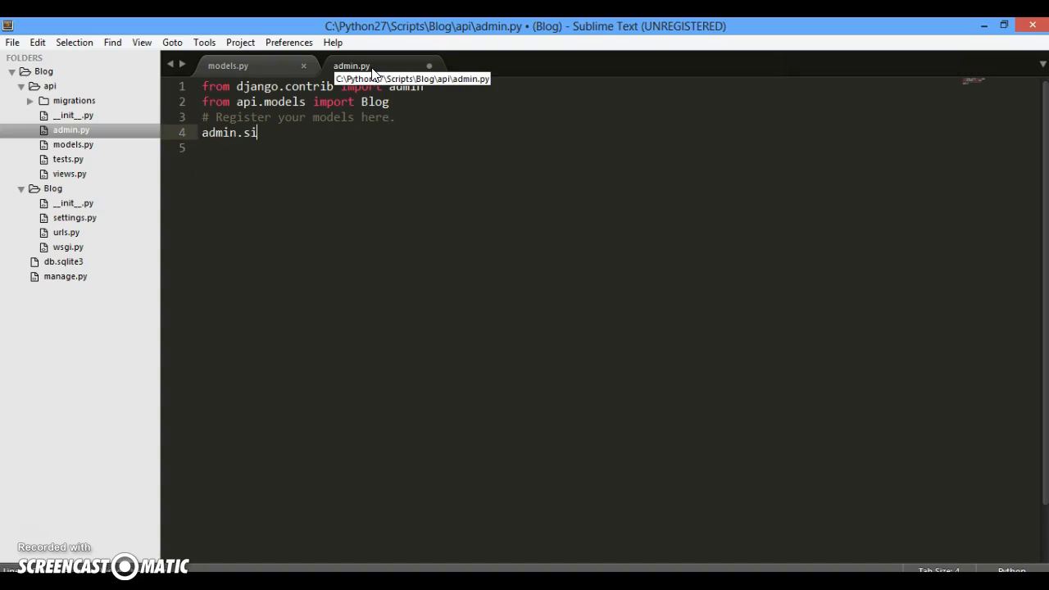
text(te.re)
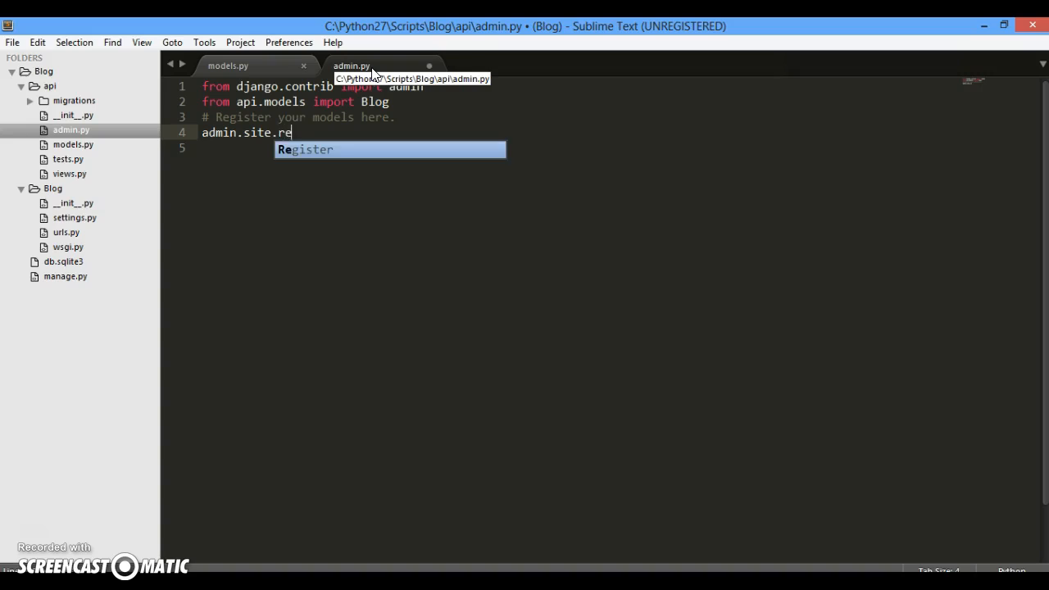
text(s)
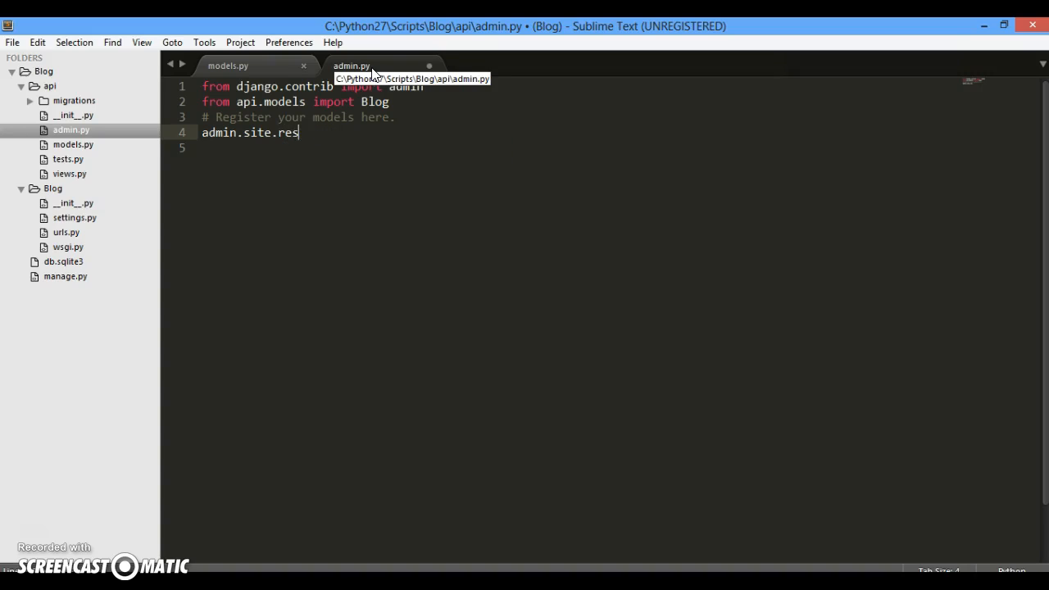
text(gitser())
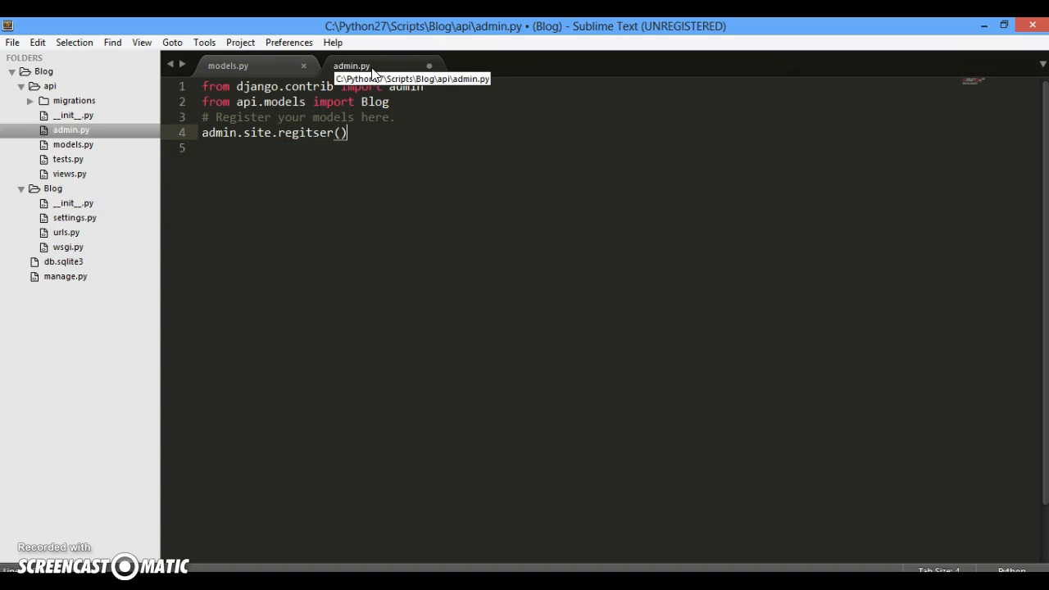
text(Blog)
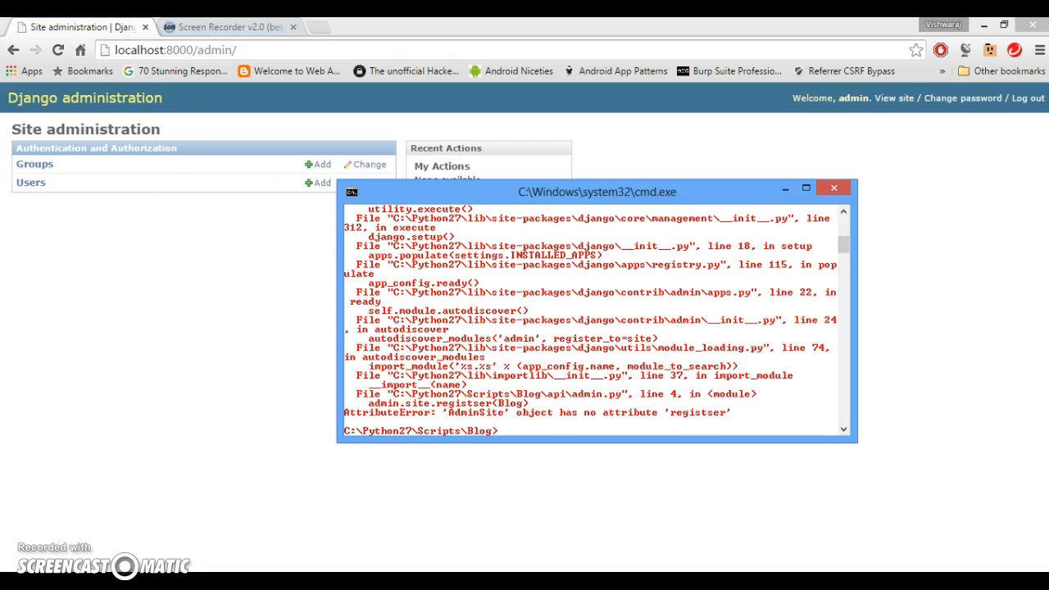
- Restart the server with manage.py runserver and reload the Django admin page
text(manage.py runserver)
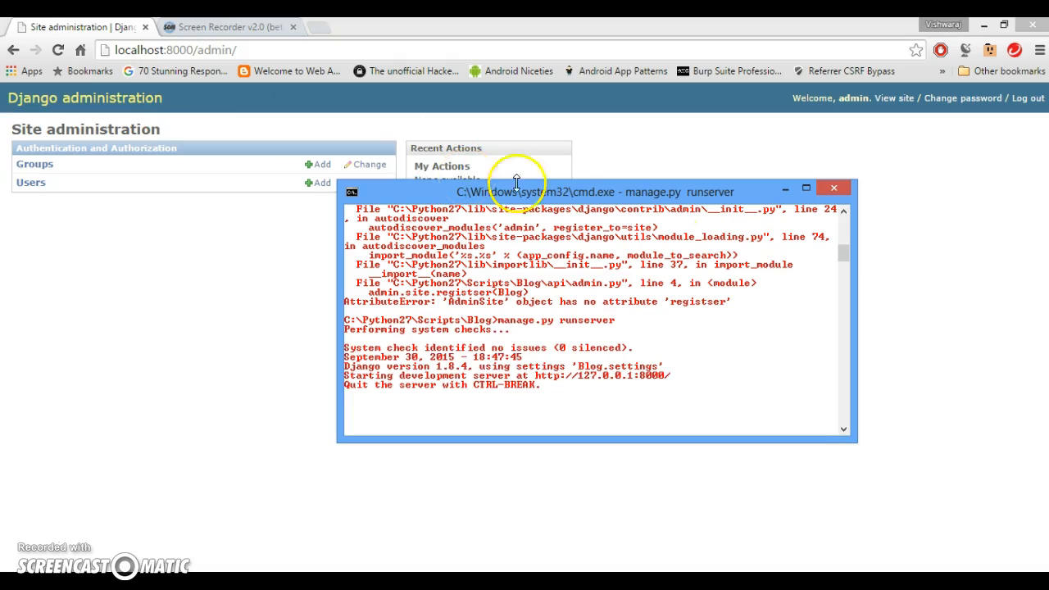
mouse_move(57, 50)
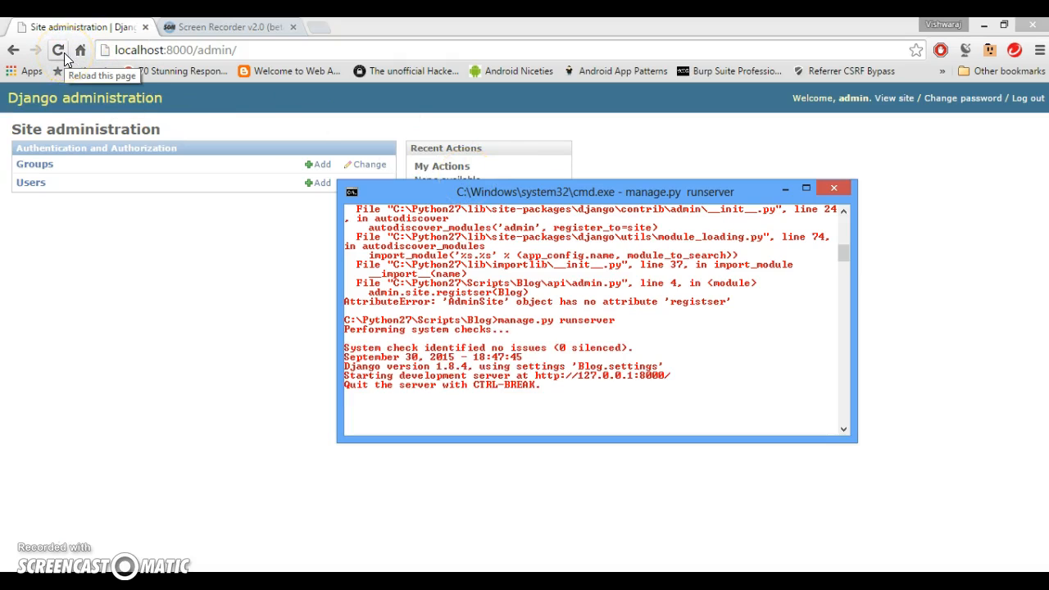
click(57, 50)
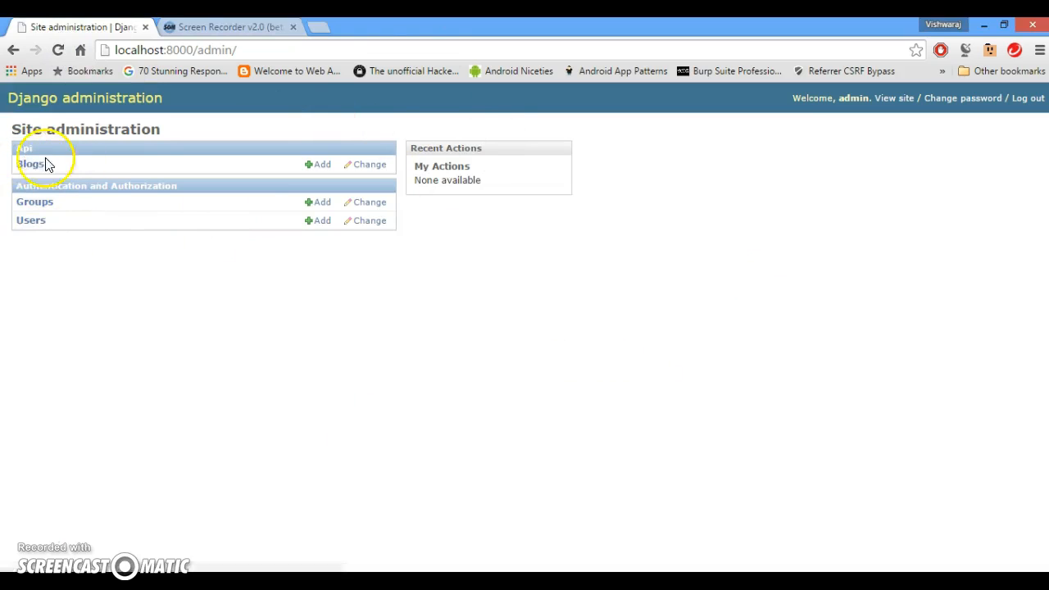
- Add and save a blog titled 'Yes we are heading towards the django rest api' with body 'you!'
click(31, 164)
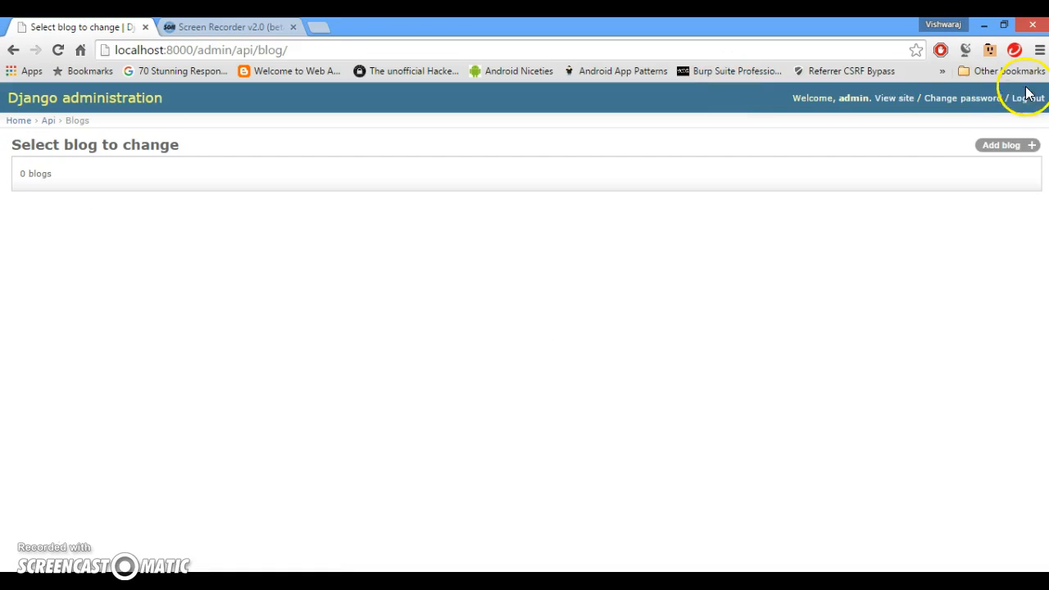
click(1001, 145)
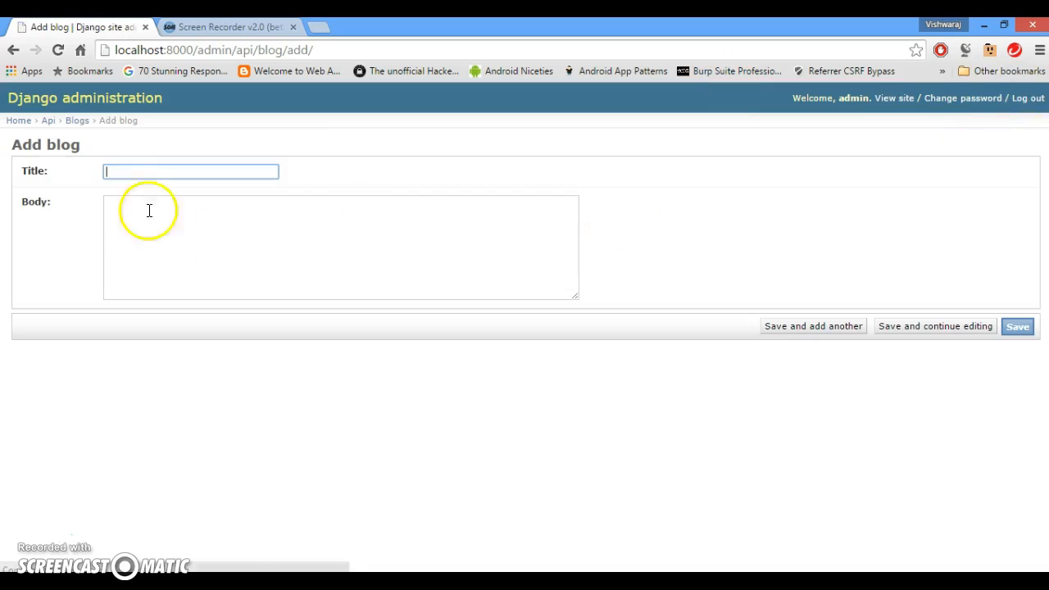
text(Yes)
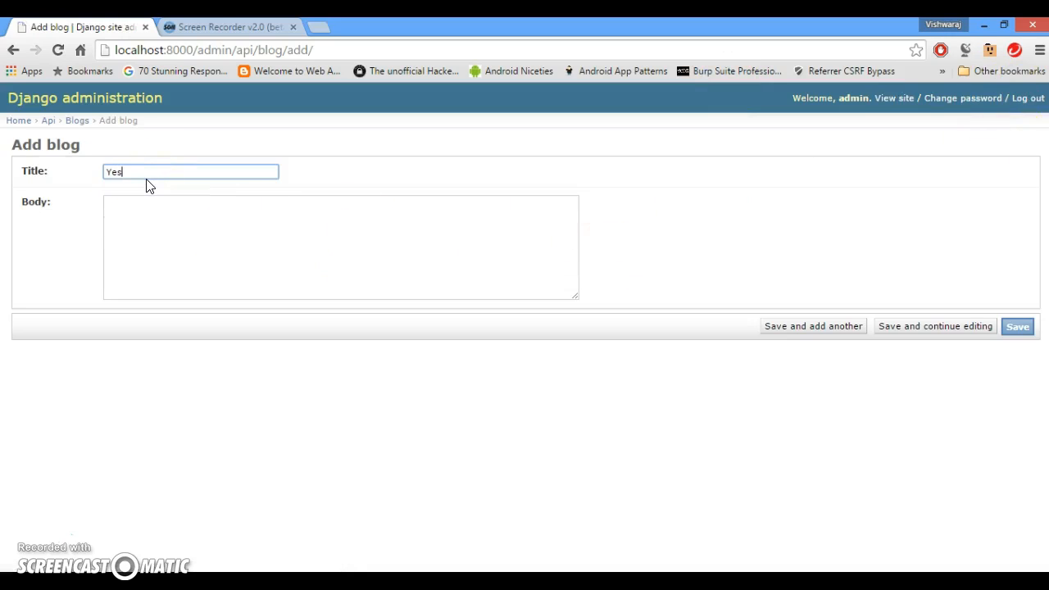
text(we are heading towards the djang)
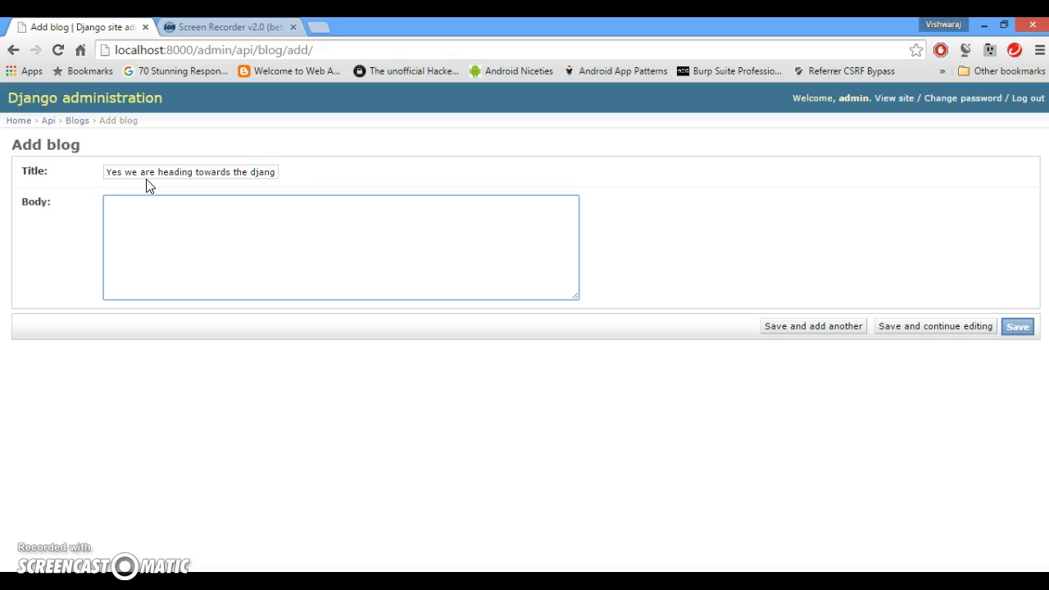
text(you!)
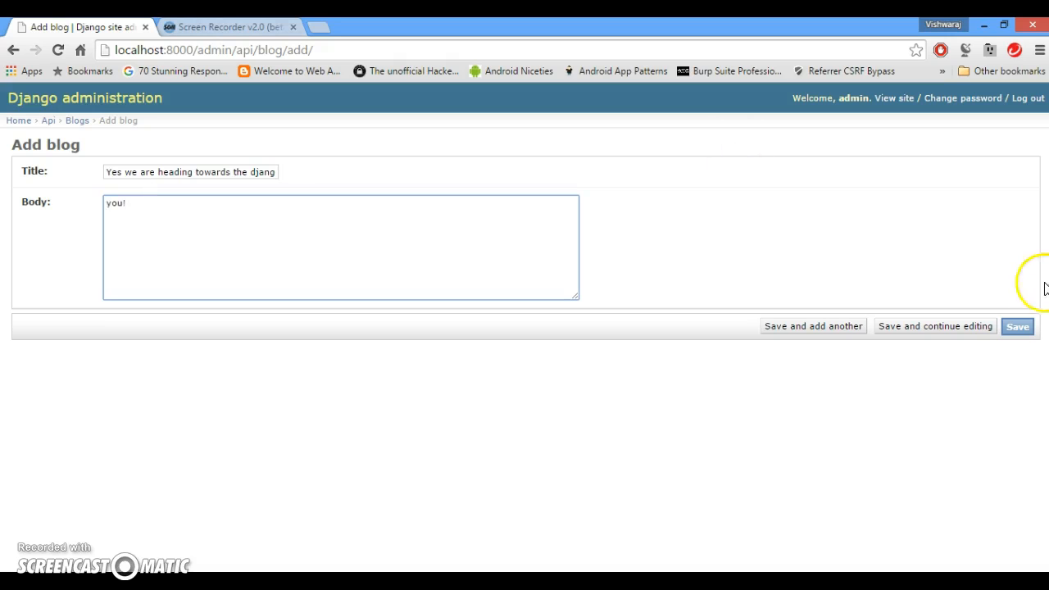
click(1017, 326)
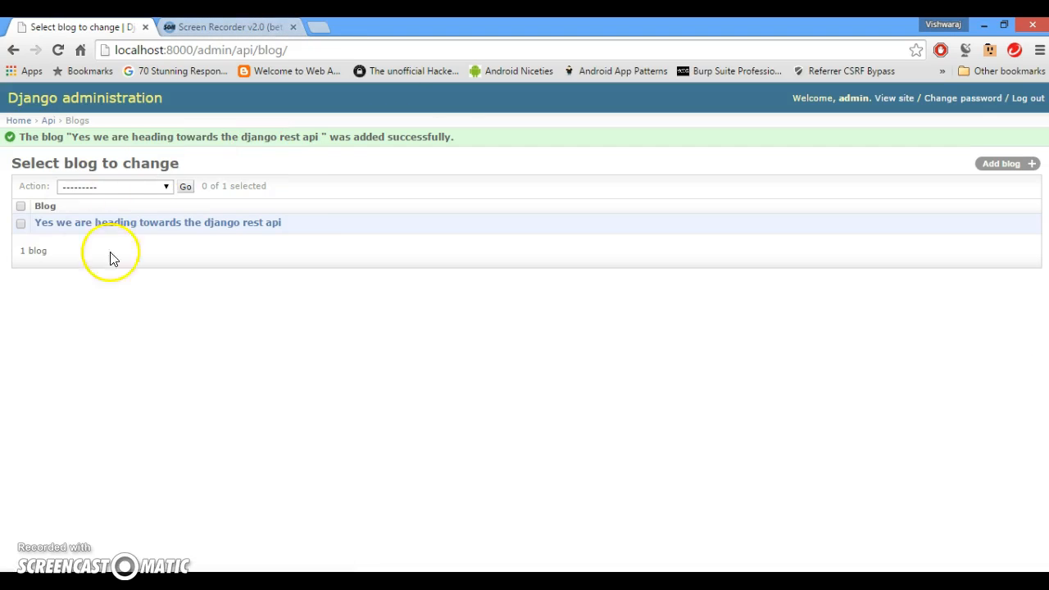
mouse_move(233, 234)
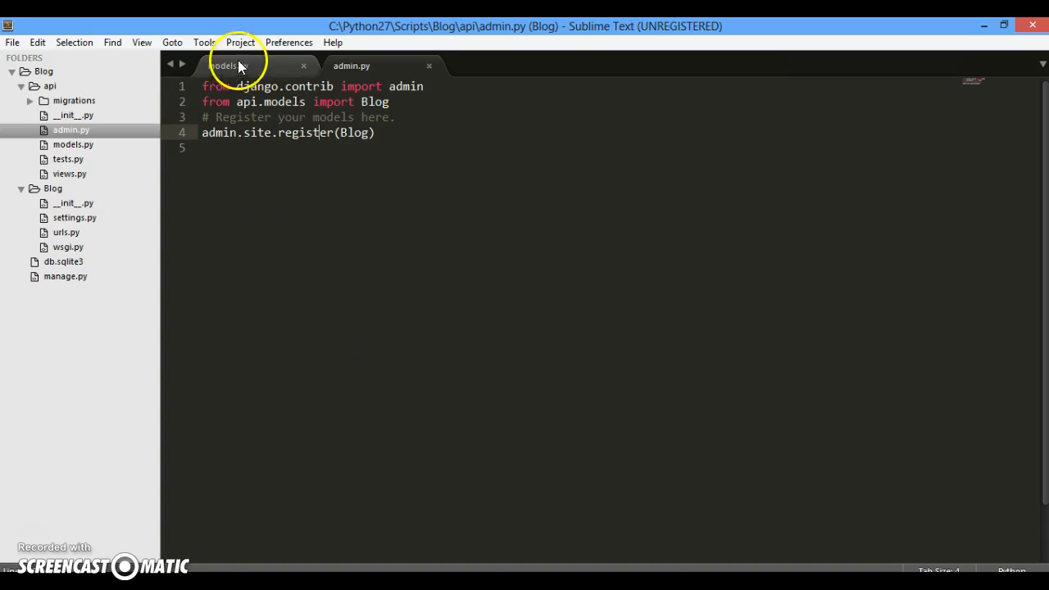
- Review the Blog model in models.py, then open the api app's views.py
click(228, 66)
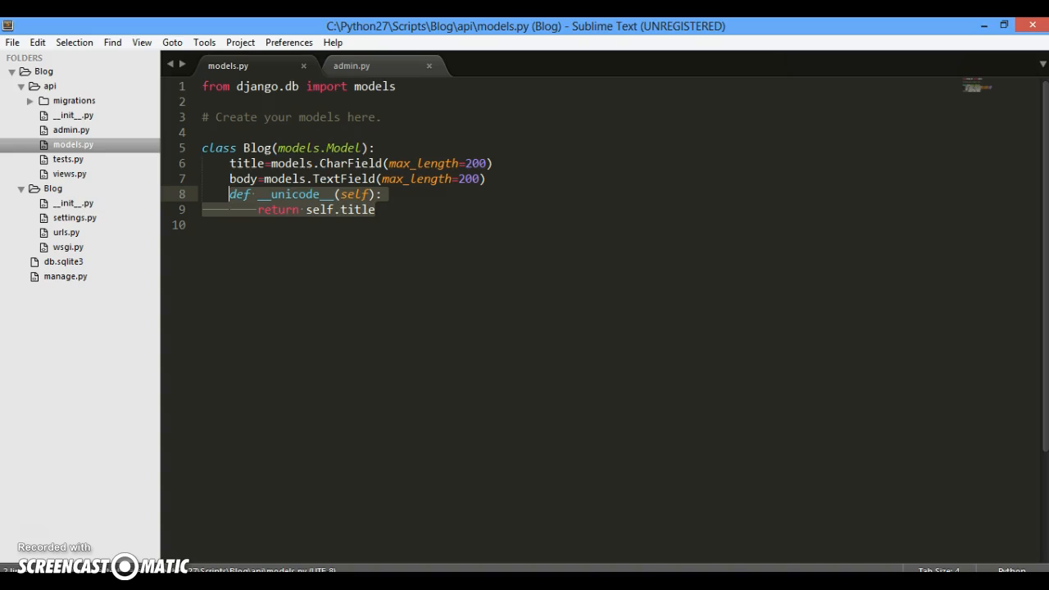
click(69, 173)
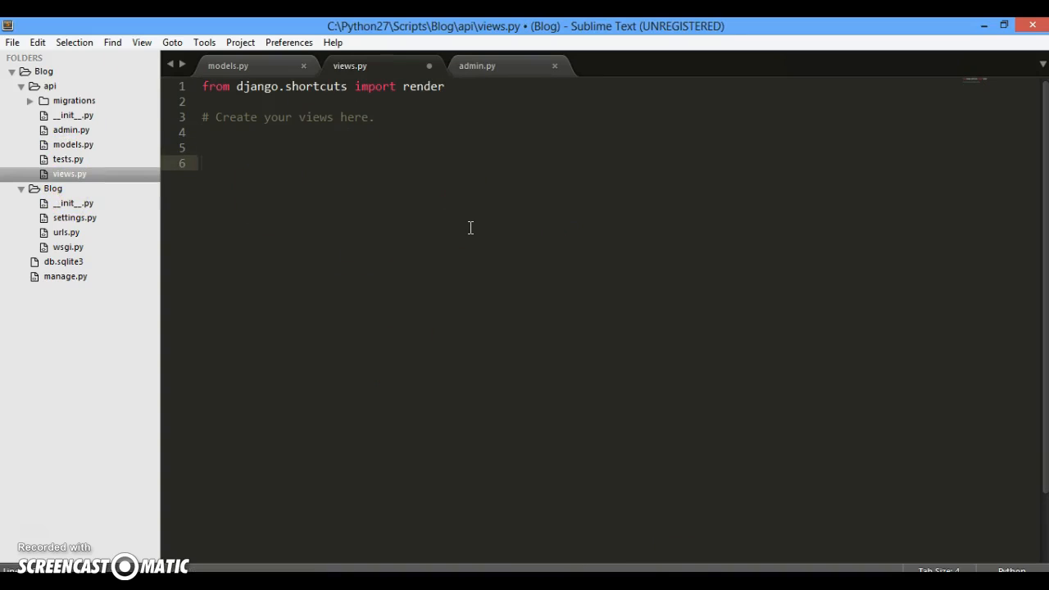
- Write and save a home(request) view returning render(request,'index.html')
text(def home():)
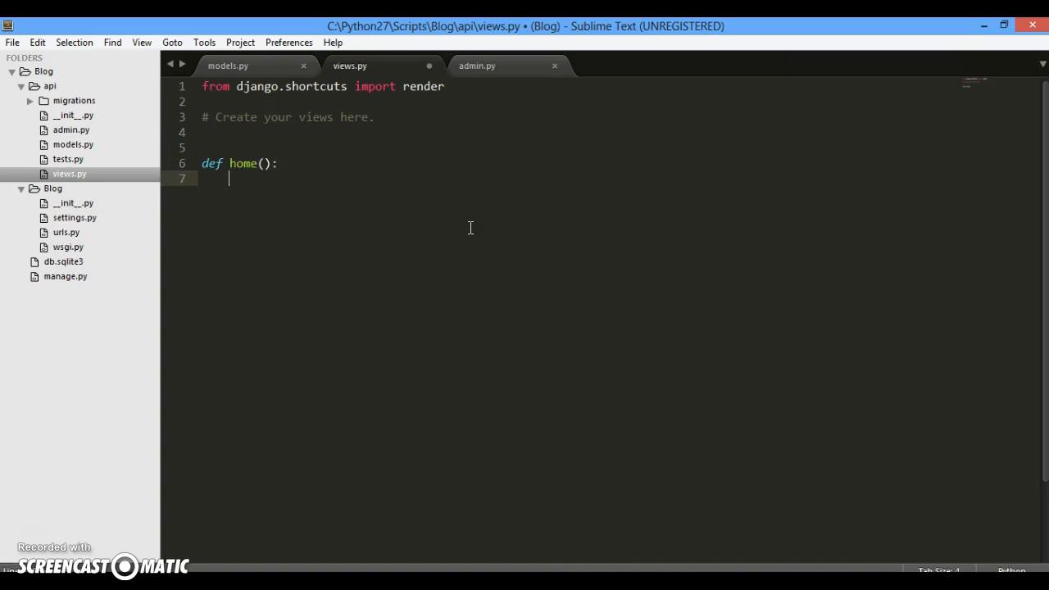
text(retru)
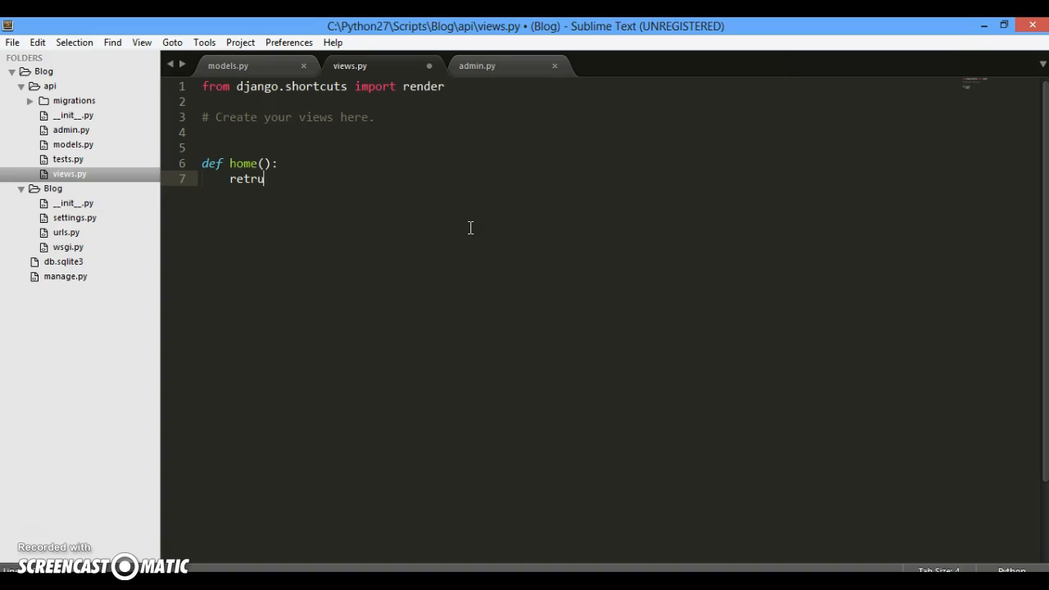
key(backspace)
text(urn)
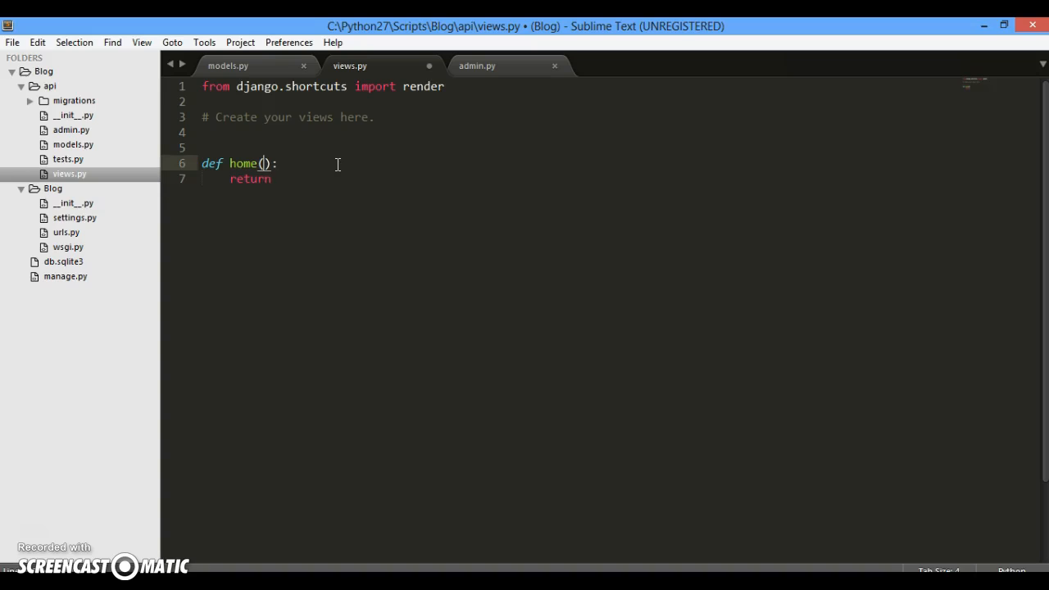
text(req)
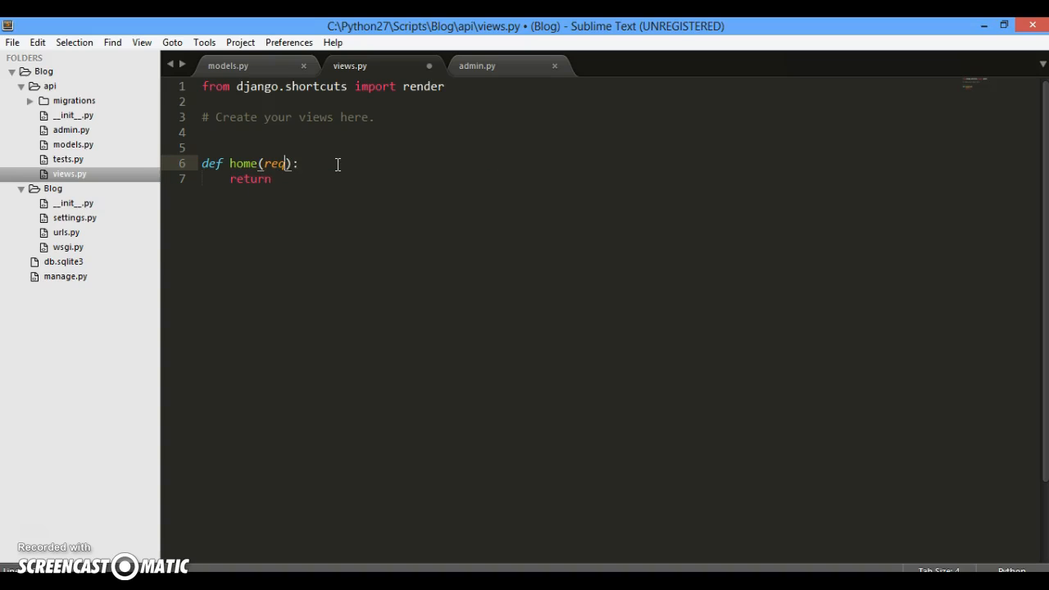
text(uest)
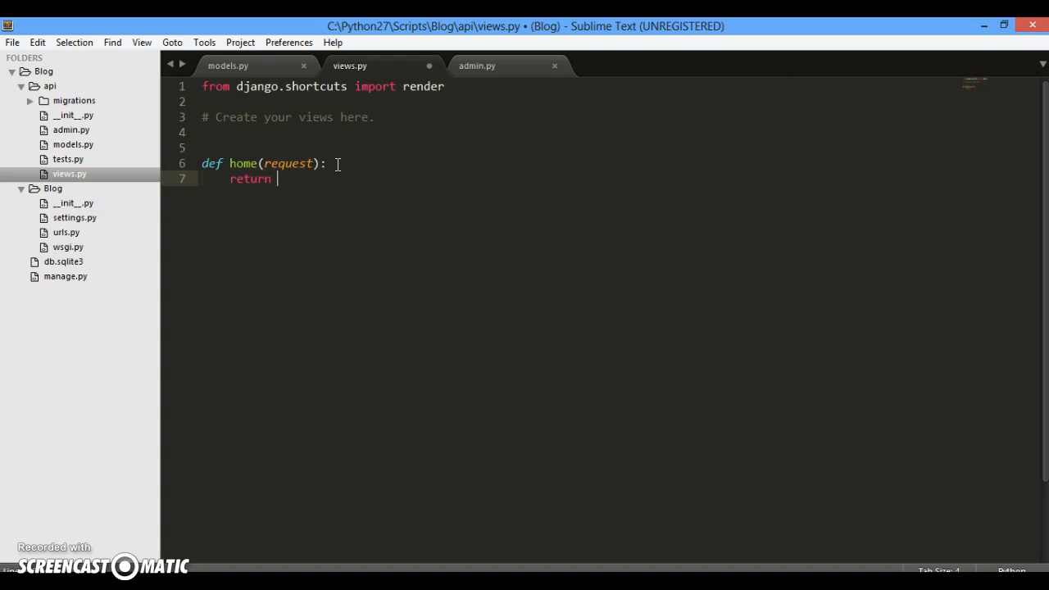
text(rende)
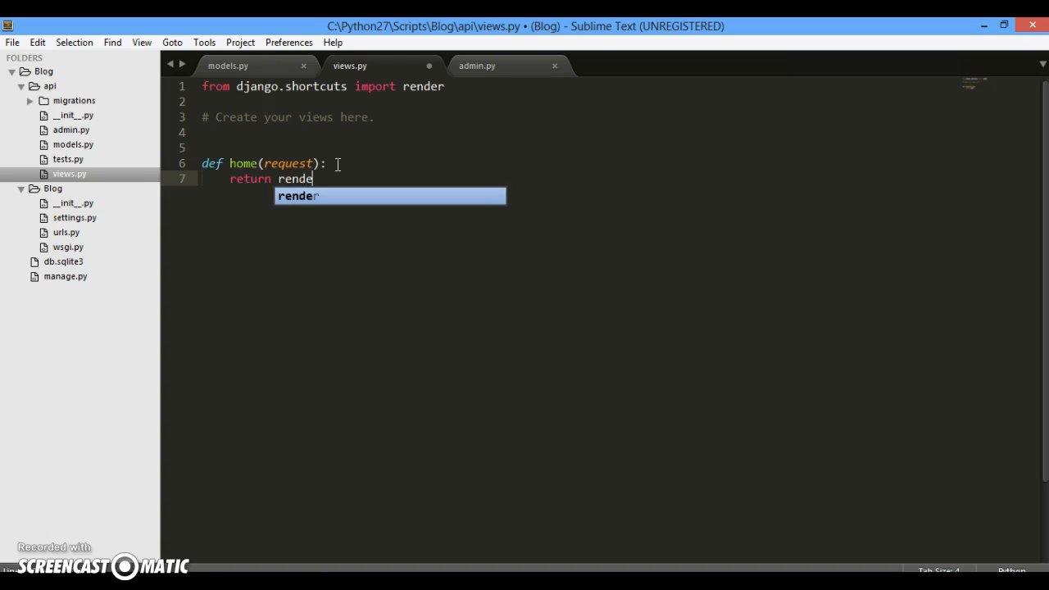
text(r(request, ')
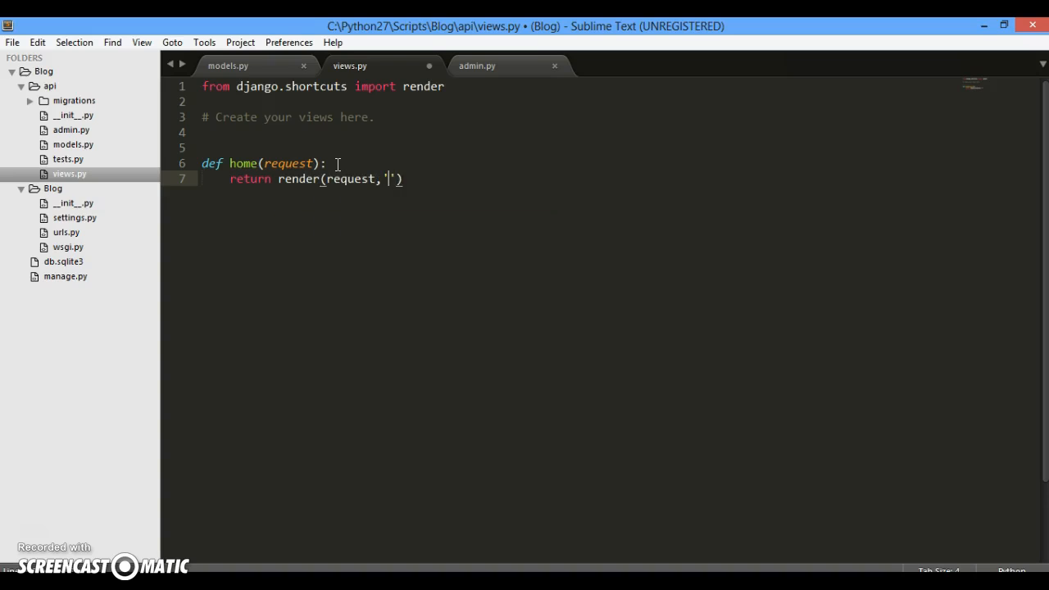
text(index.html)
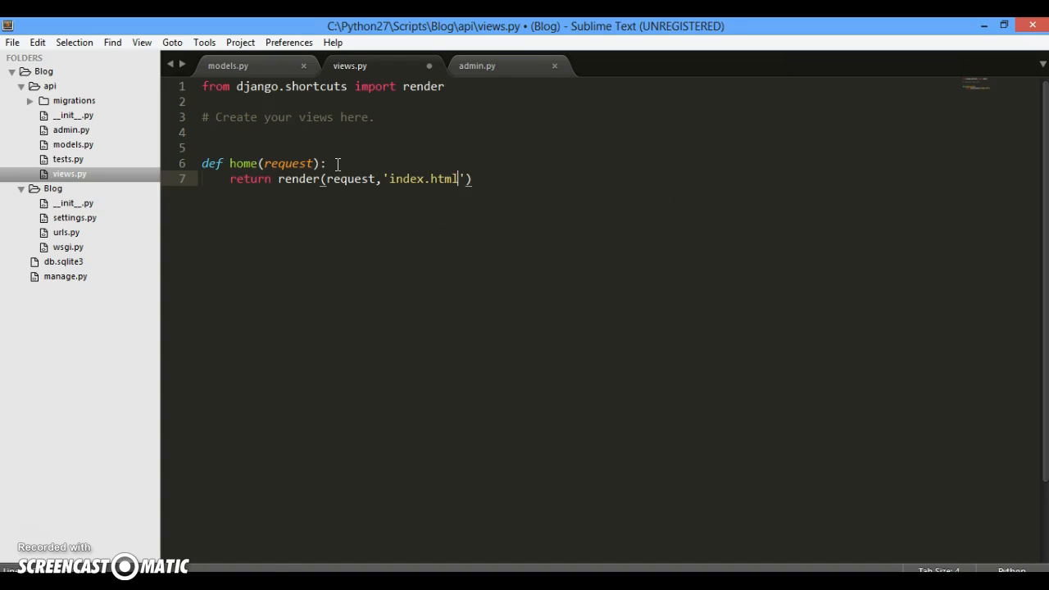
key(ctrl+s)
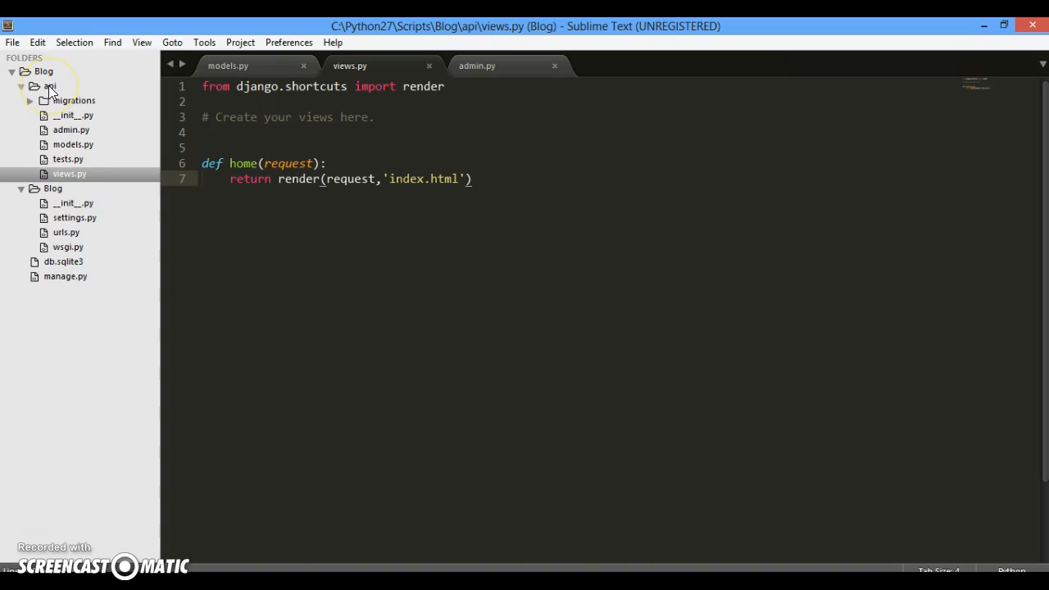
- Create a templates folder in api and save a new file there as index.html
right_click(50, 86)
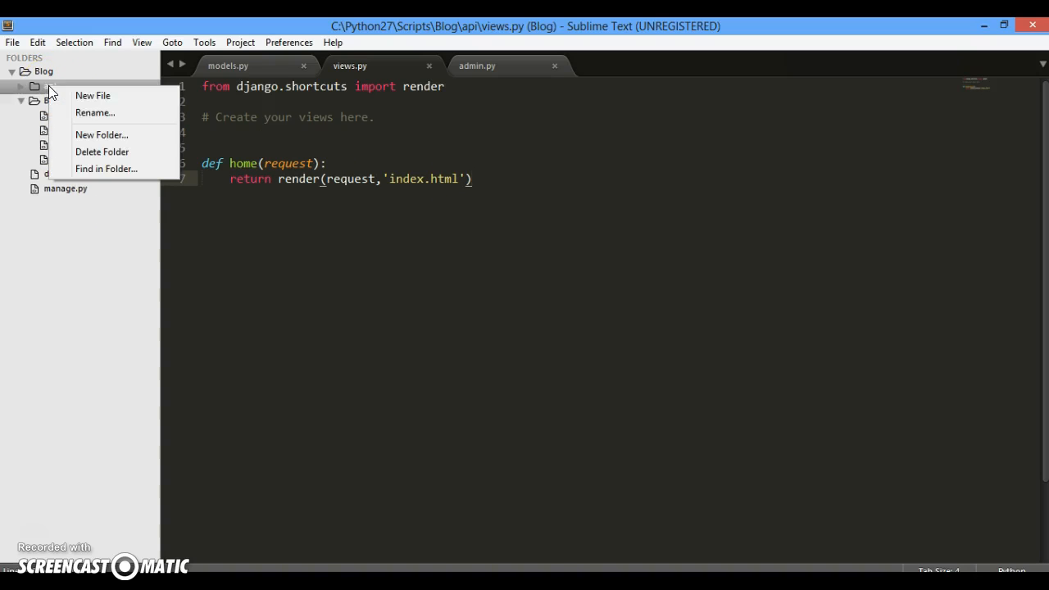
click(474, 284)
text(templates)
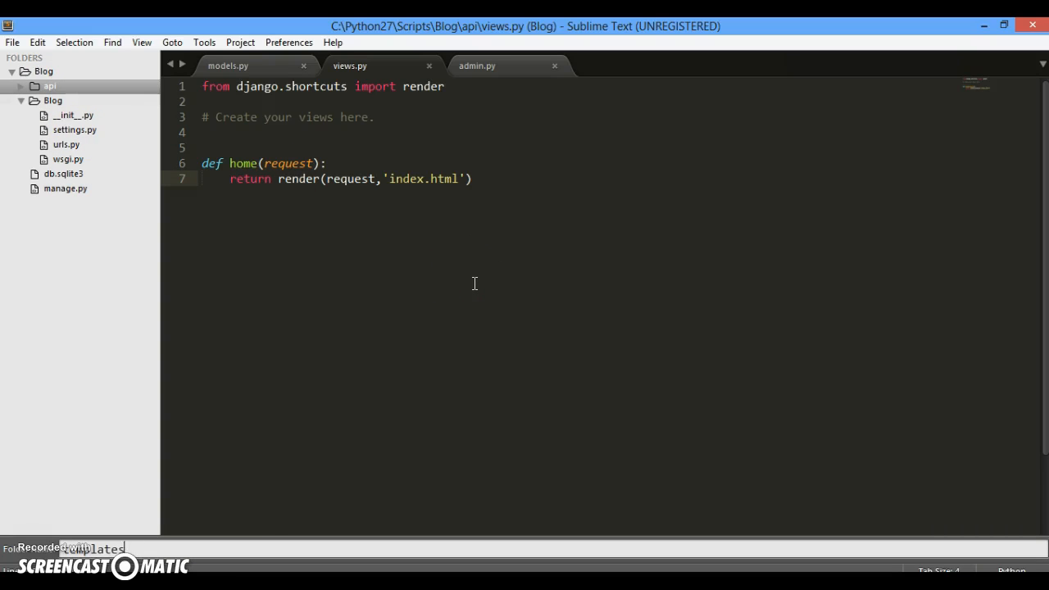
click(49, 85)
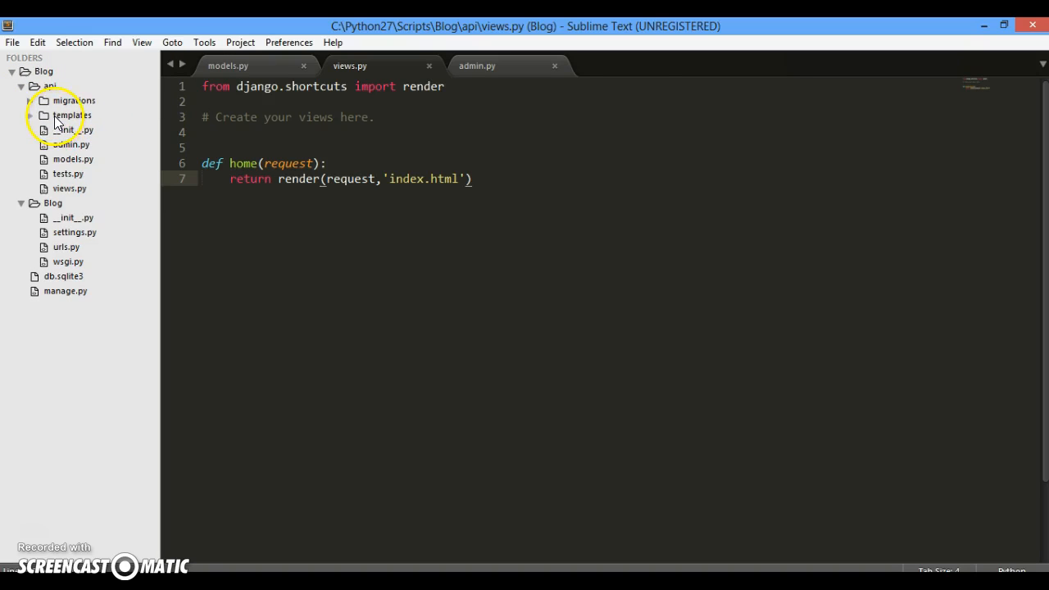
key(ctrl+n)
text(index)
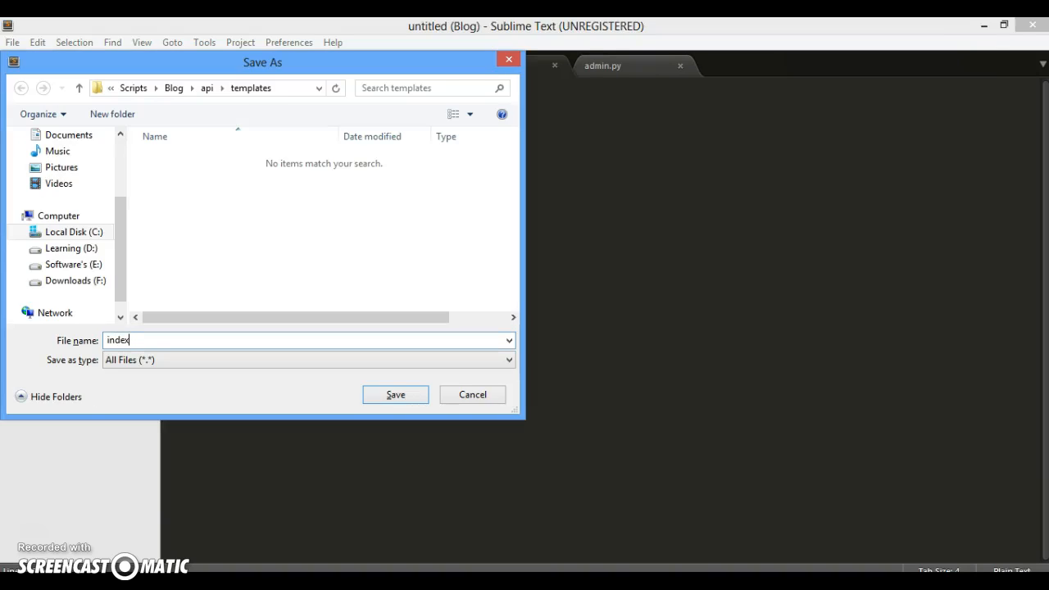
click(395, 394)
text(jhtm)
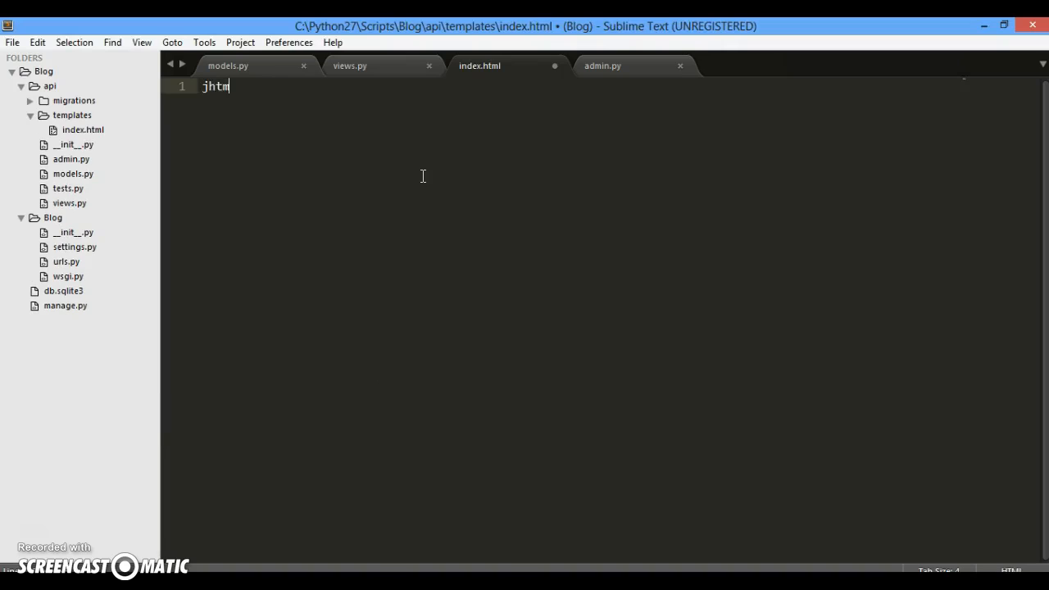
- Expand HTML boilerplate titled 'All the blog post' with heading 'Hey Welcome to see all the posts'
key(tab)
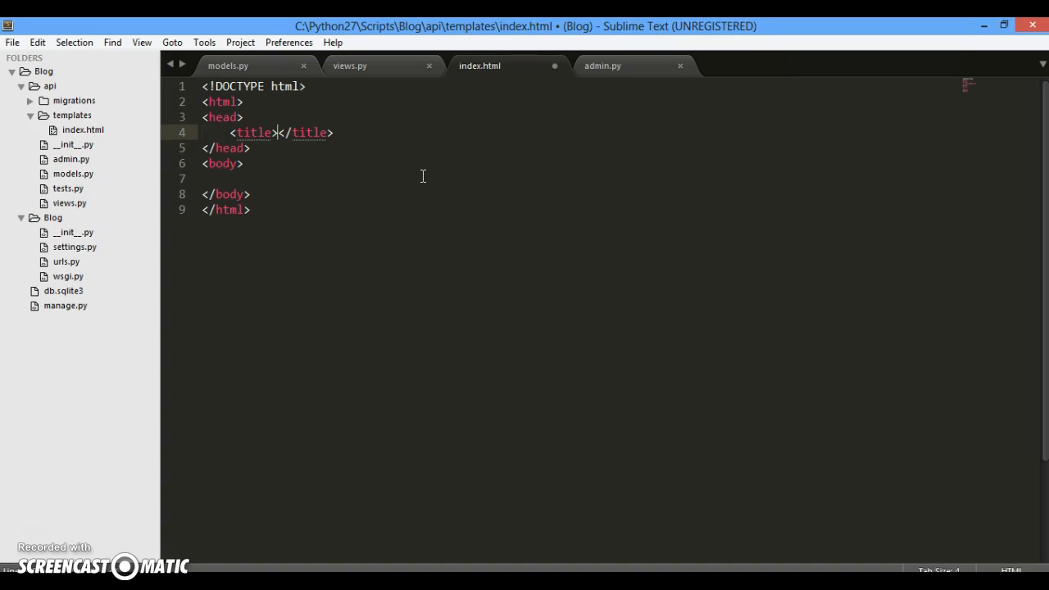
text(All the blog post)
text(<h1>)
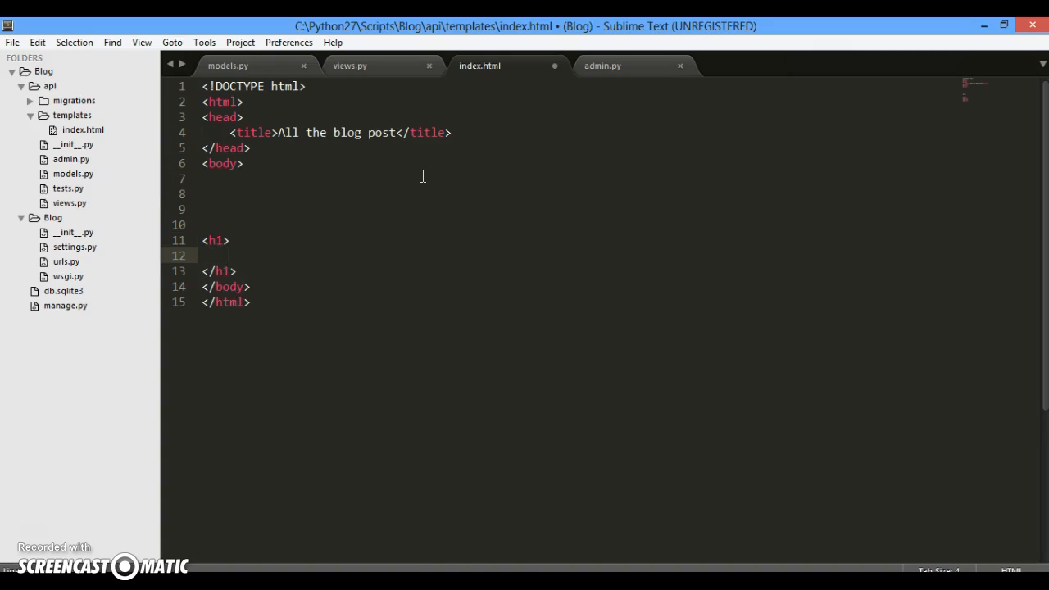
text(Hey Welcome to see)
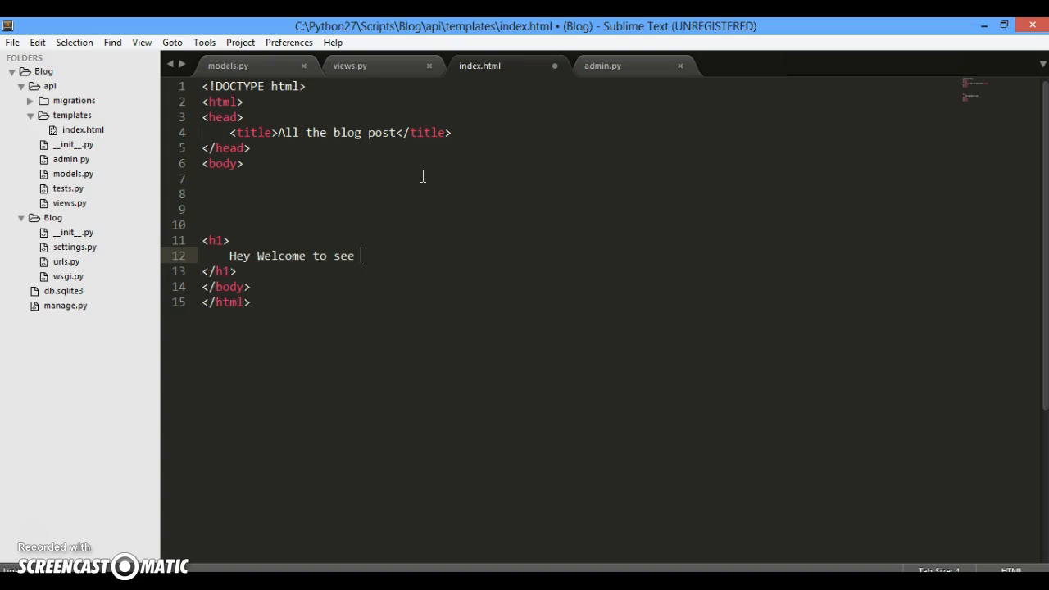
text(all the posts)
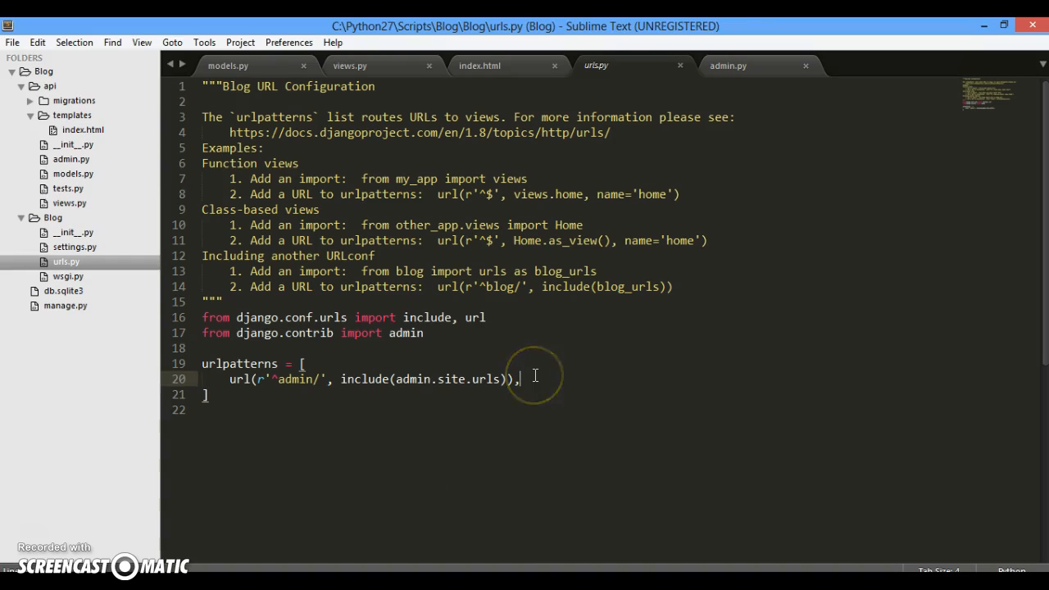
- Begin a new url(r'^show', pattern in urls.py
text(url)
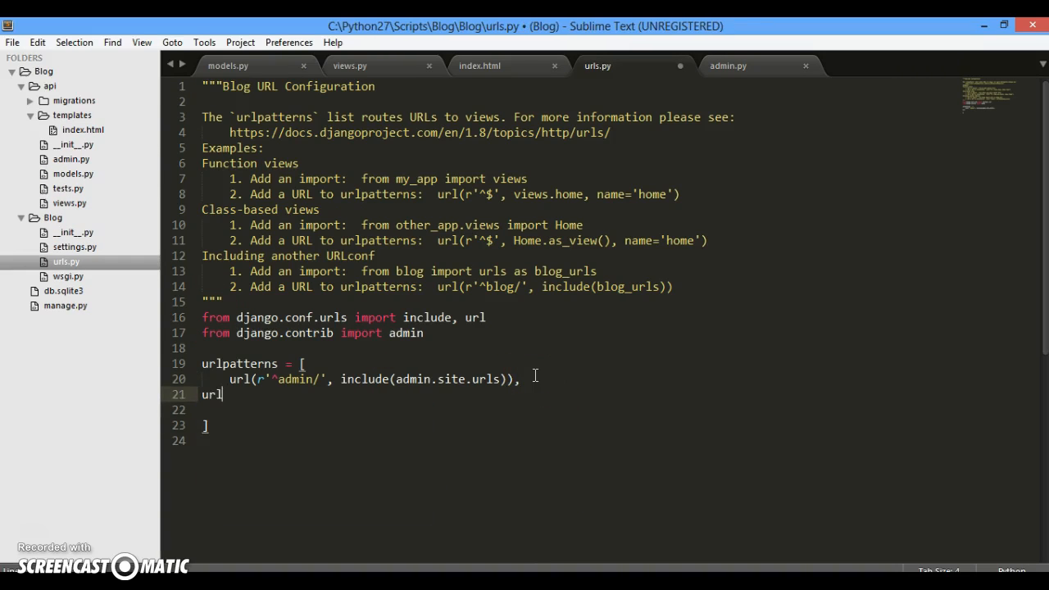
text((r'^)
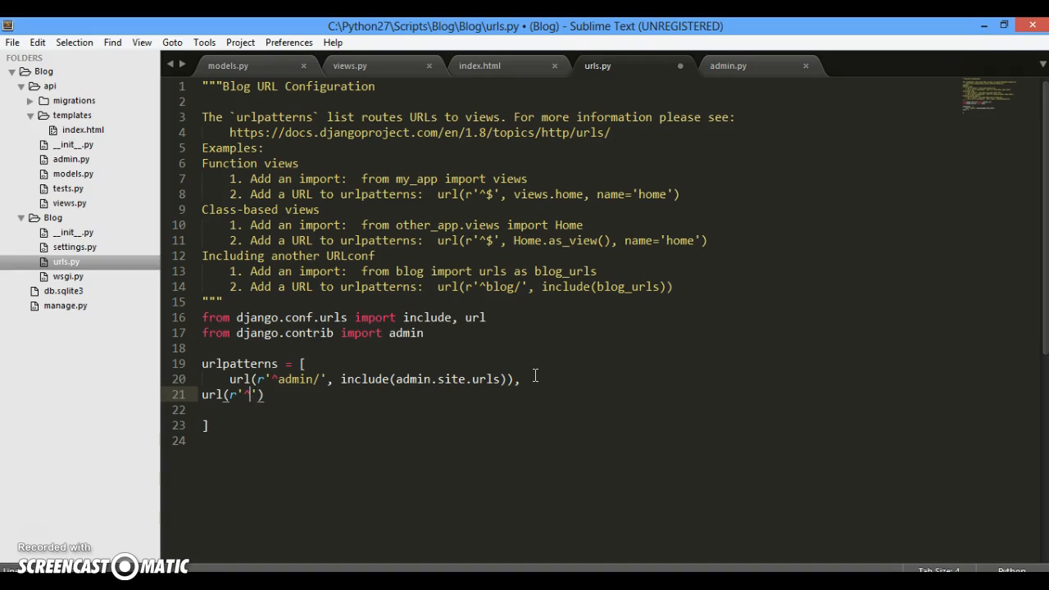
text(show)
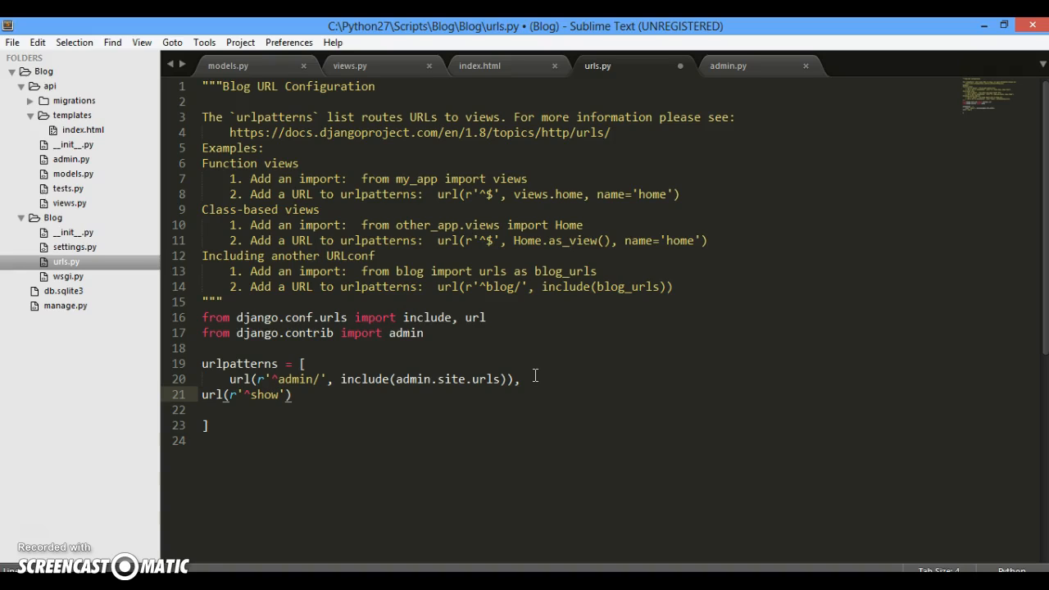
text(,)
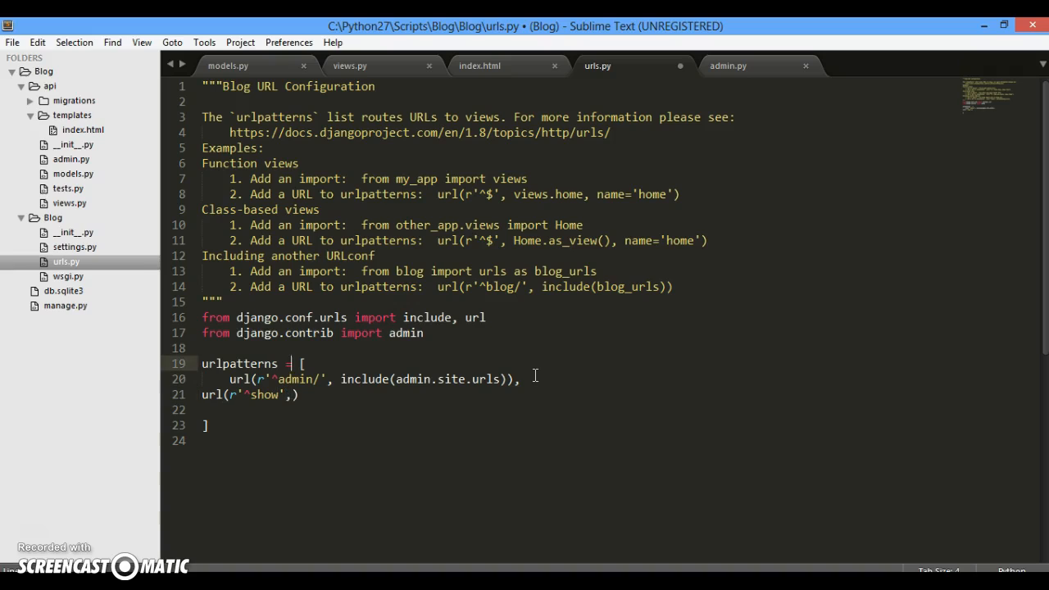
- Add 'from api import views' to urls.py and enter localhost:8000/show in the browser
text(from)
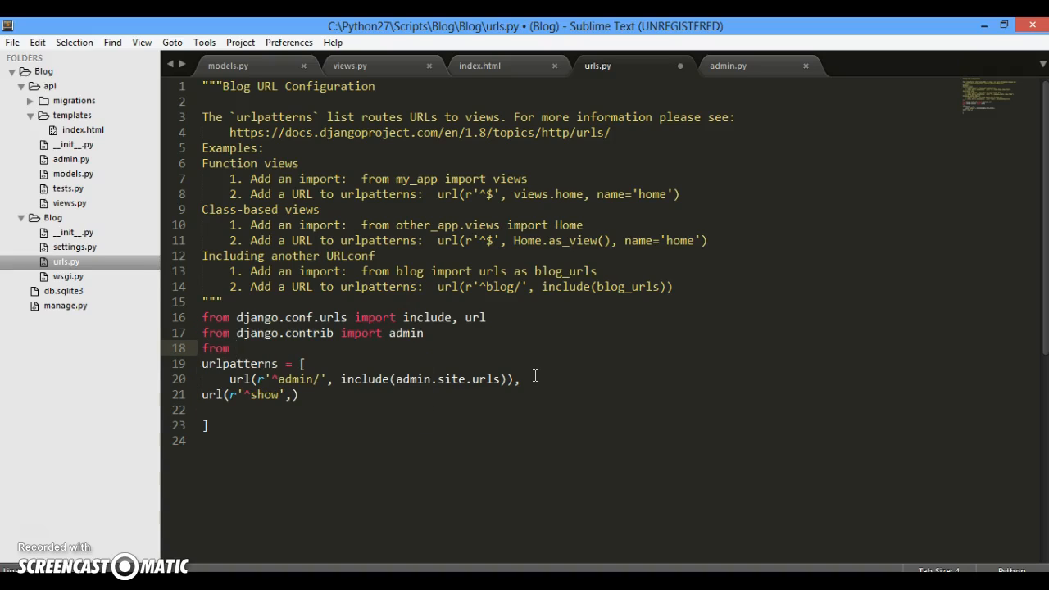
text(api.view)
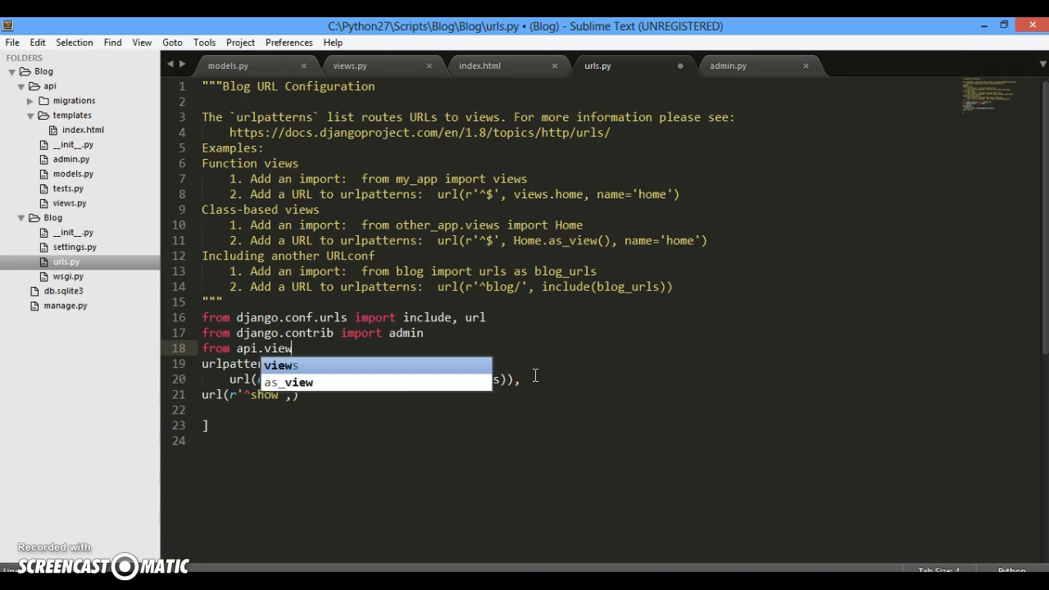
text(s import v)
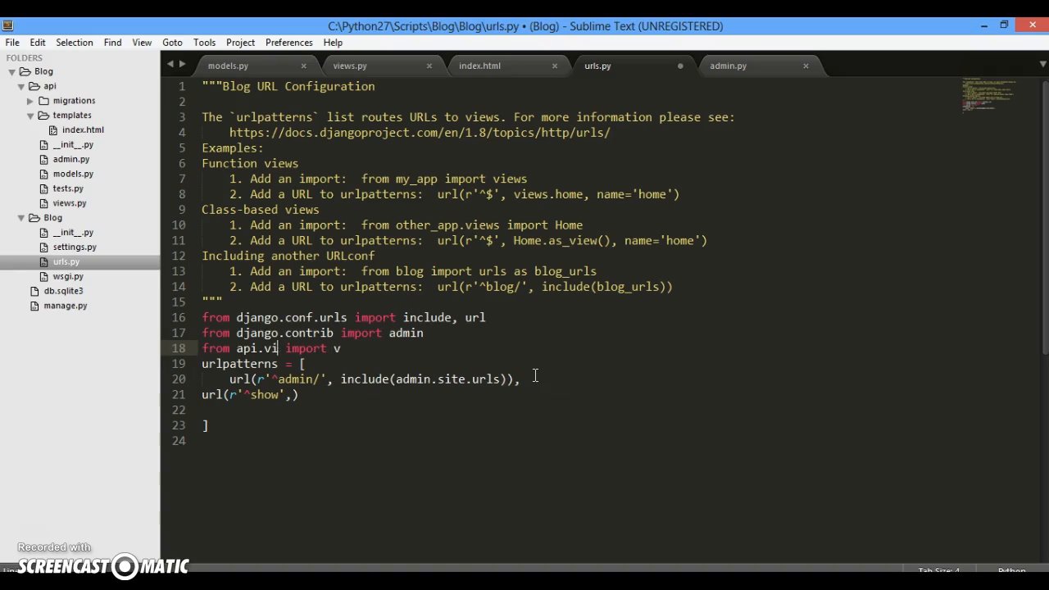
key(backspace)
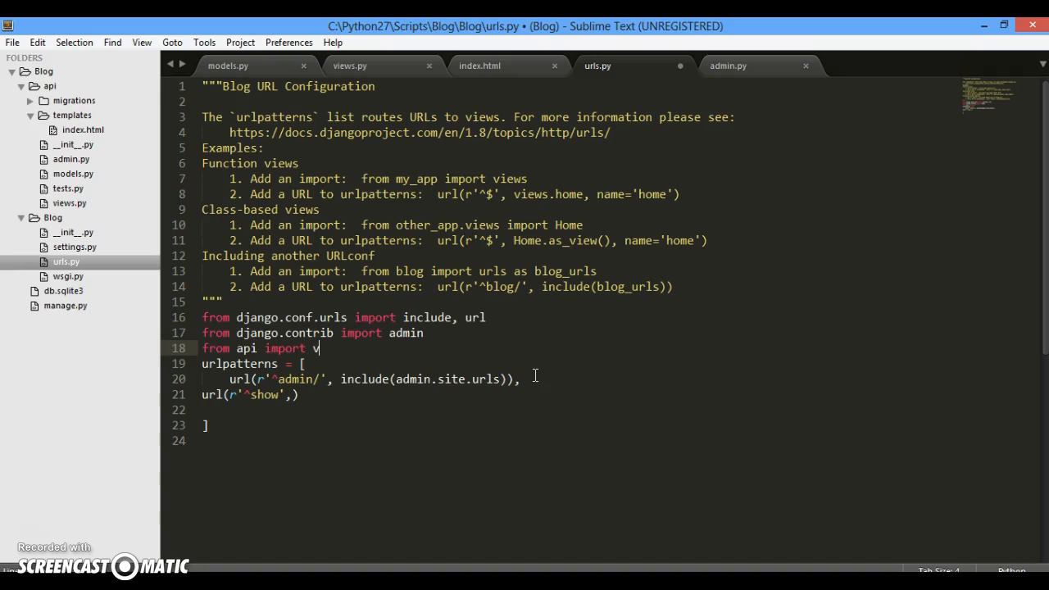
text(iews)
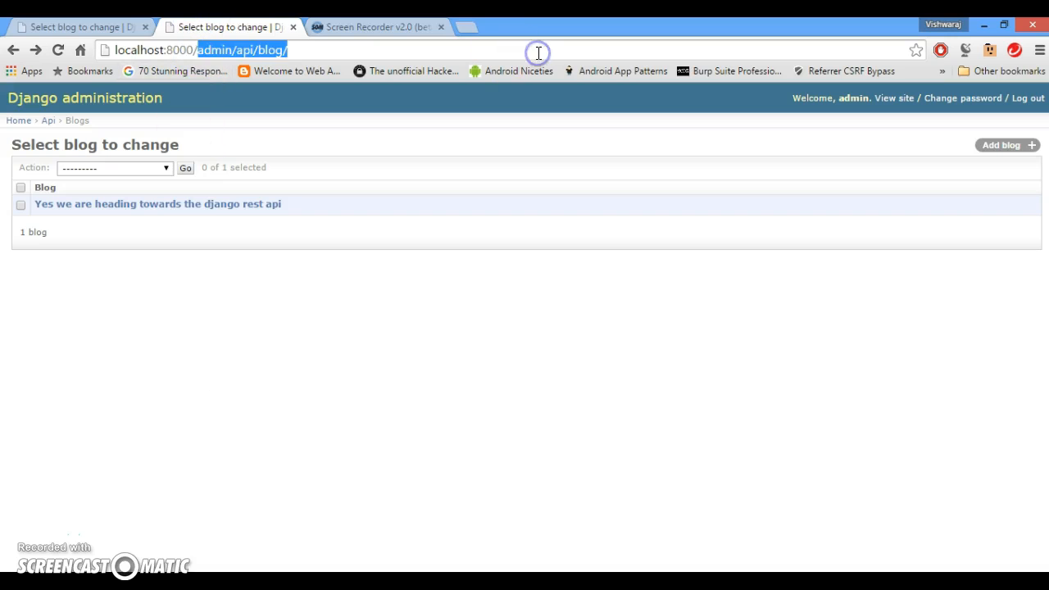
text(localhost:8000/show)
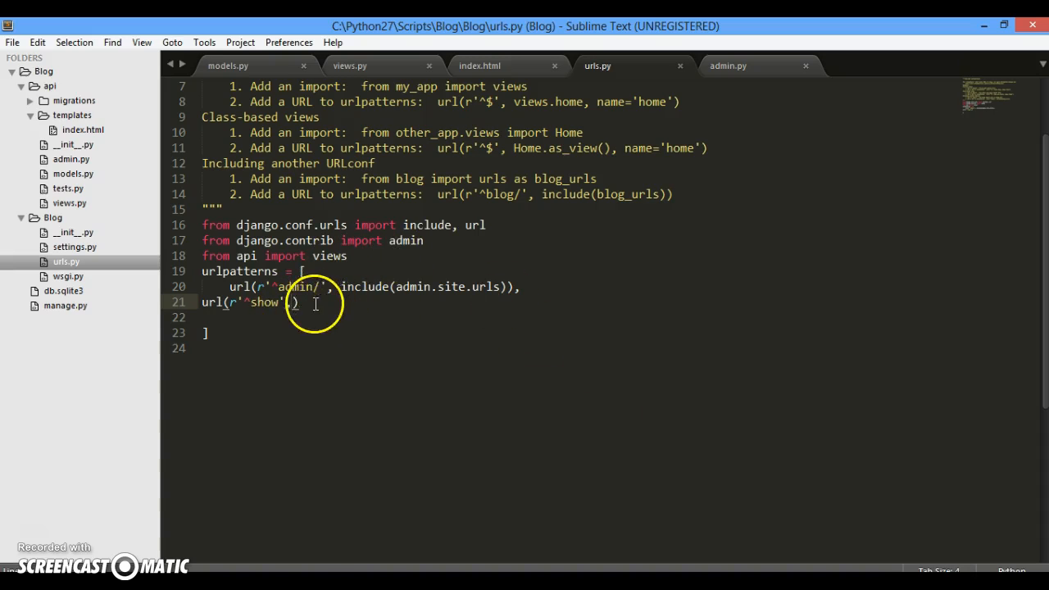
- Cross-check the home view and index.html heading, then start typing views into the show pattern
text(,)
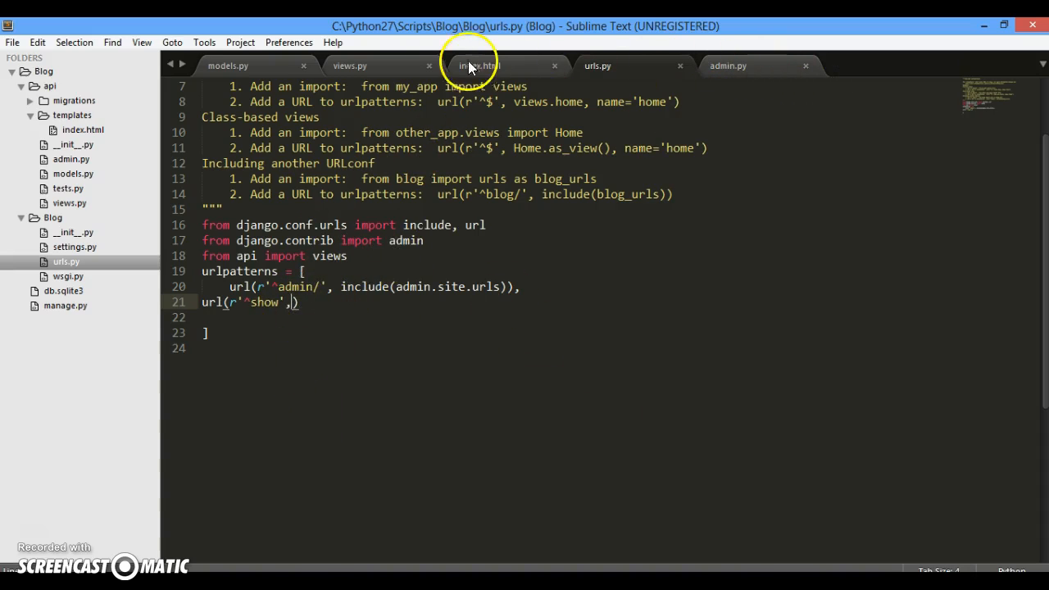
click(350, 65)
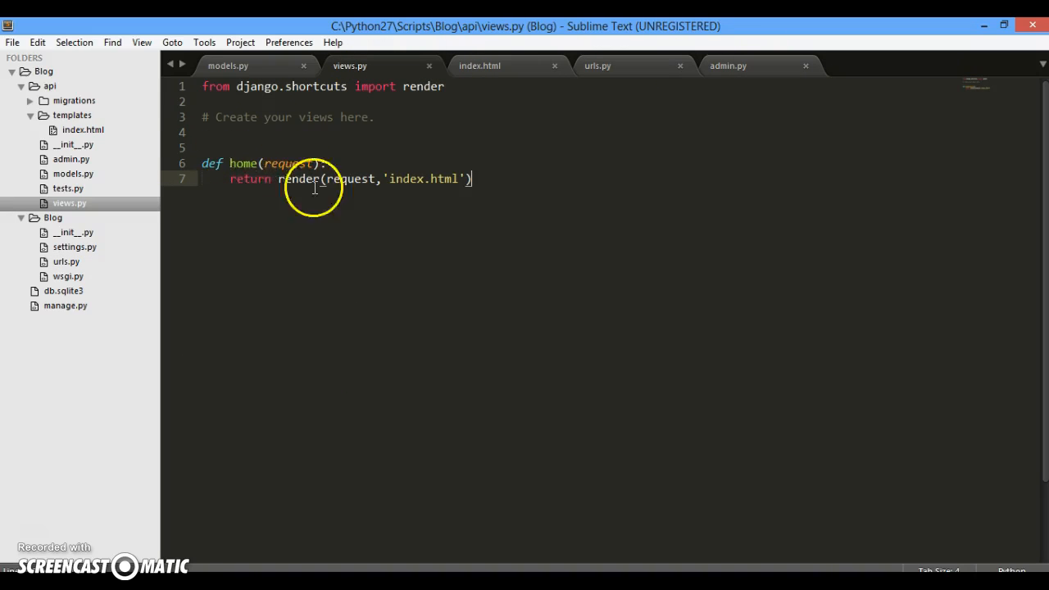
mouse_move(510, 194)
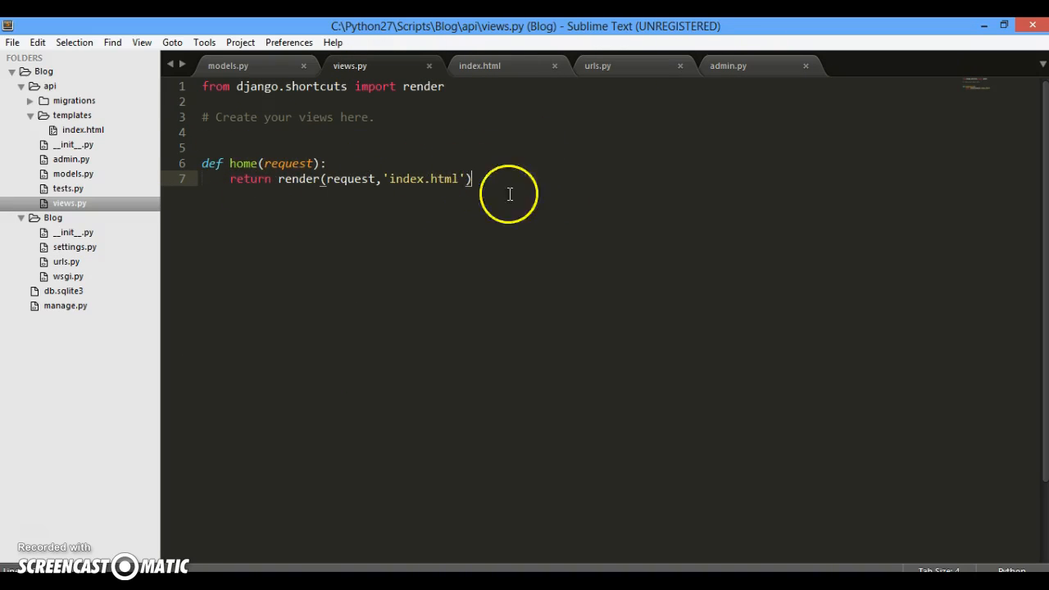
click(479, 66)
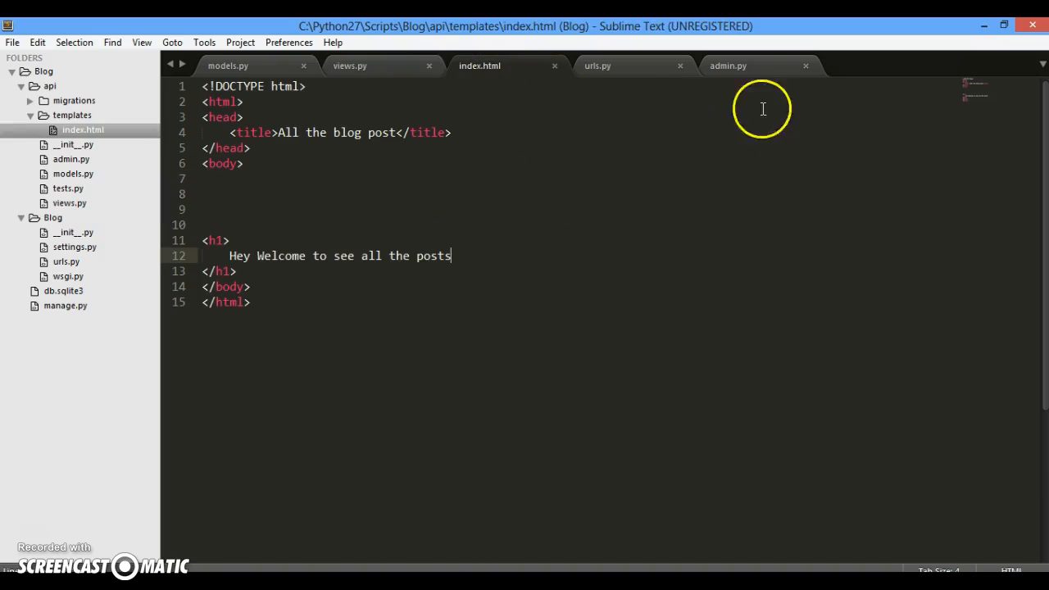
mouse_move(752, 72)
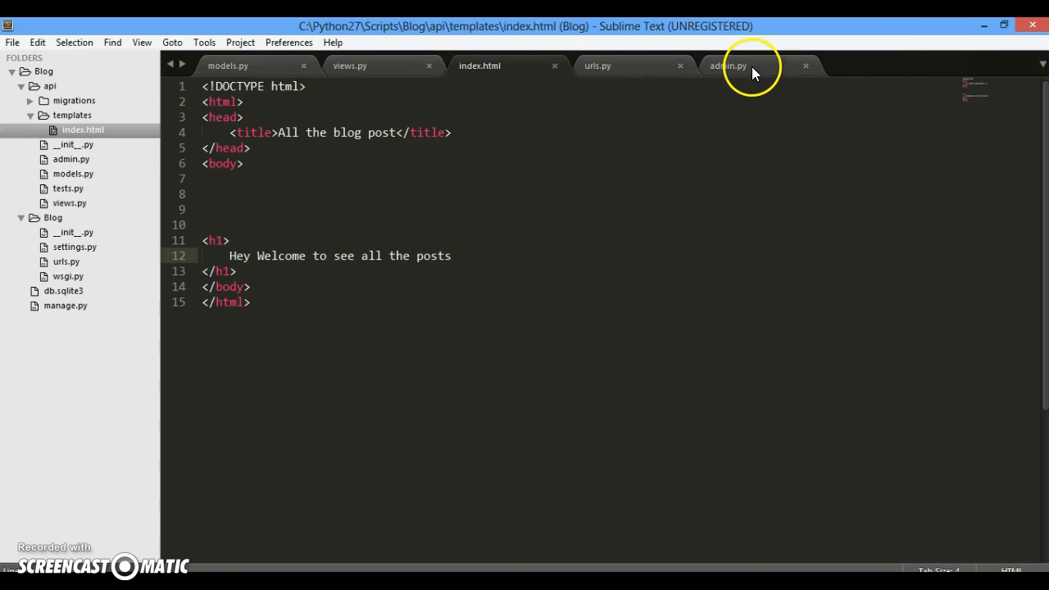
click(598, 66)
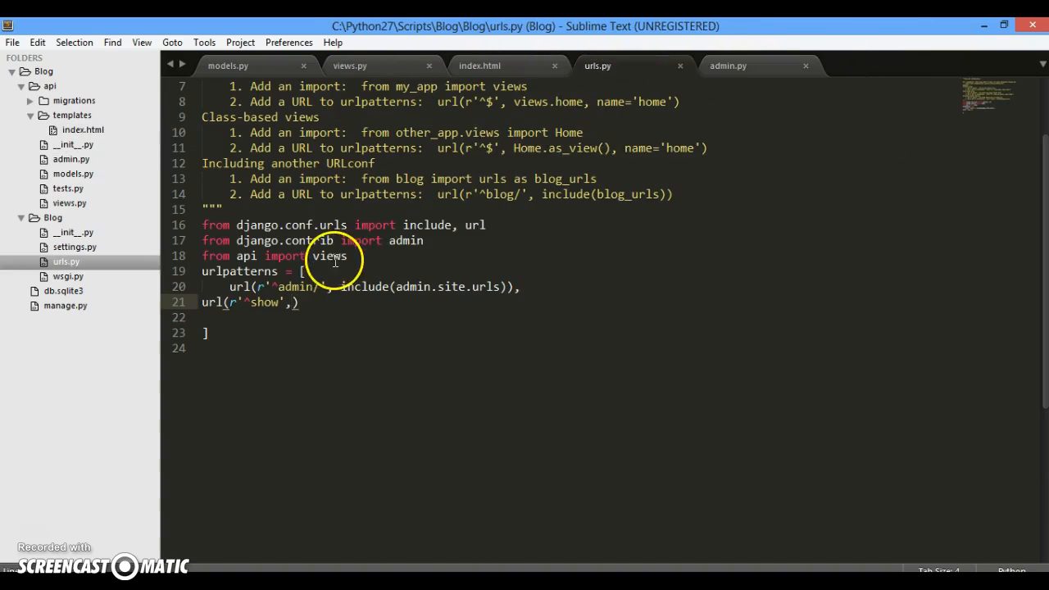
click(350, 65)
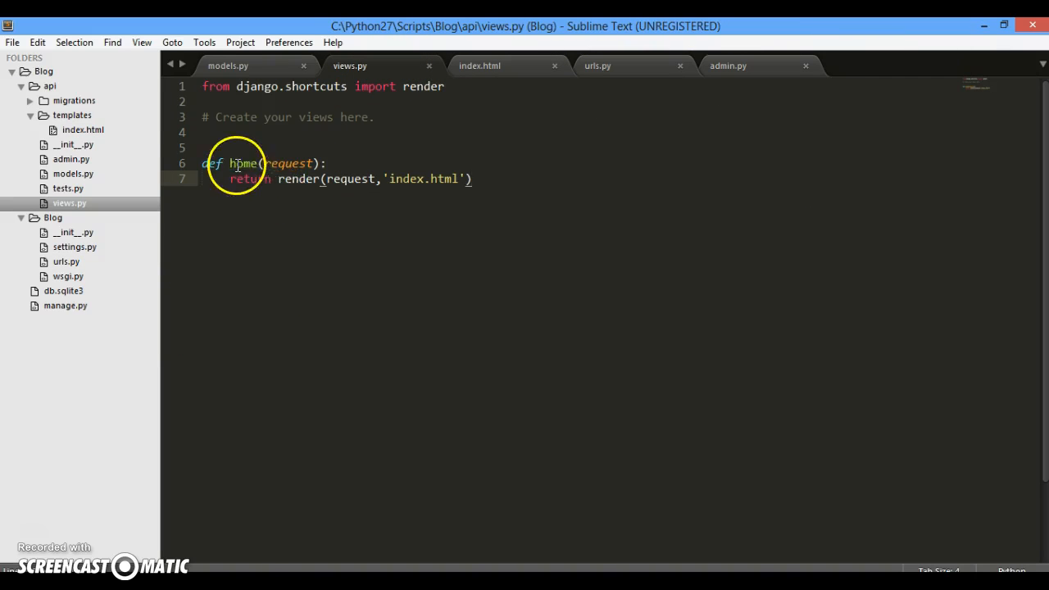
click(479, 65)
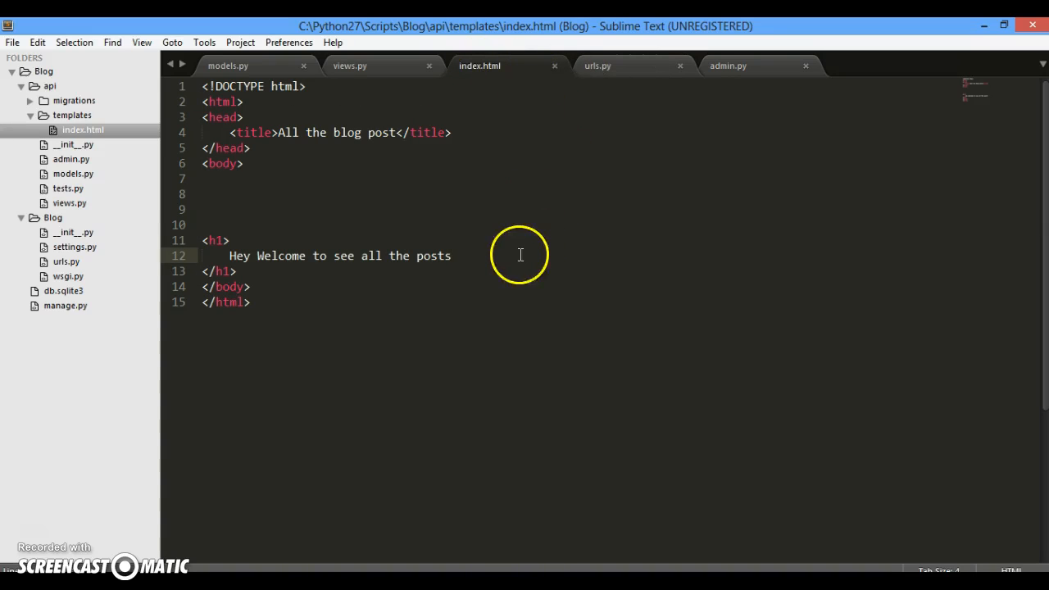
mouse_move(598, 66)
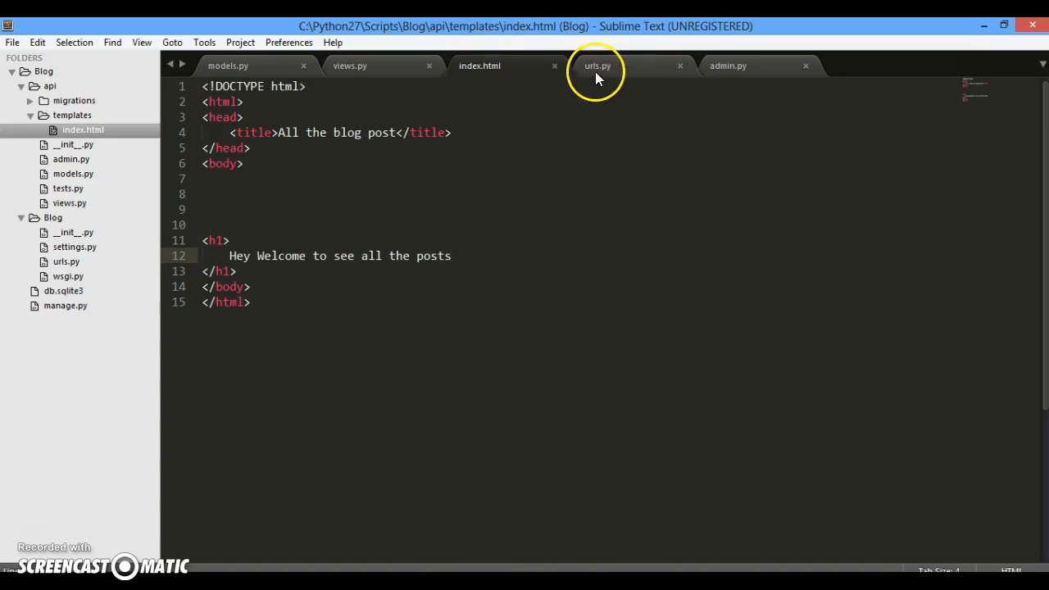
click(597, 65)
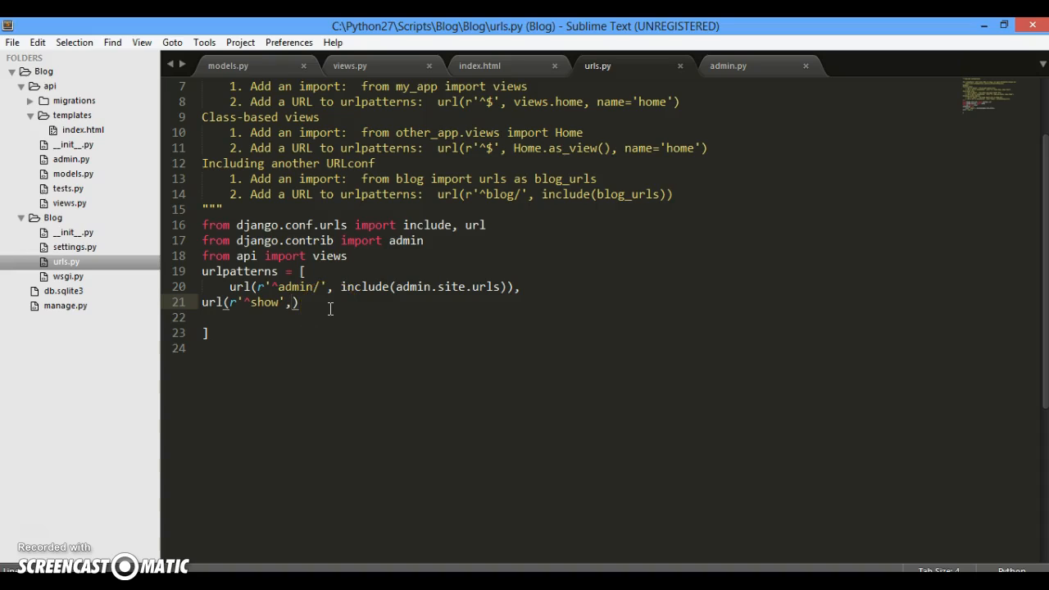
text(vi)
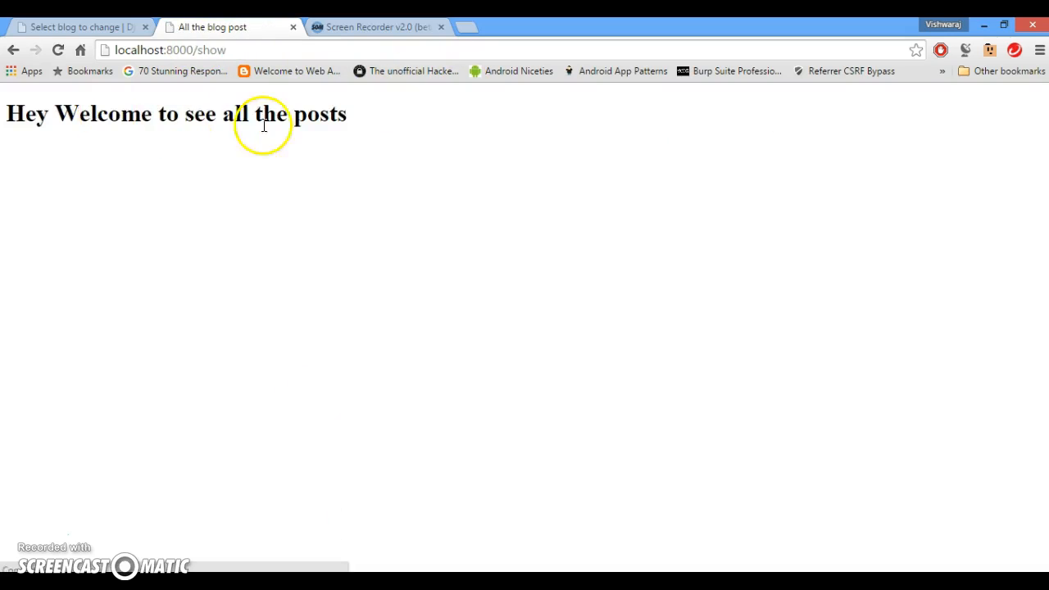
- Highlight the 'Hey Welcome to see all the posts' heading on localhost:8000/show
triple_click(177, 114)
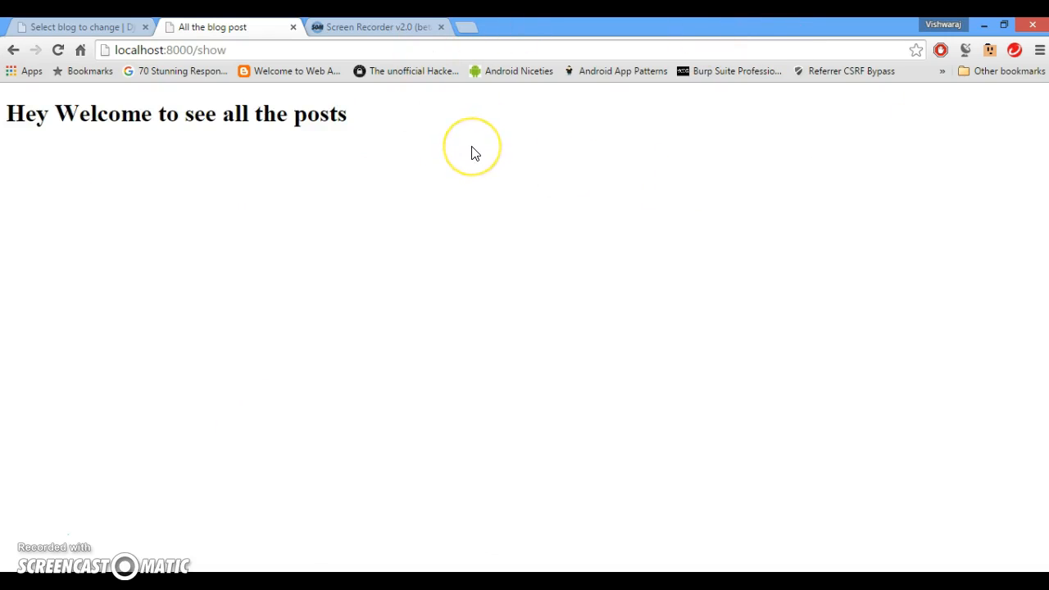
mouse_move(474, 152)
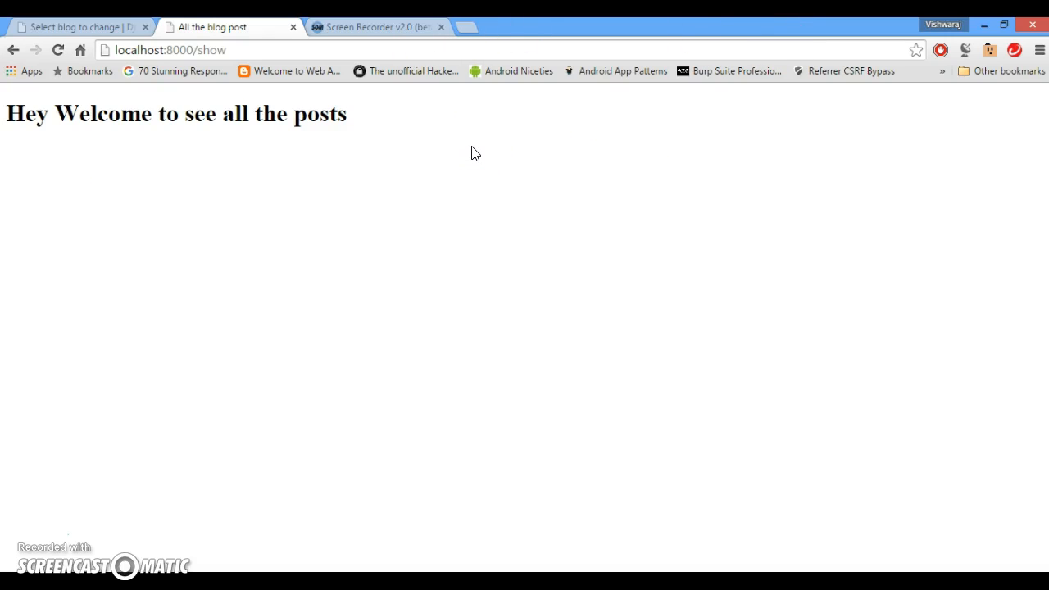